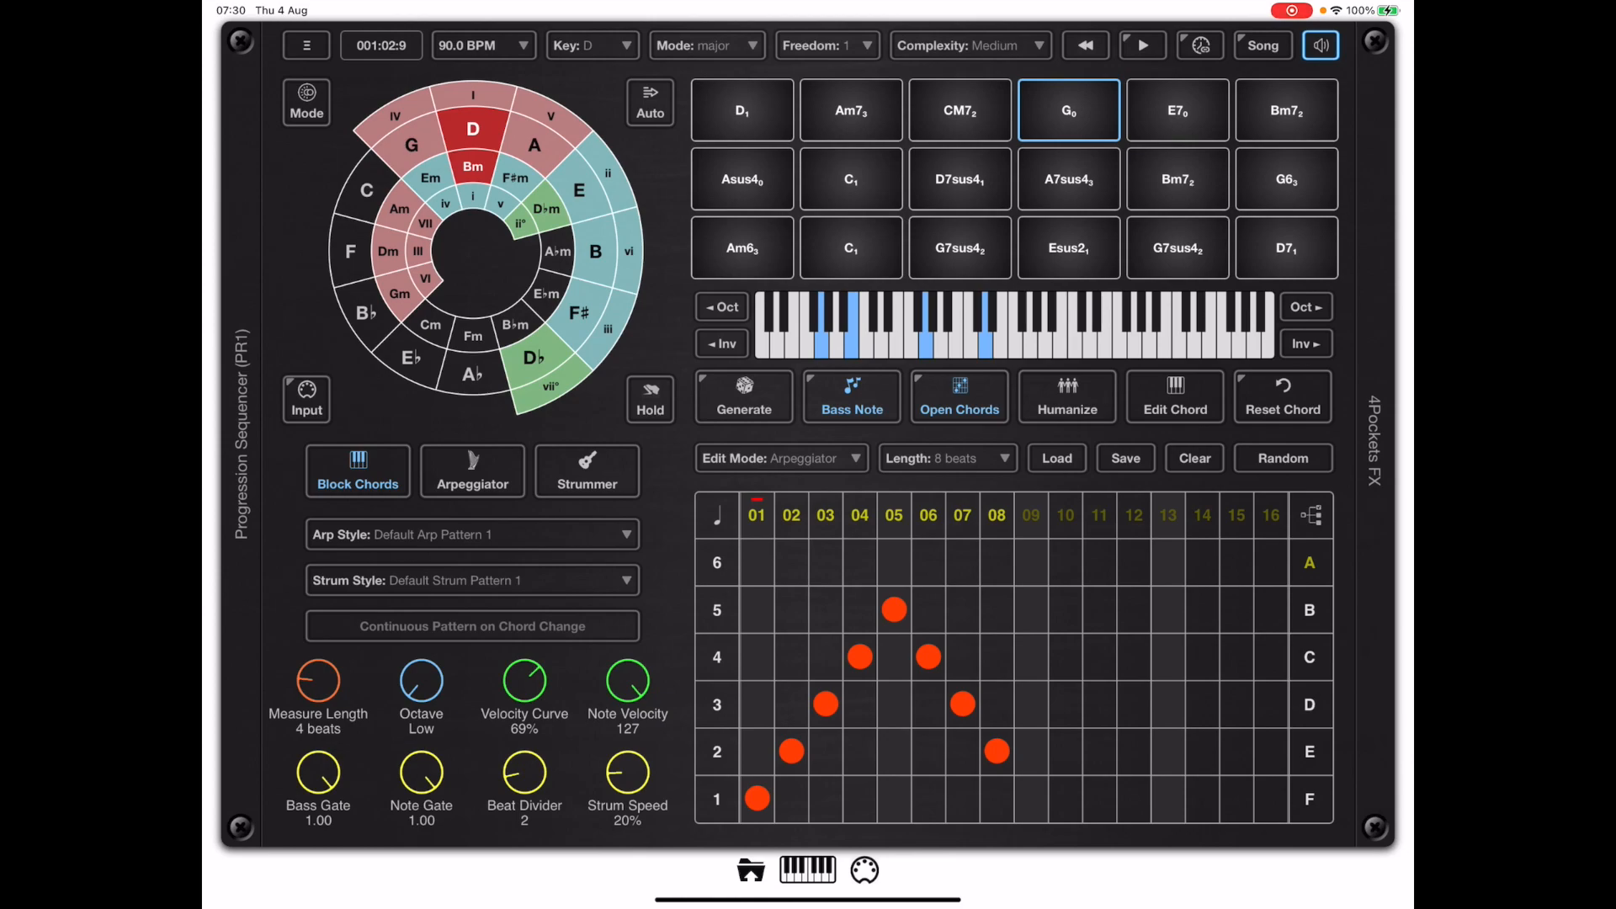
# - Play the Am7 pad and another chord, then show the on-screen piano keyboard
pyautogui.click(849, 111)
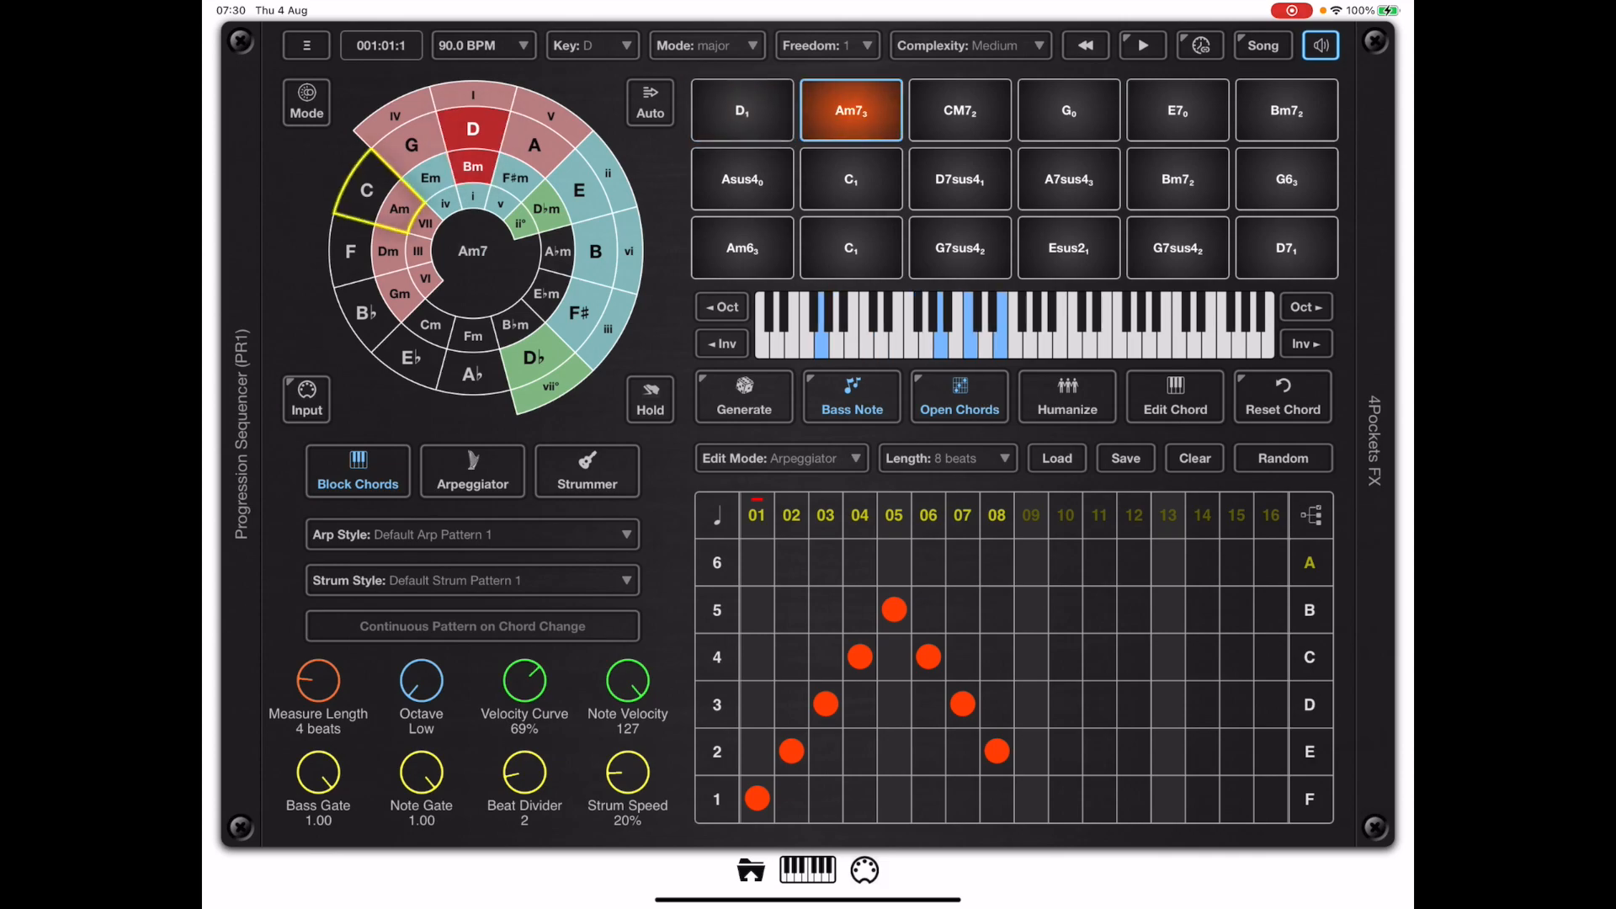
pyautogui.click(1068, 111)
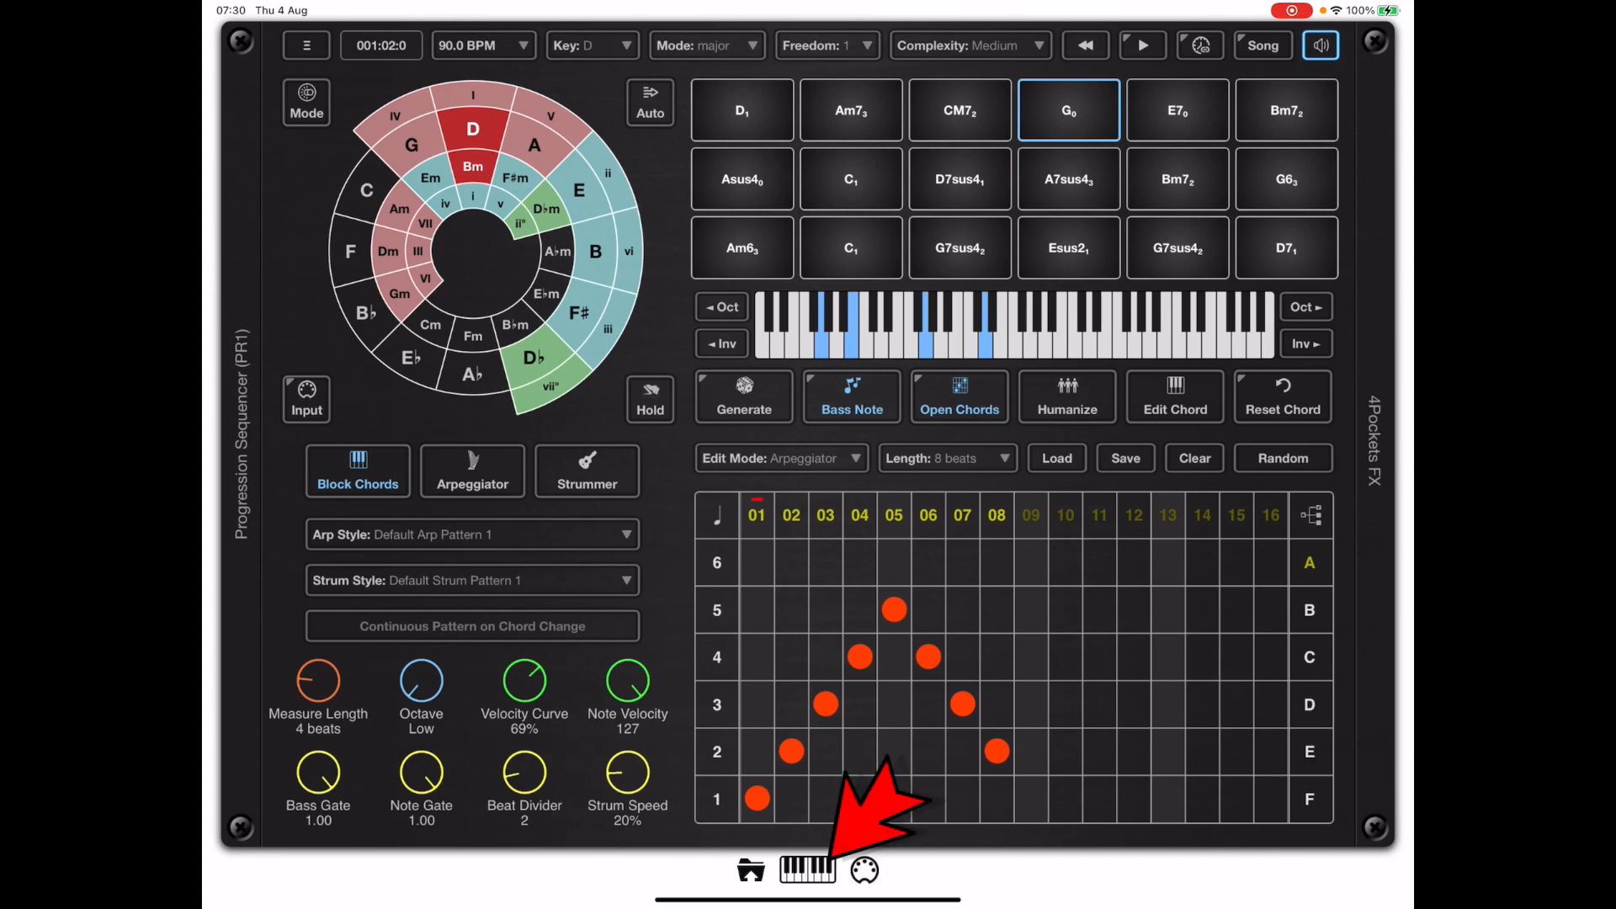
pyautogui.click(806, 869)
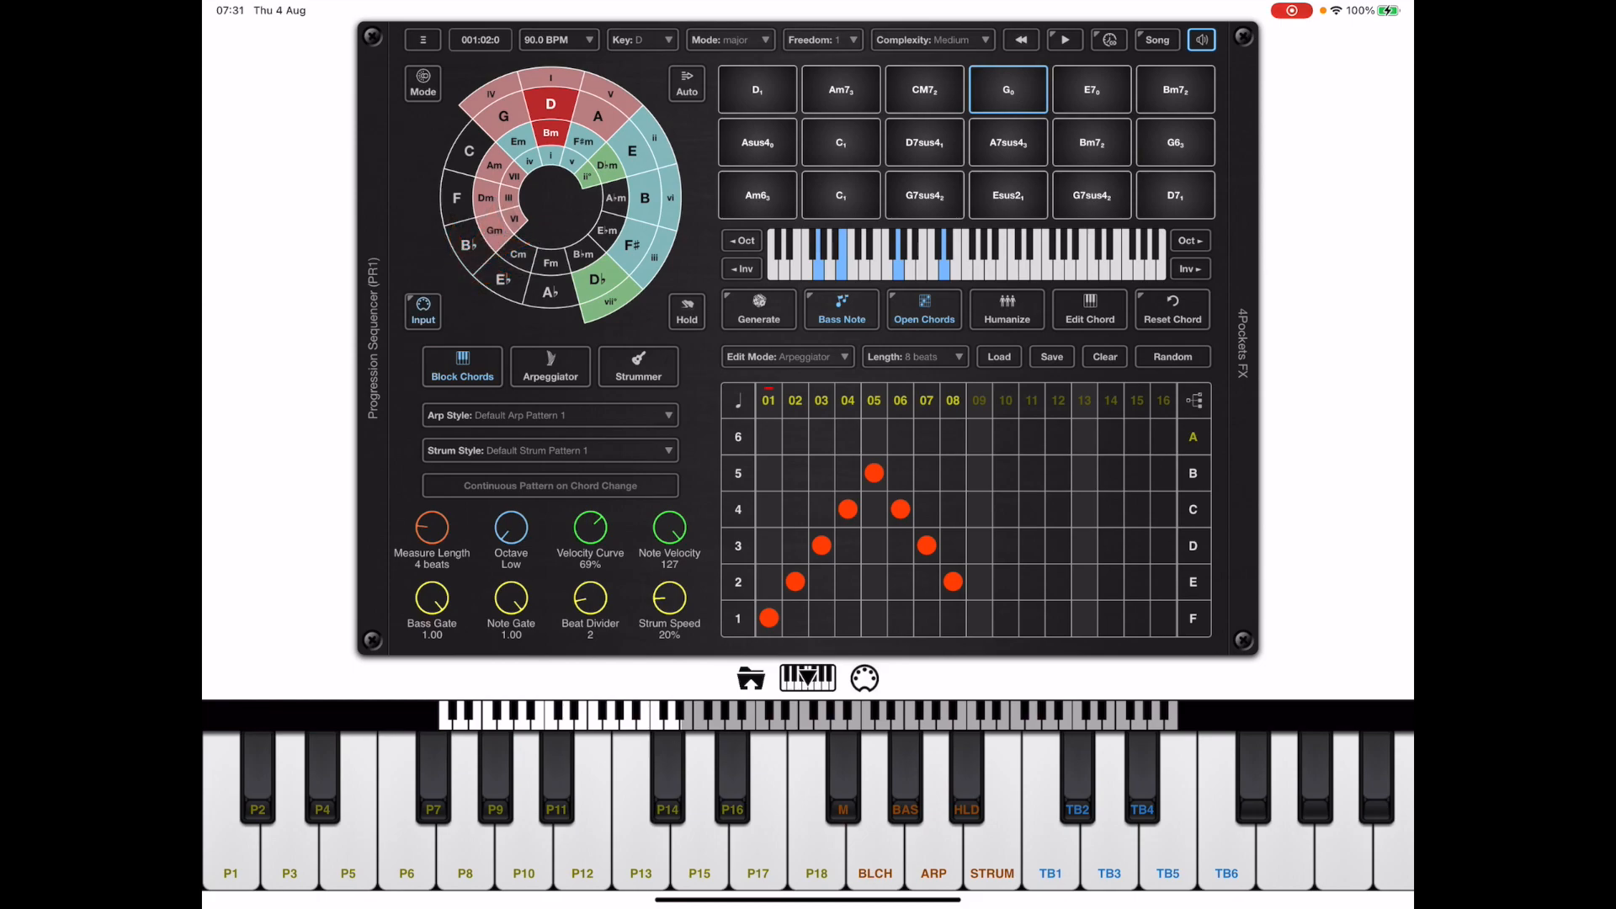
# - Play three chords from the on-screen keyboard's chord keys
pyautogui.click(838, 89)
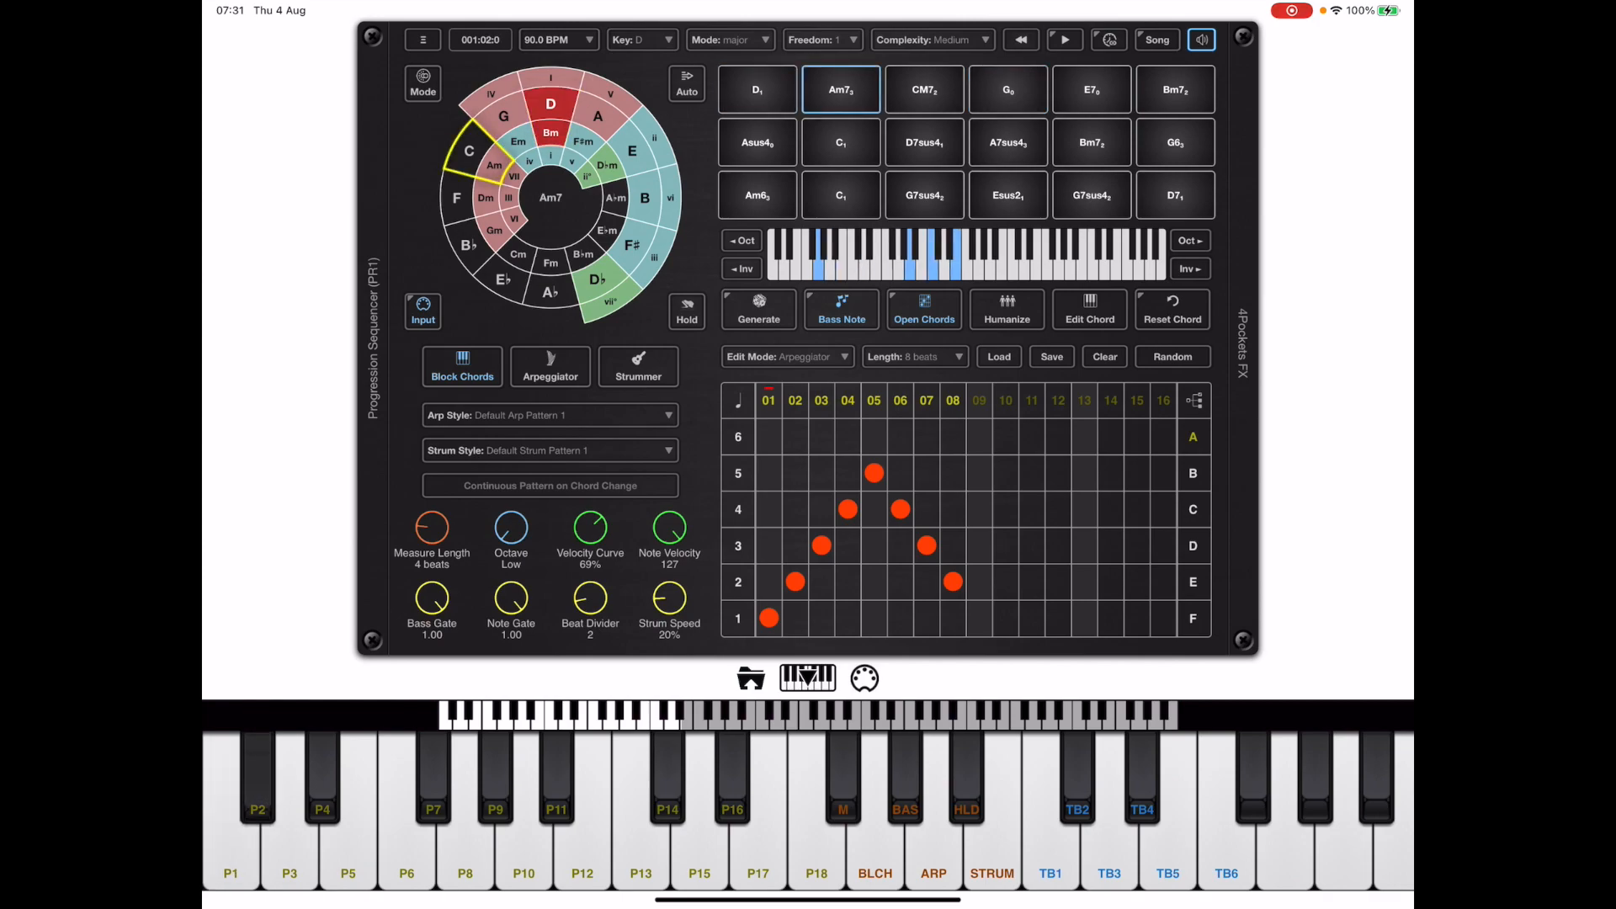
pyautogui.click(1008, 89)
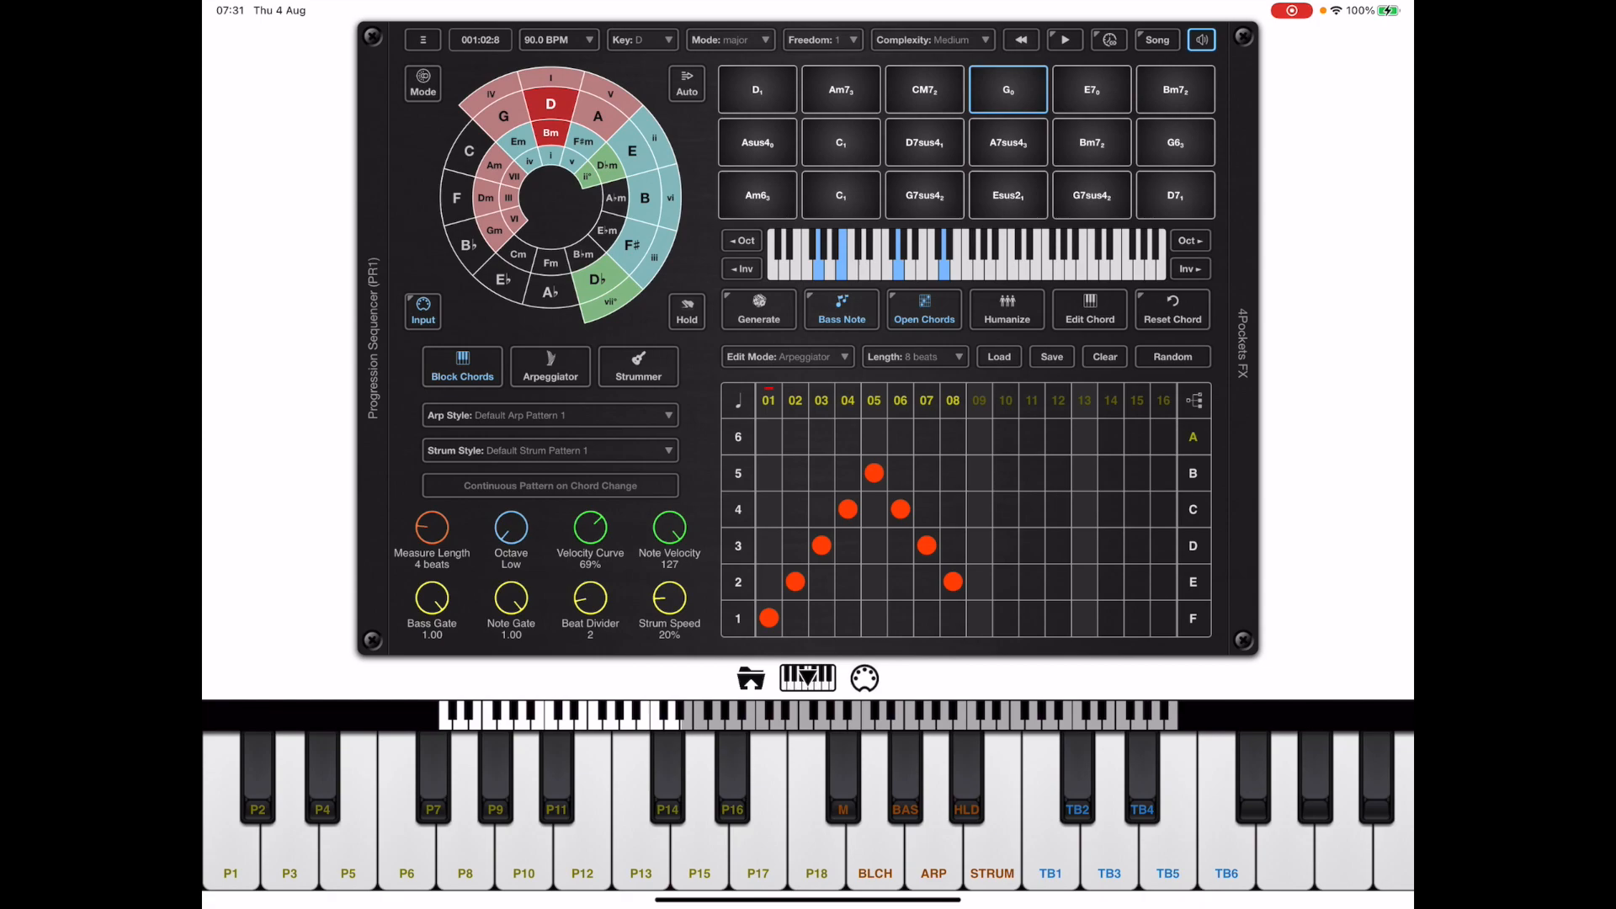
pyautogui.click(758, 89)
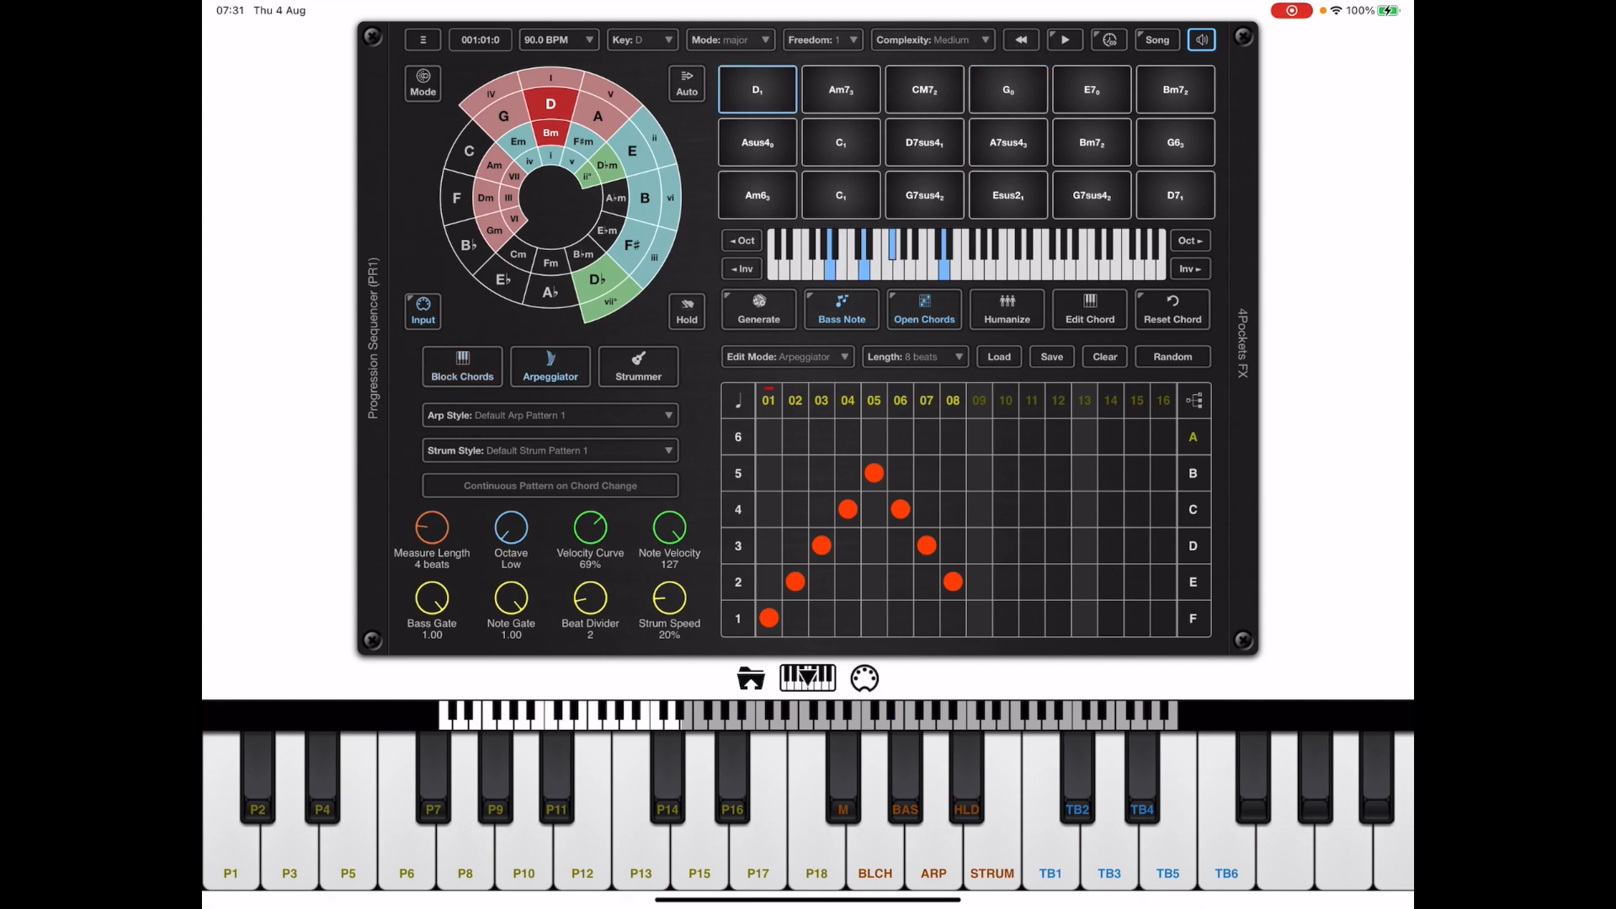
pyautogui.click(229, 815)
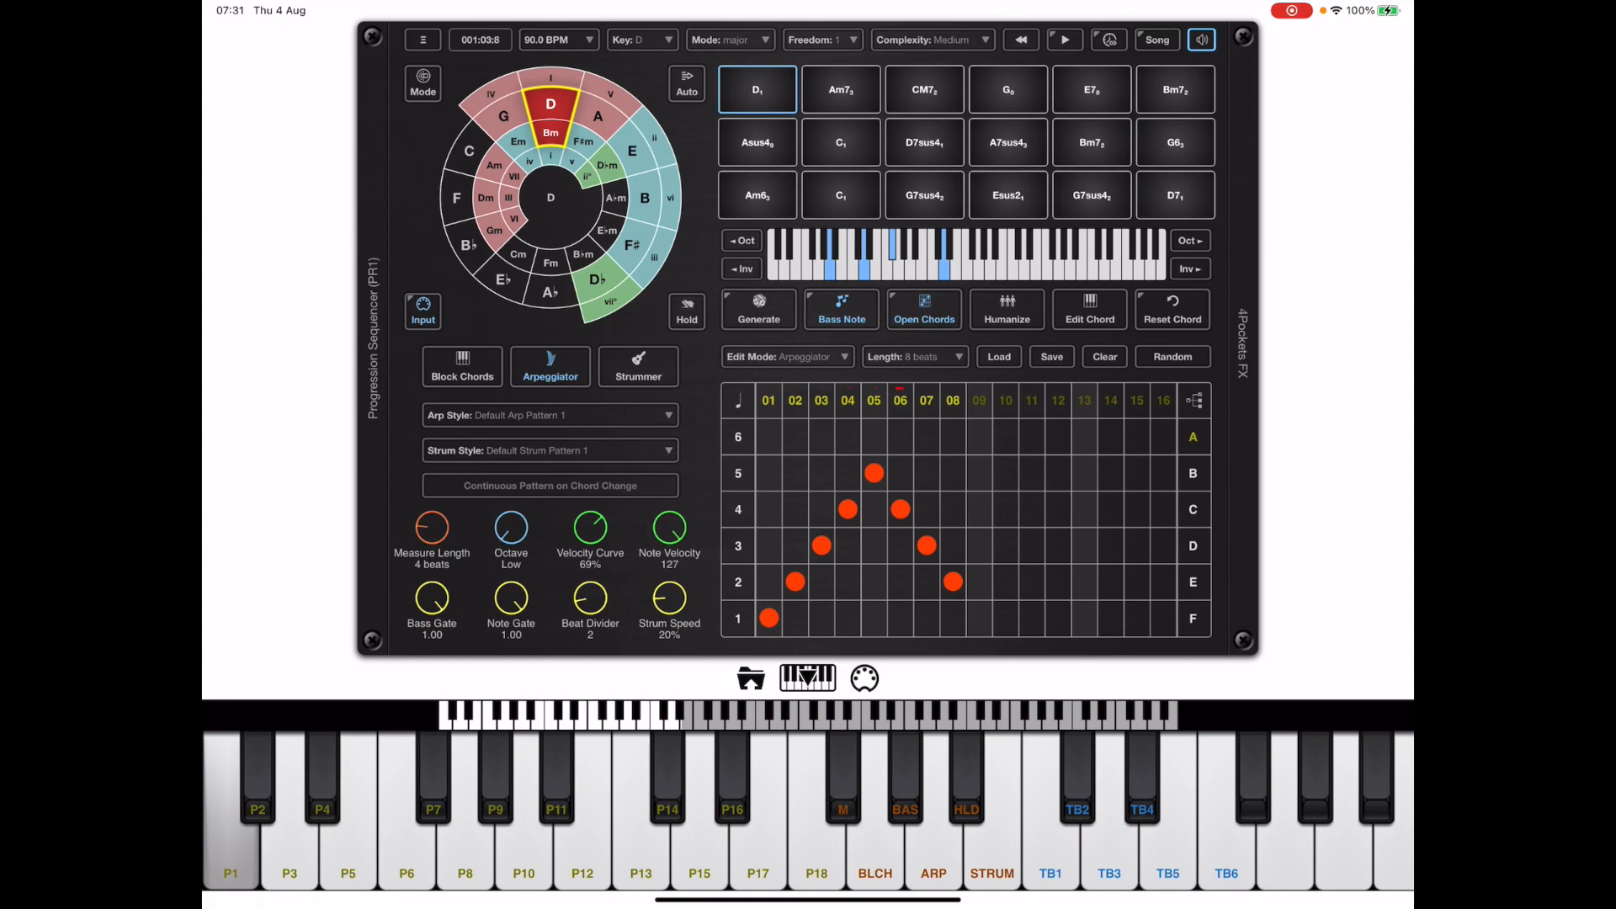
pyautogui.click(838, 89)
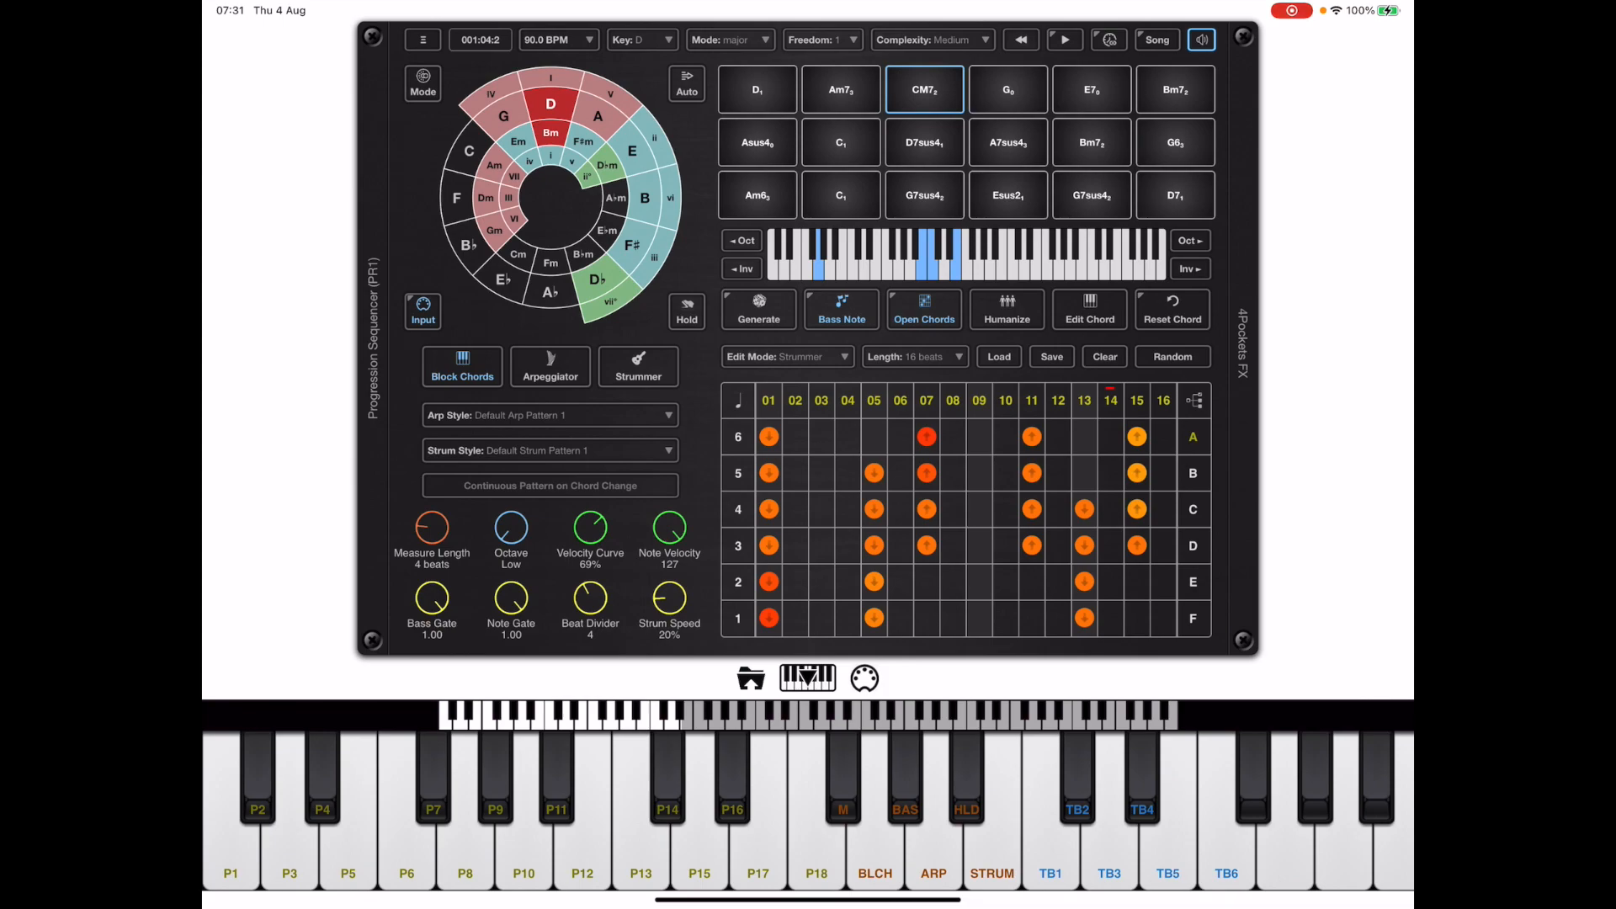
pyautogui.click(638, 366)
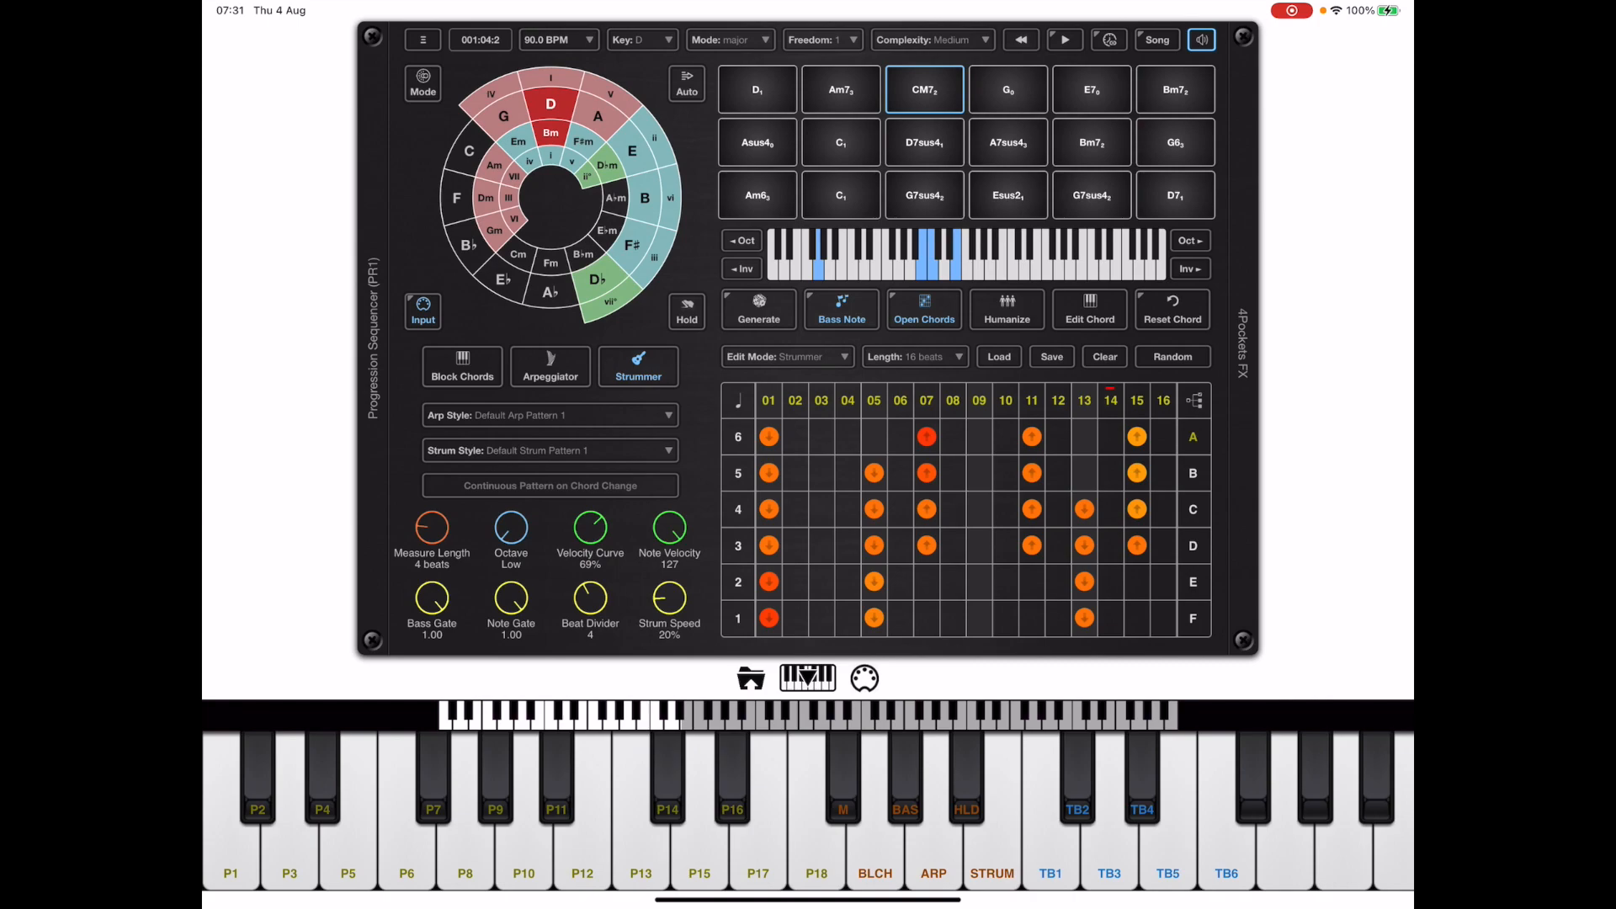
pyautogui.click(549, 365)
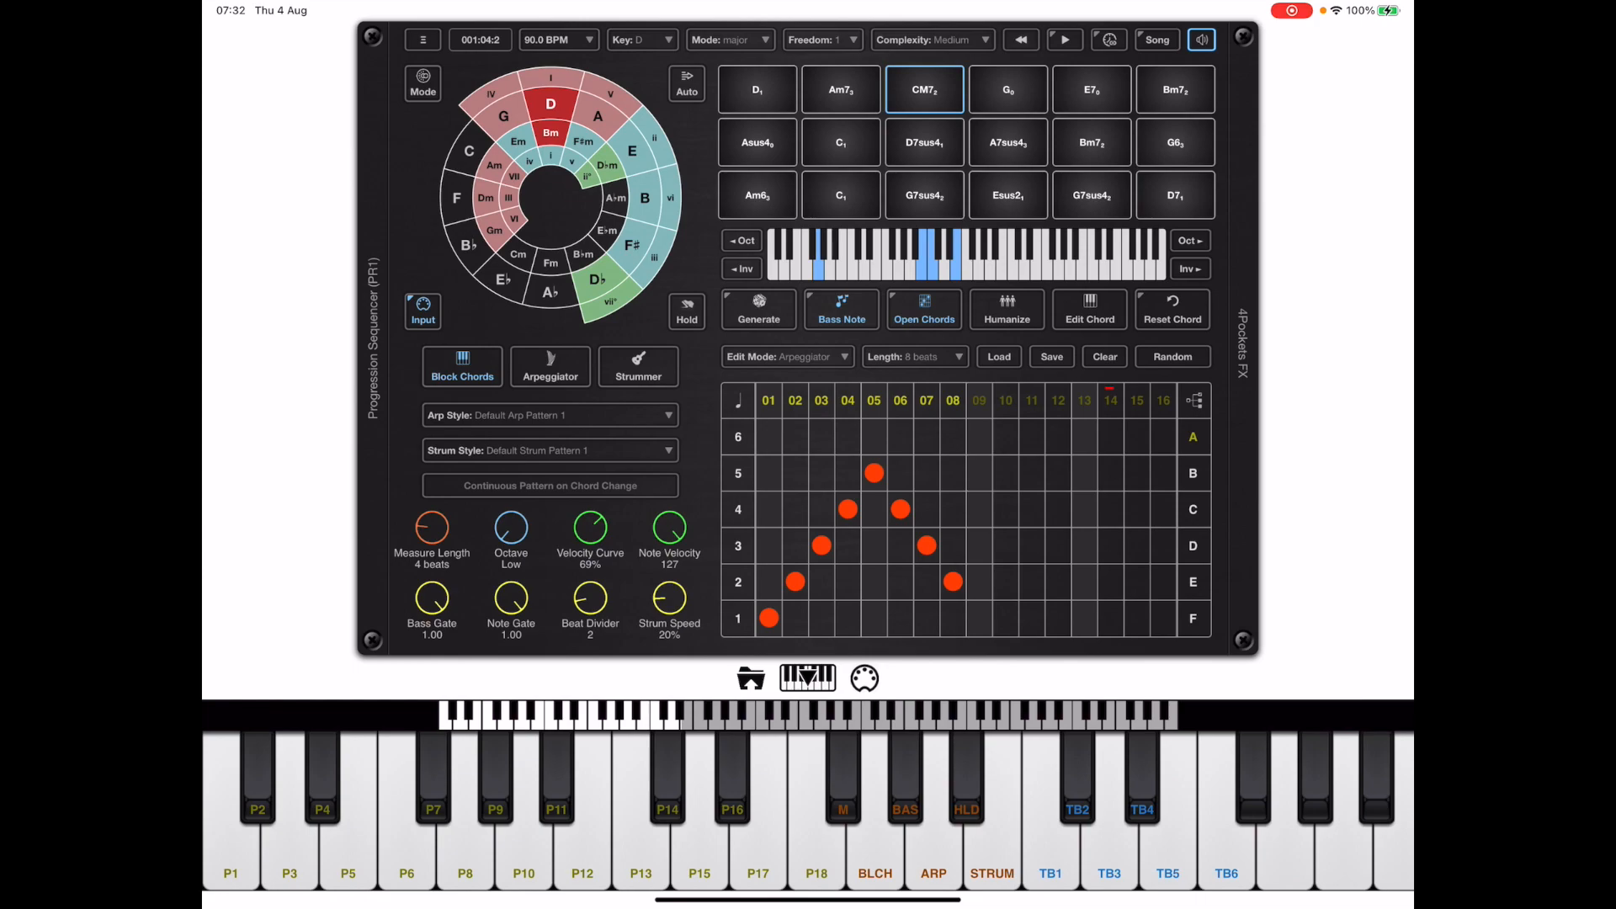
# - Start the song playing and trigger chords D, Am7 and CM7 from the keyboard
pyautogui.click(1064, 39)
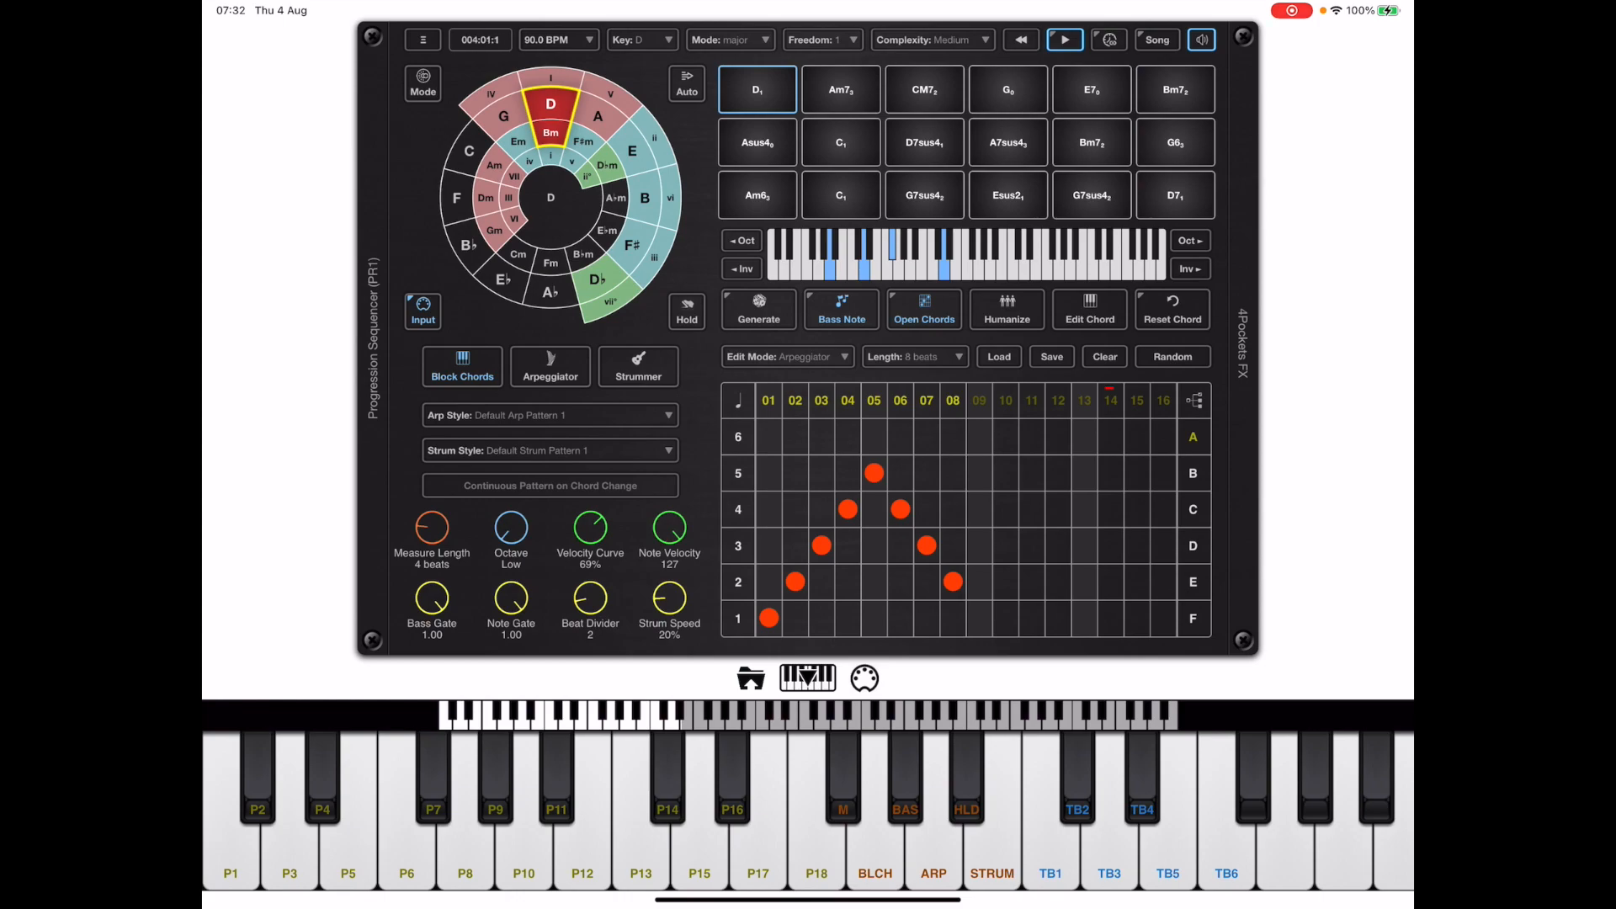
pyautogui.click(840, 89)
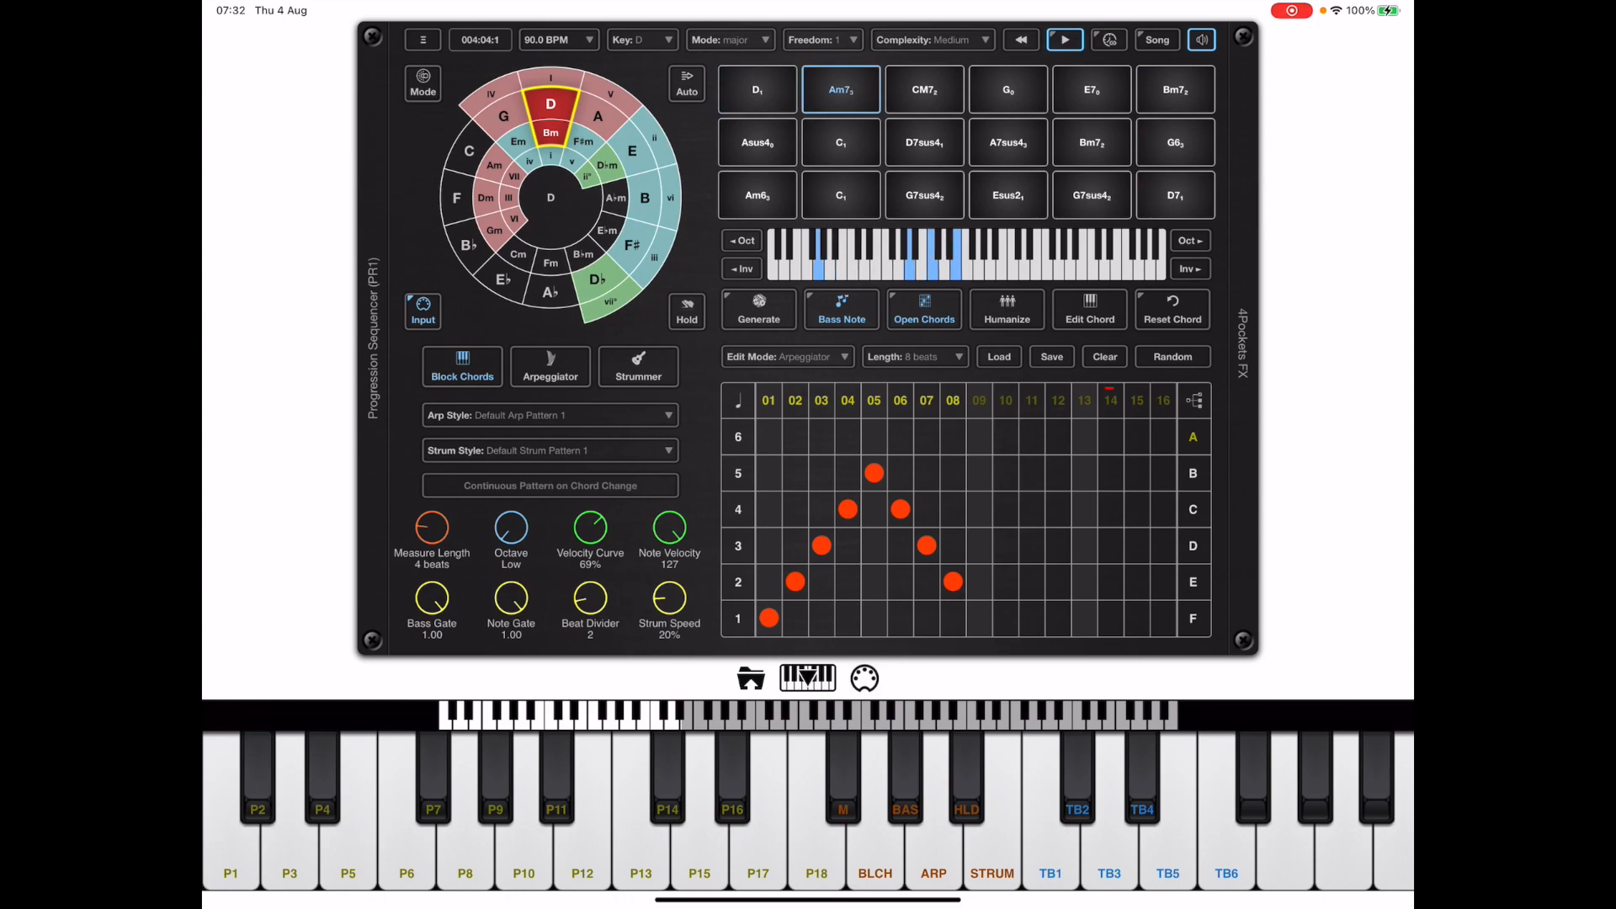
pyautogui.click(922, 89)
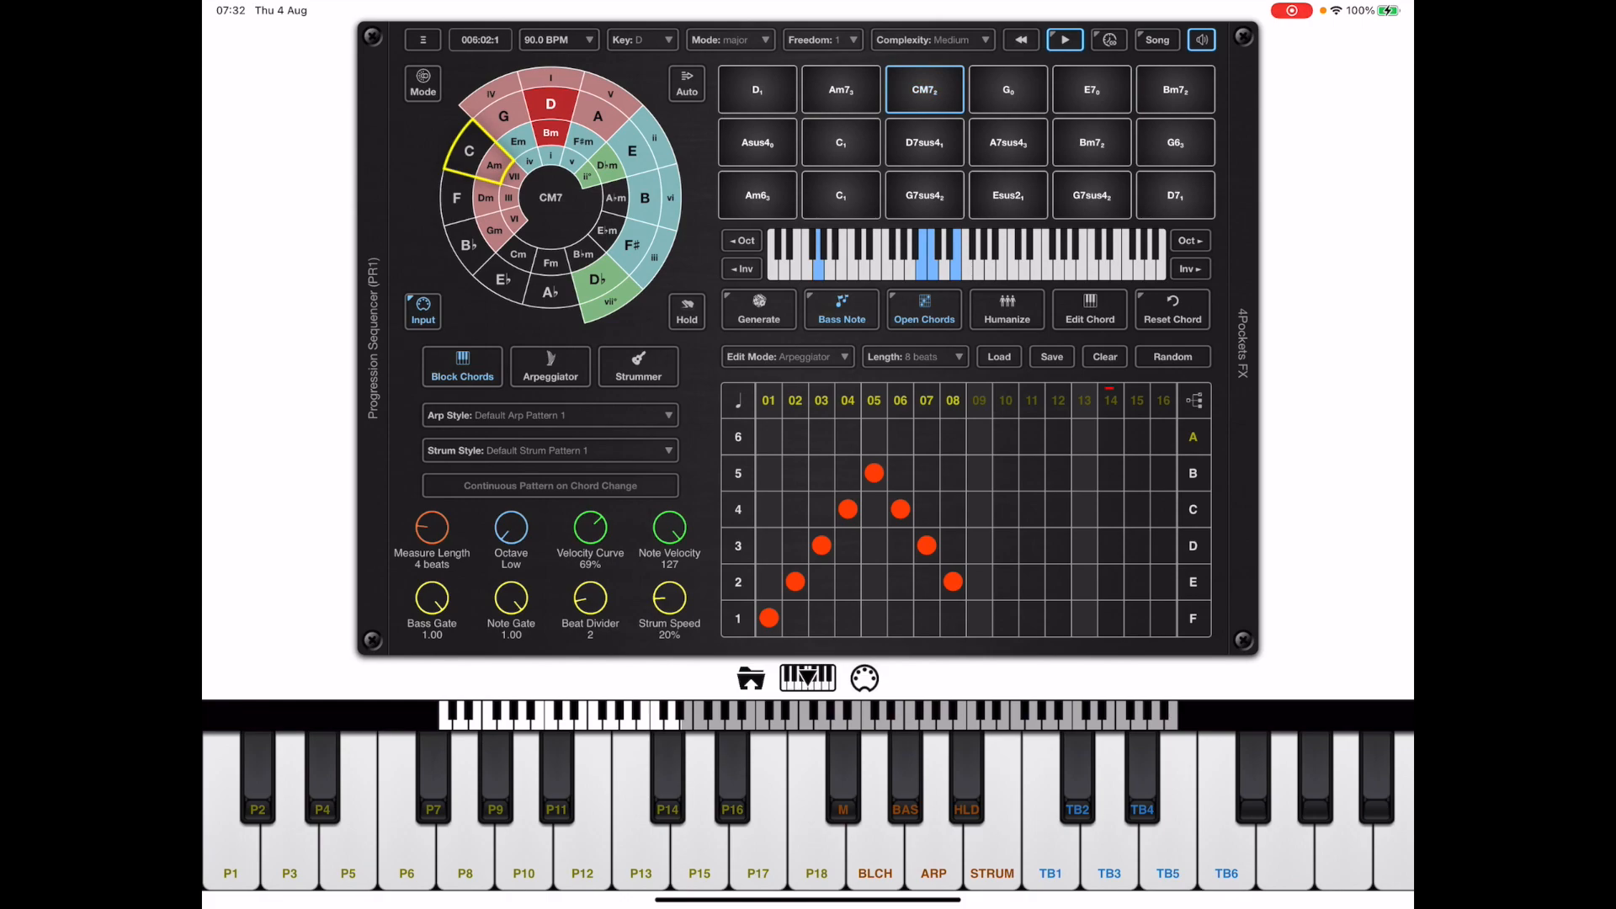
pyautogui.click(1008, 89)
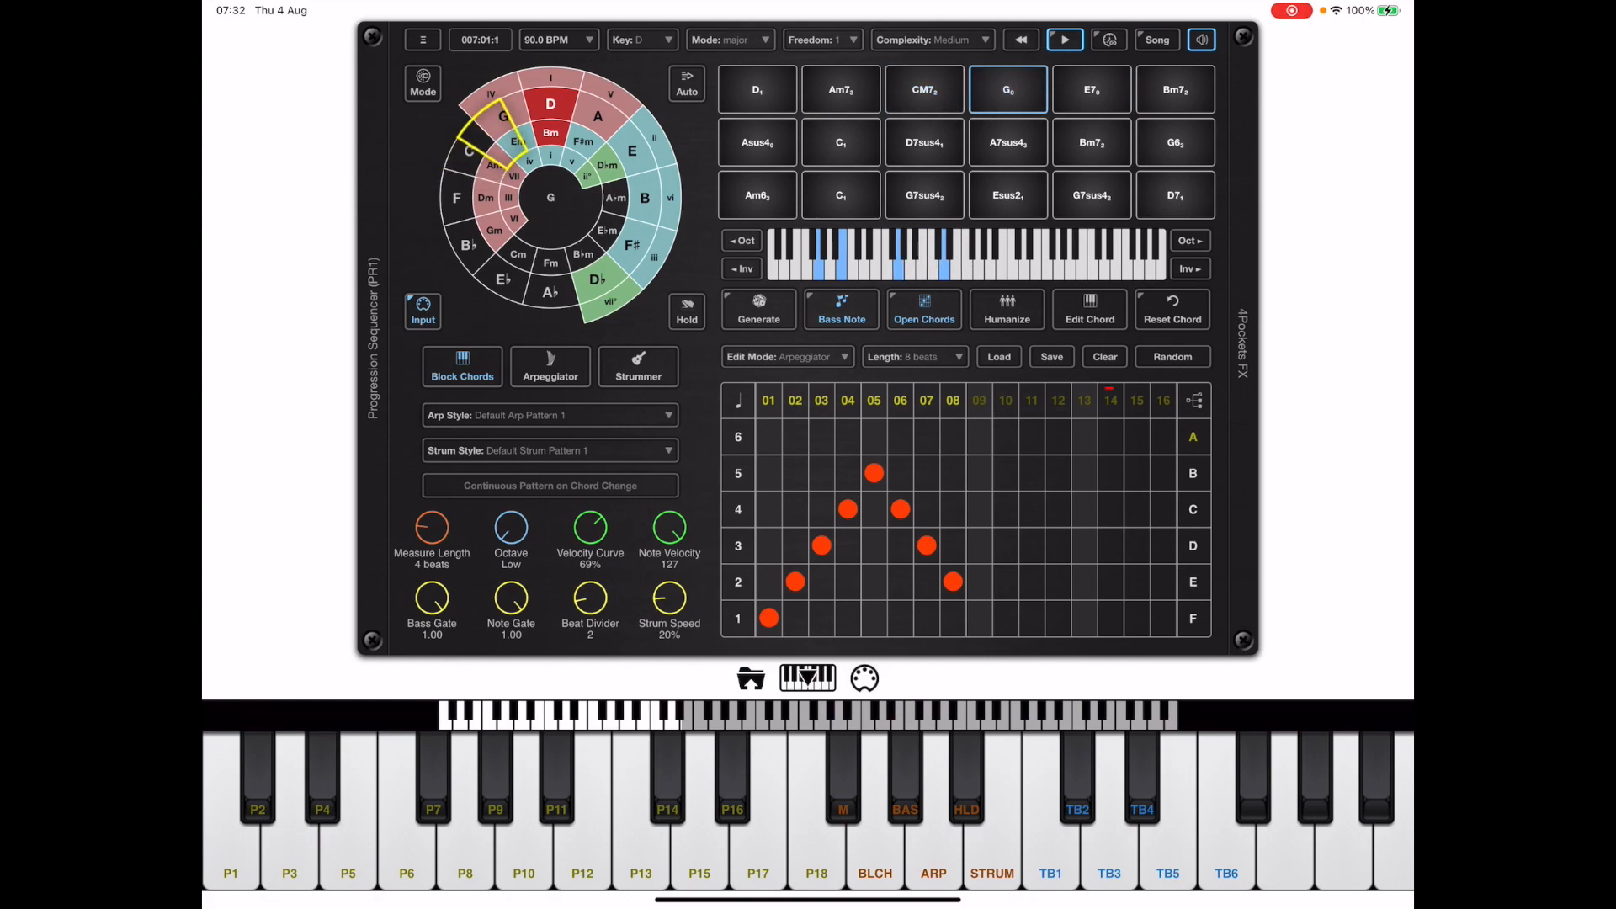
# - Switch chord playback to arpeggio and play the chords again as arpeggios
pyautogui.click(548, 365)
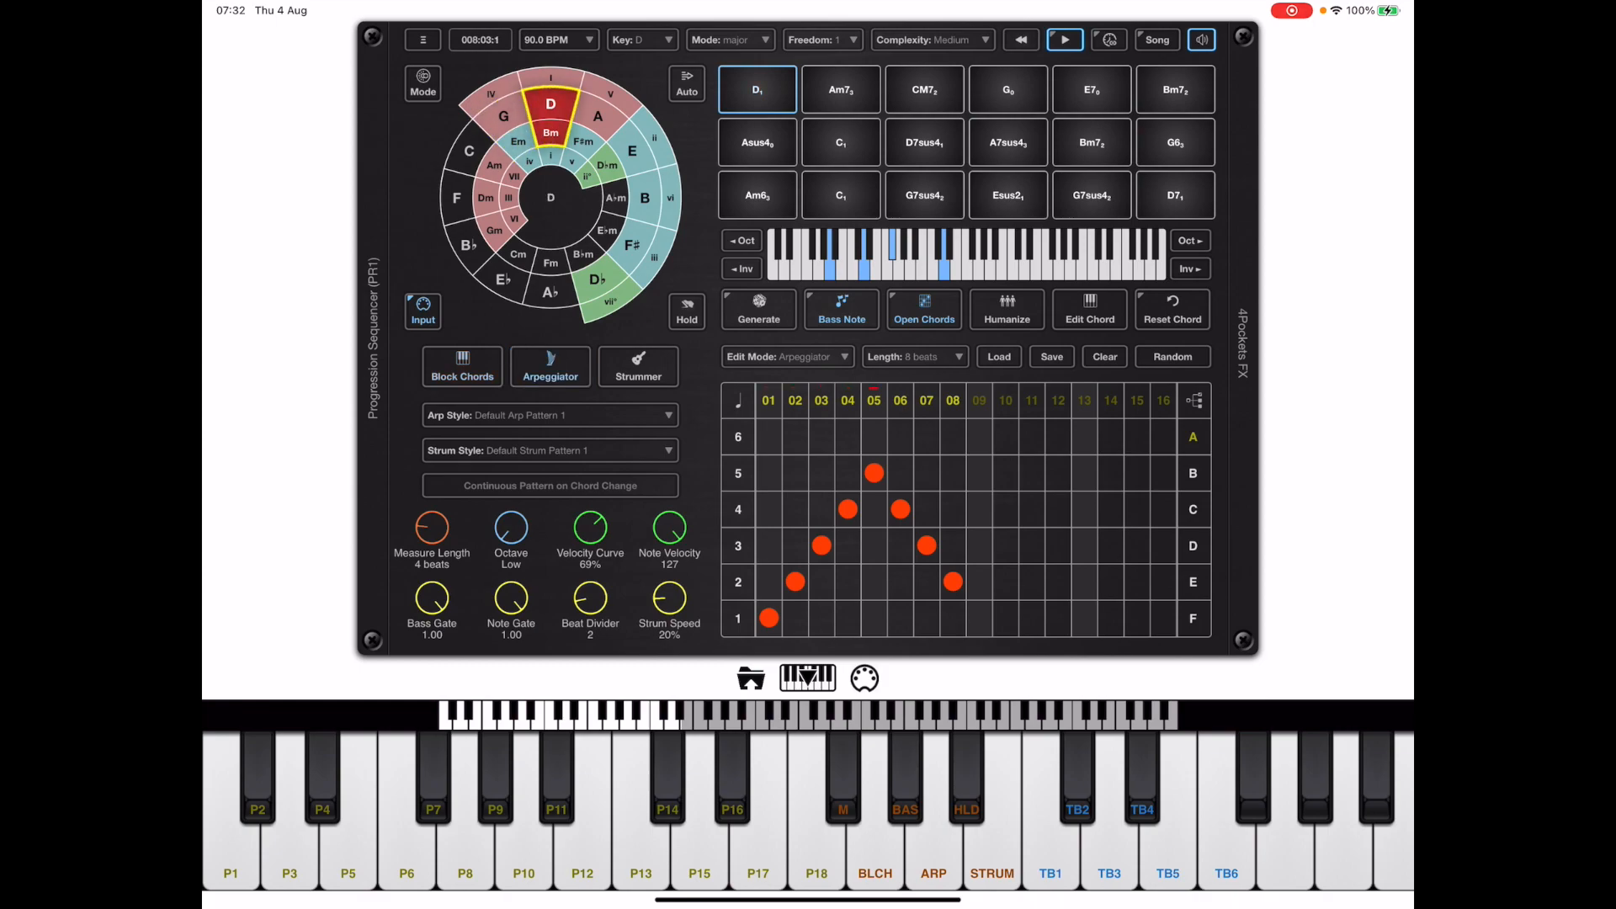
pyautogui.click(838, 89)
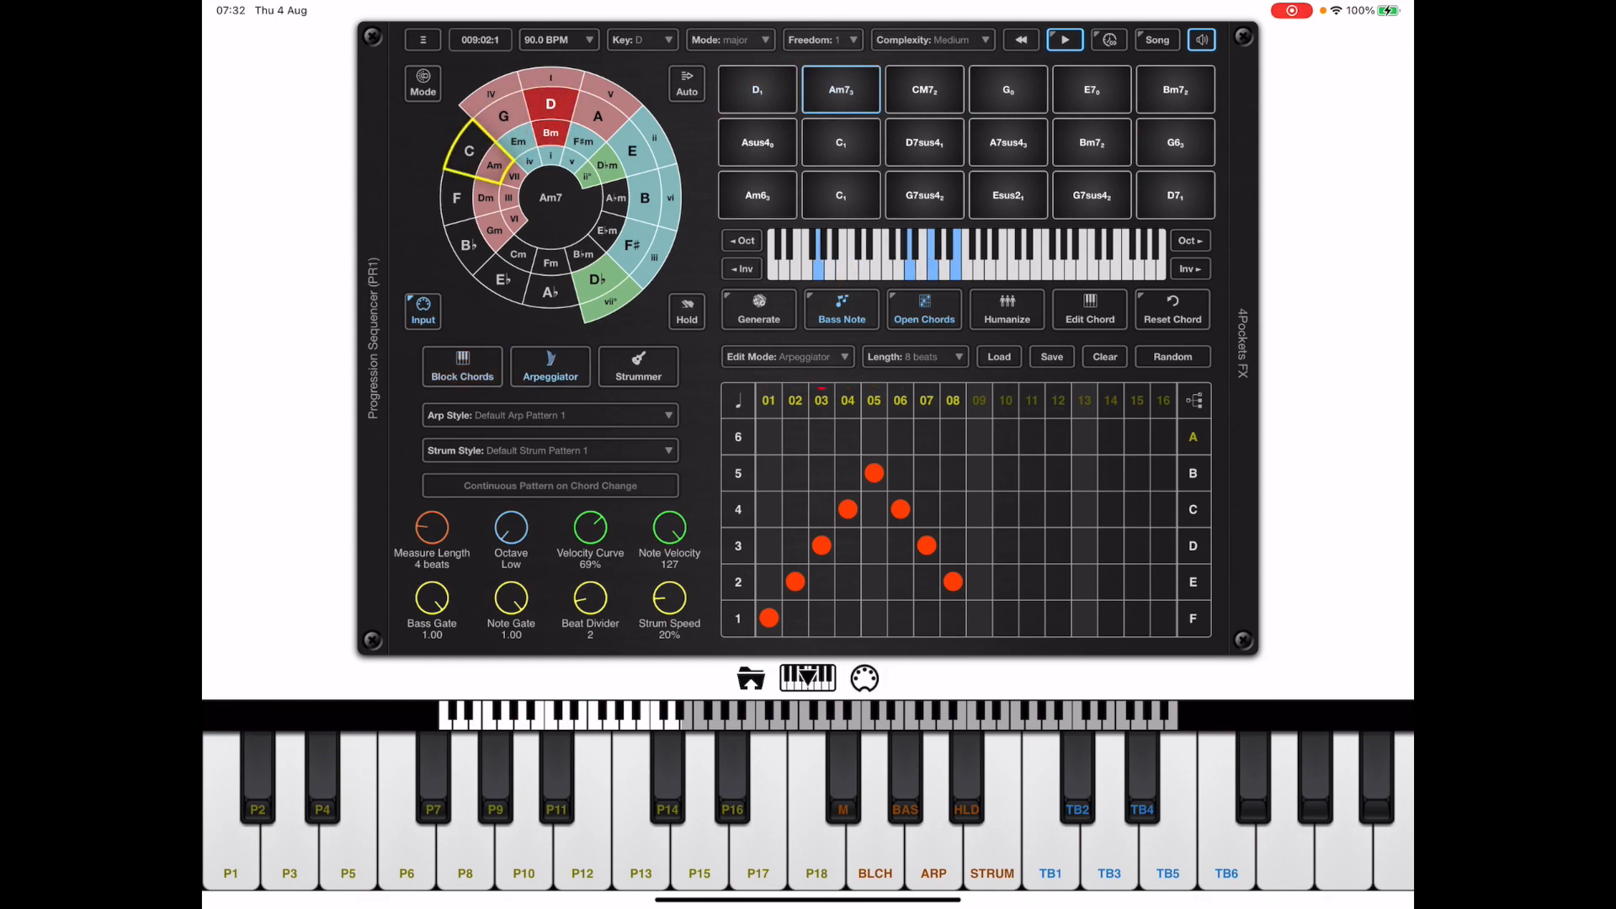
pyautogui.click(921, 89)
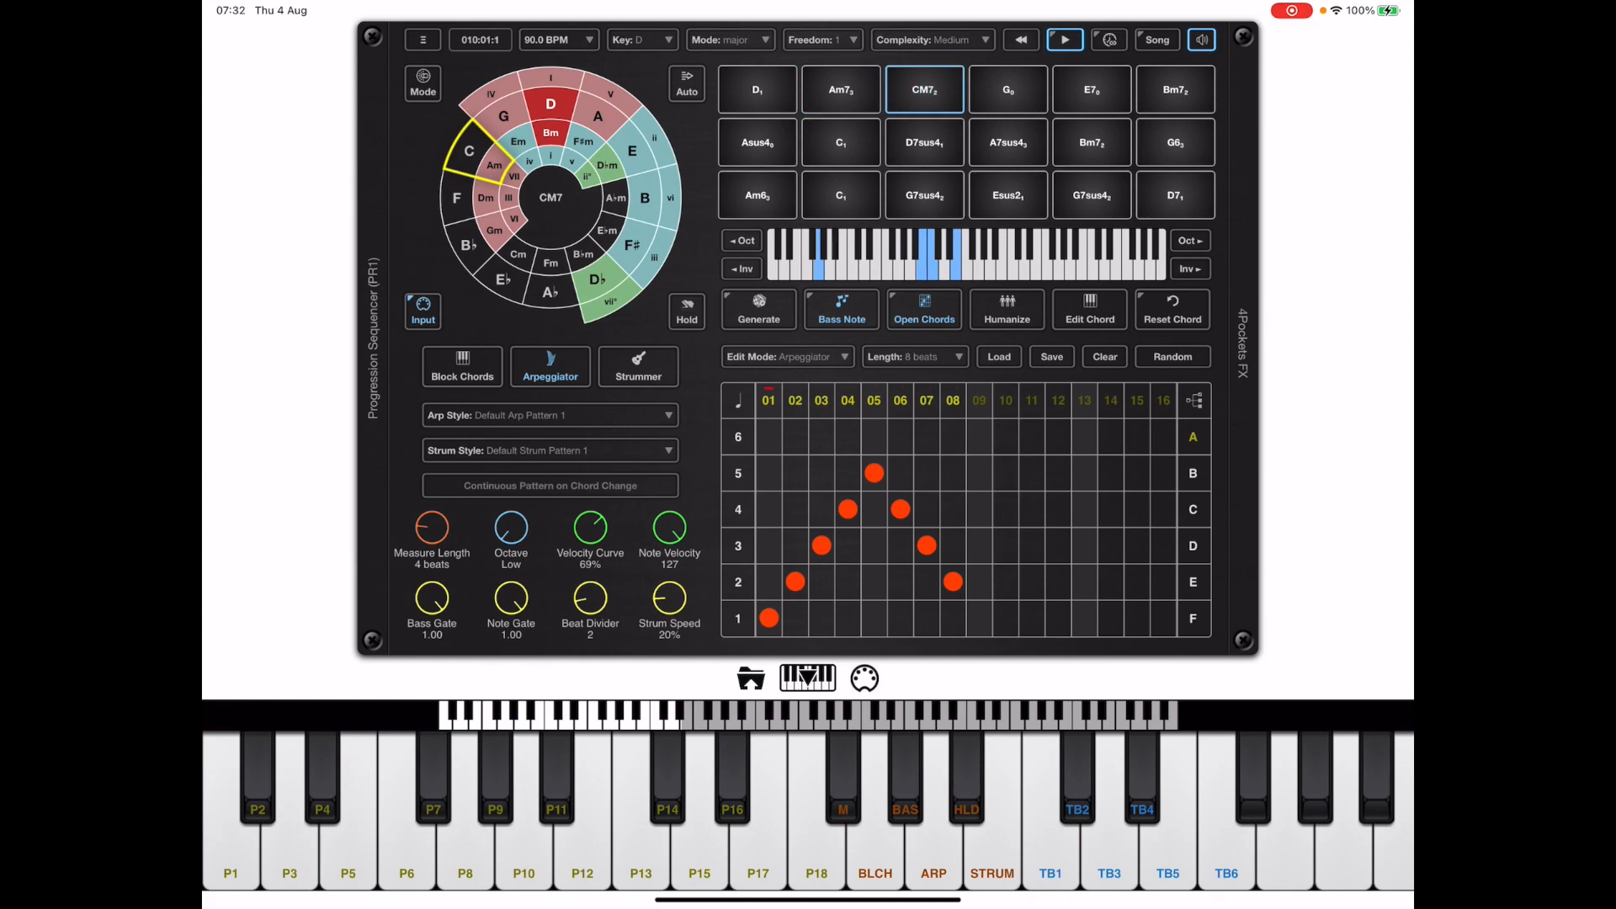
pyautogui.click(1006, 89)
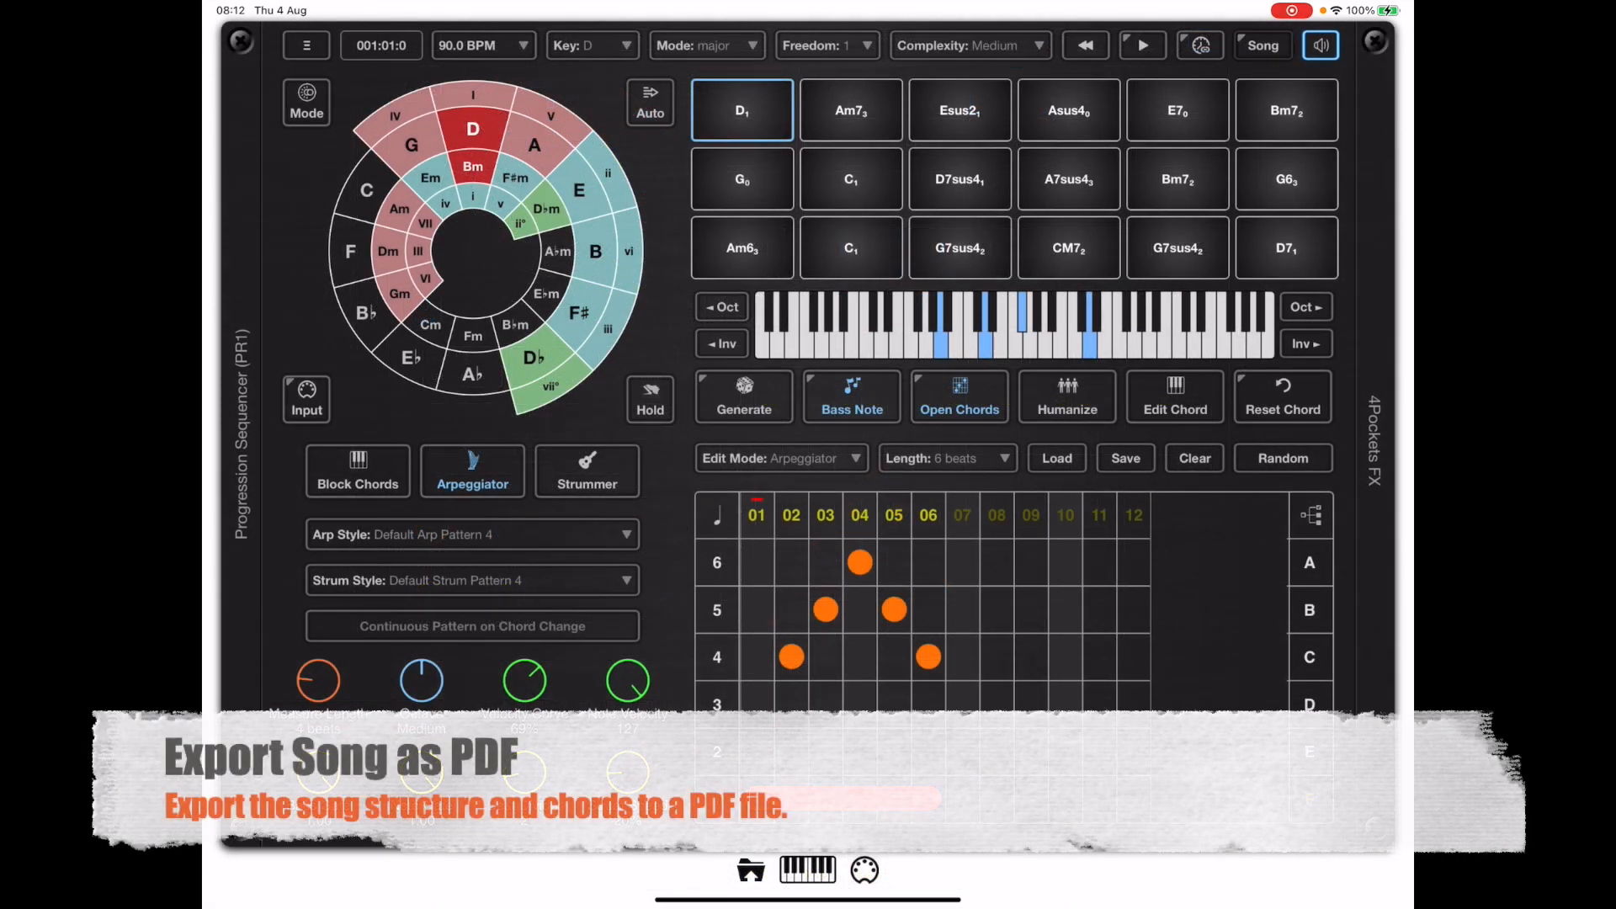
# - Review the conductor, Verse and Chorus sections in the song sequencer, ending on Full Song
pyautogui.click(1261, 43)
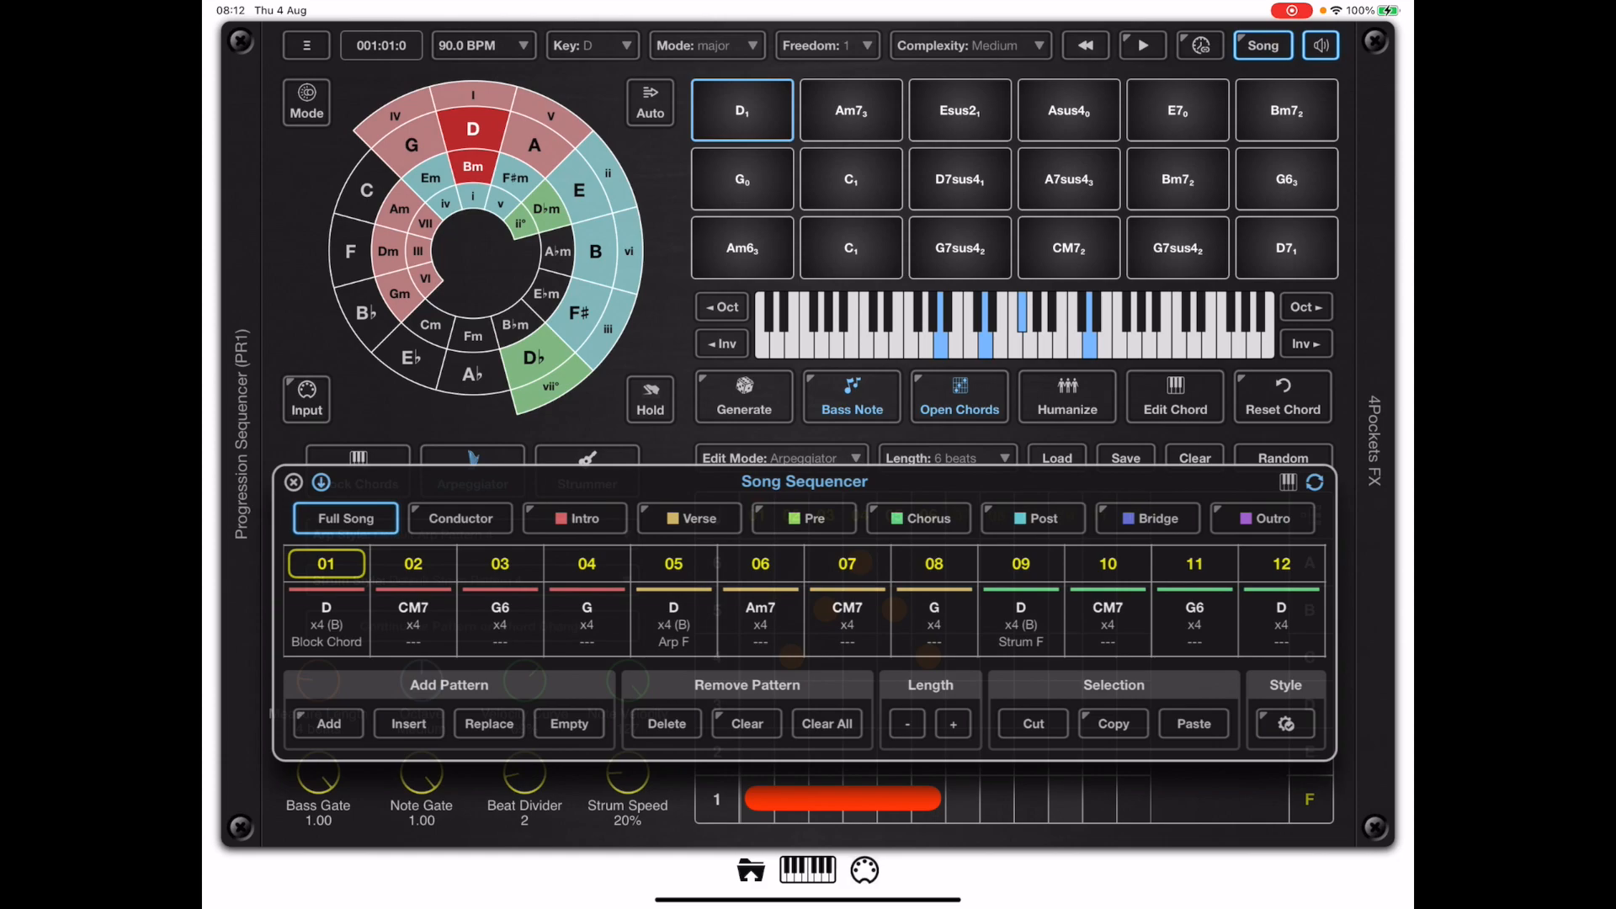
pyautogui.click(457, 519)
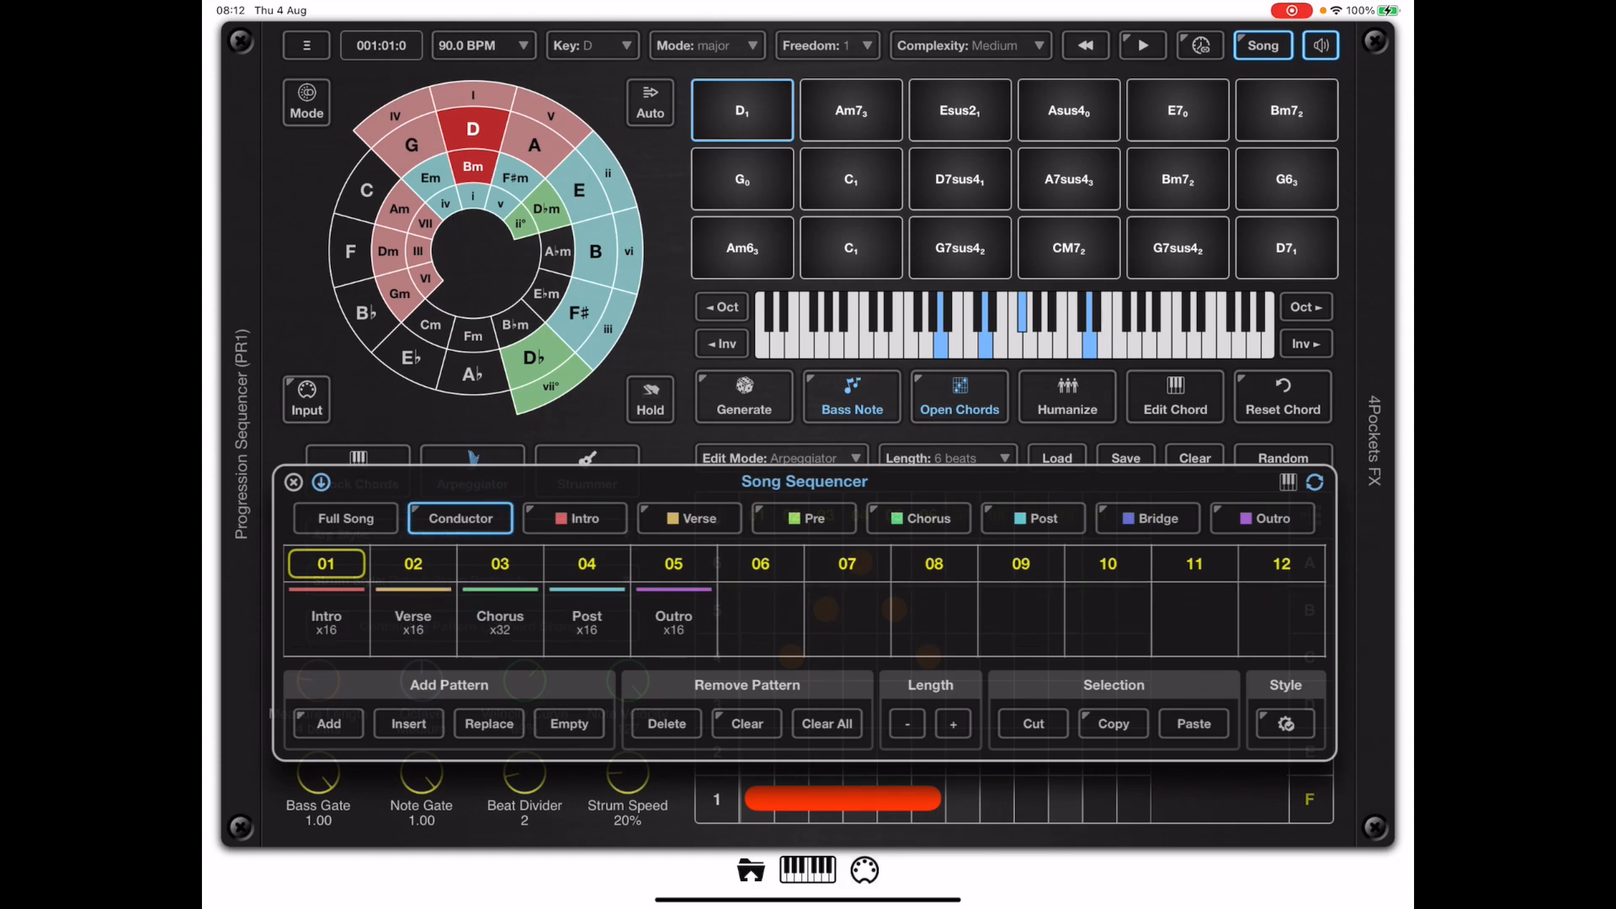
pyautogui.click(689, 519)
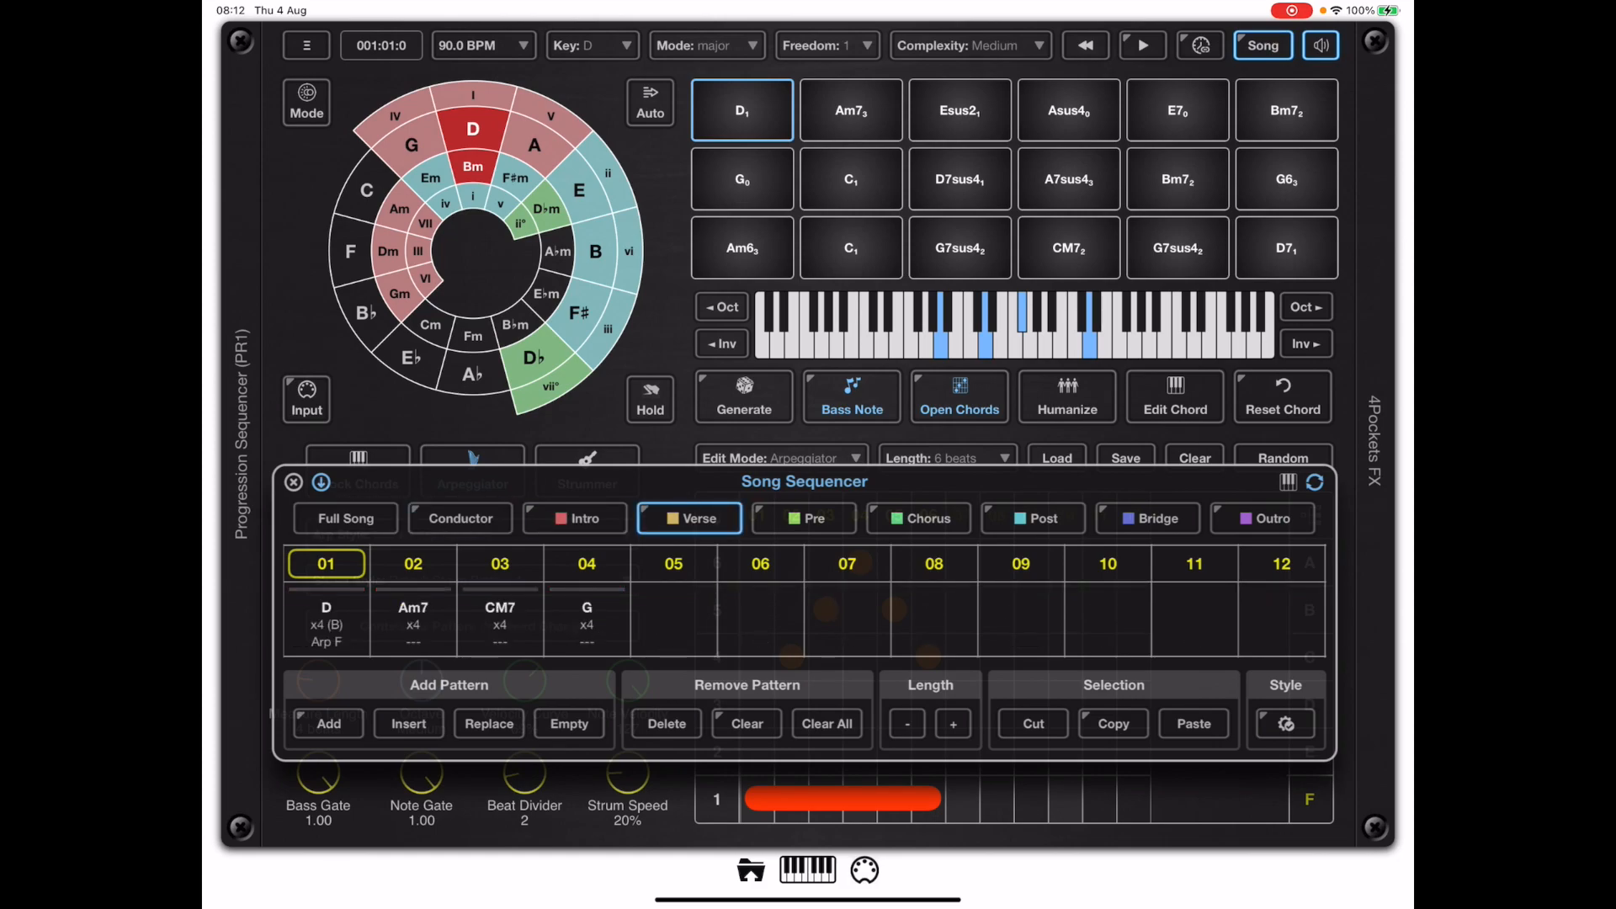
pyautogui.click(915, 518)
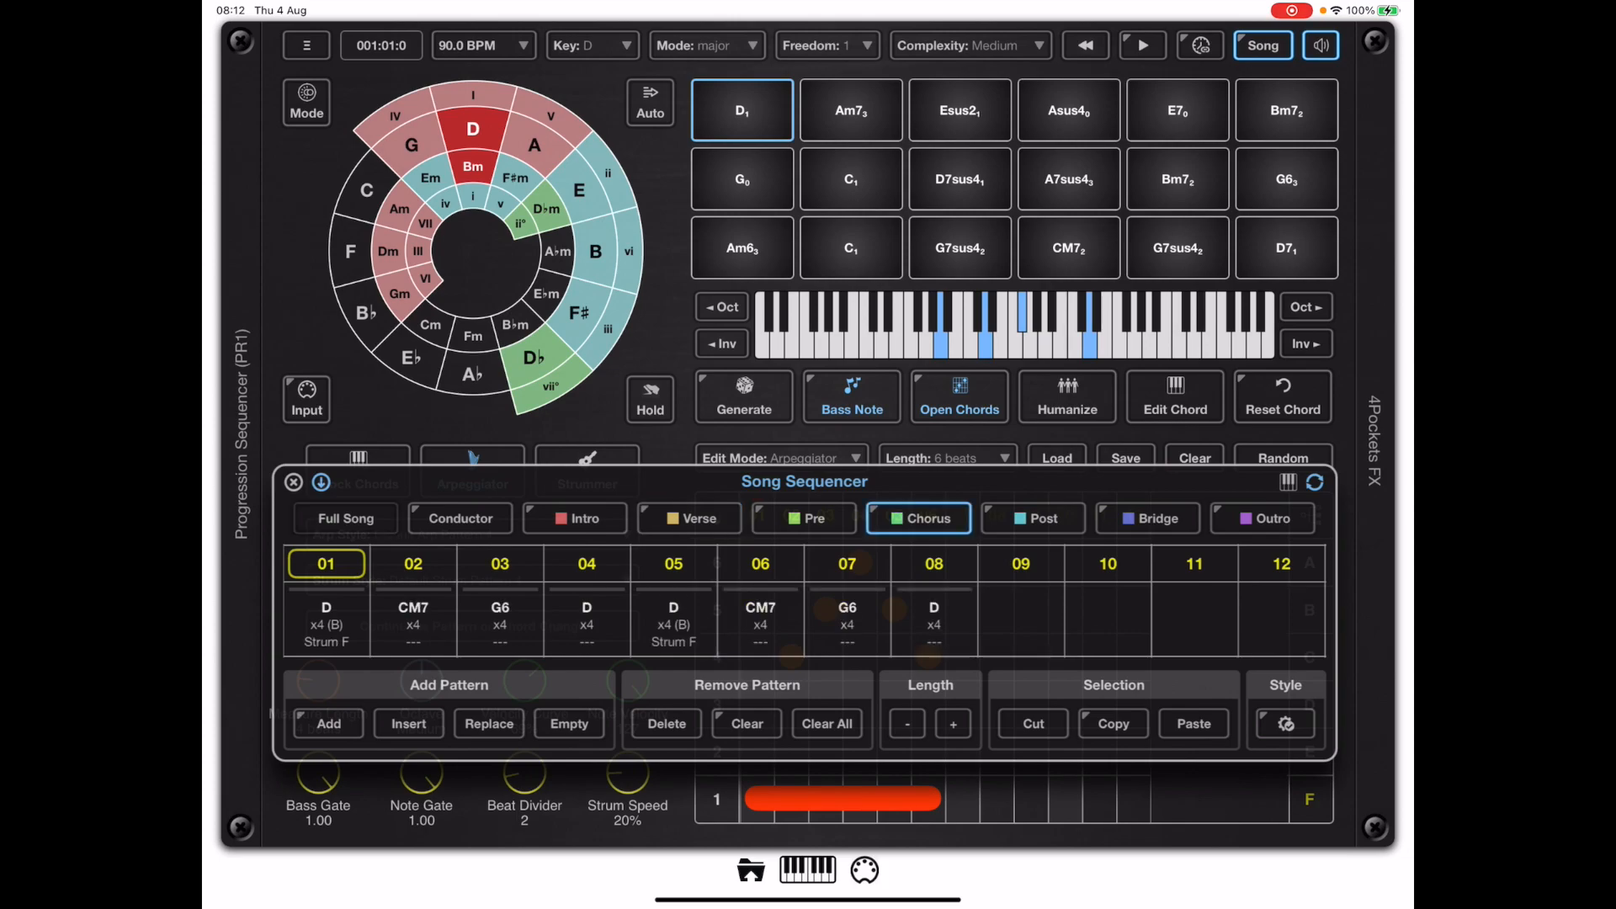
pyautogui.click(345, 518)
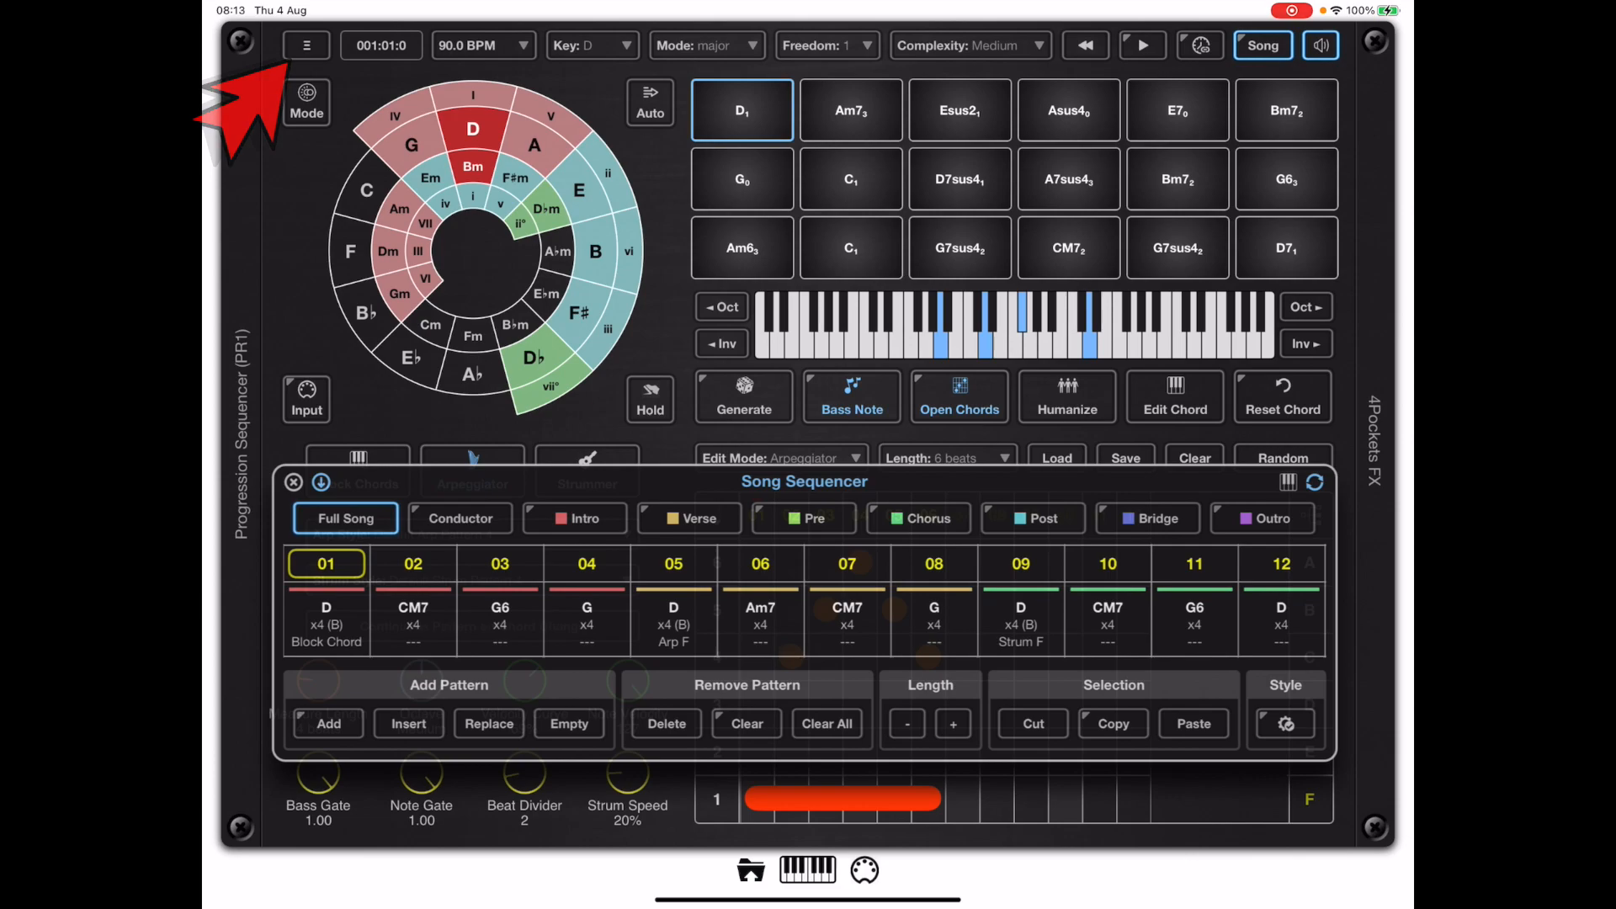
# - Preview the song layout and section chord charts as a PDF from the main menu and export it
pyautogui.click(305, 43)
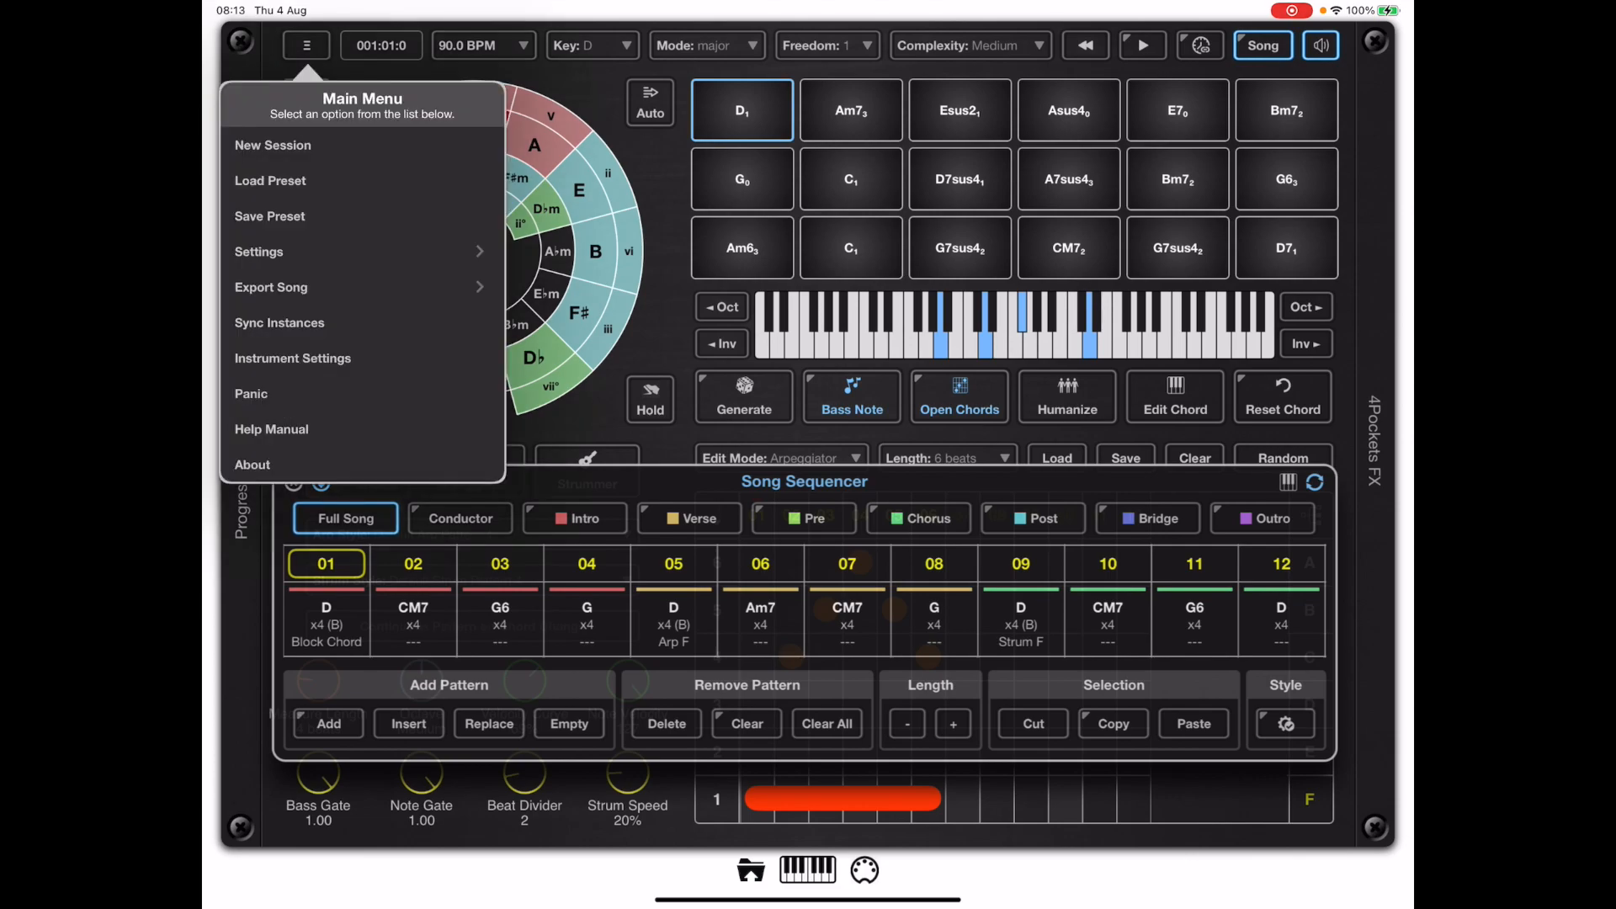
pyautogui.click(271, 286)
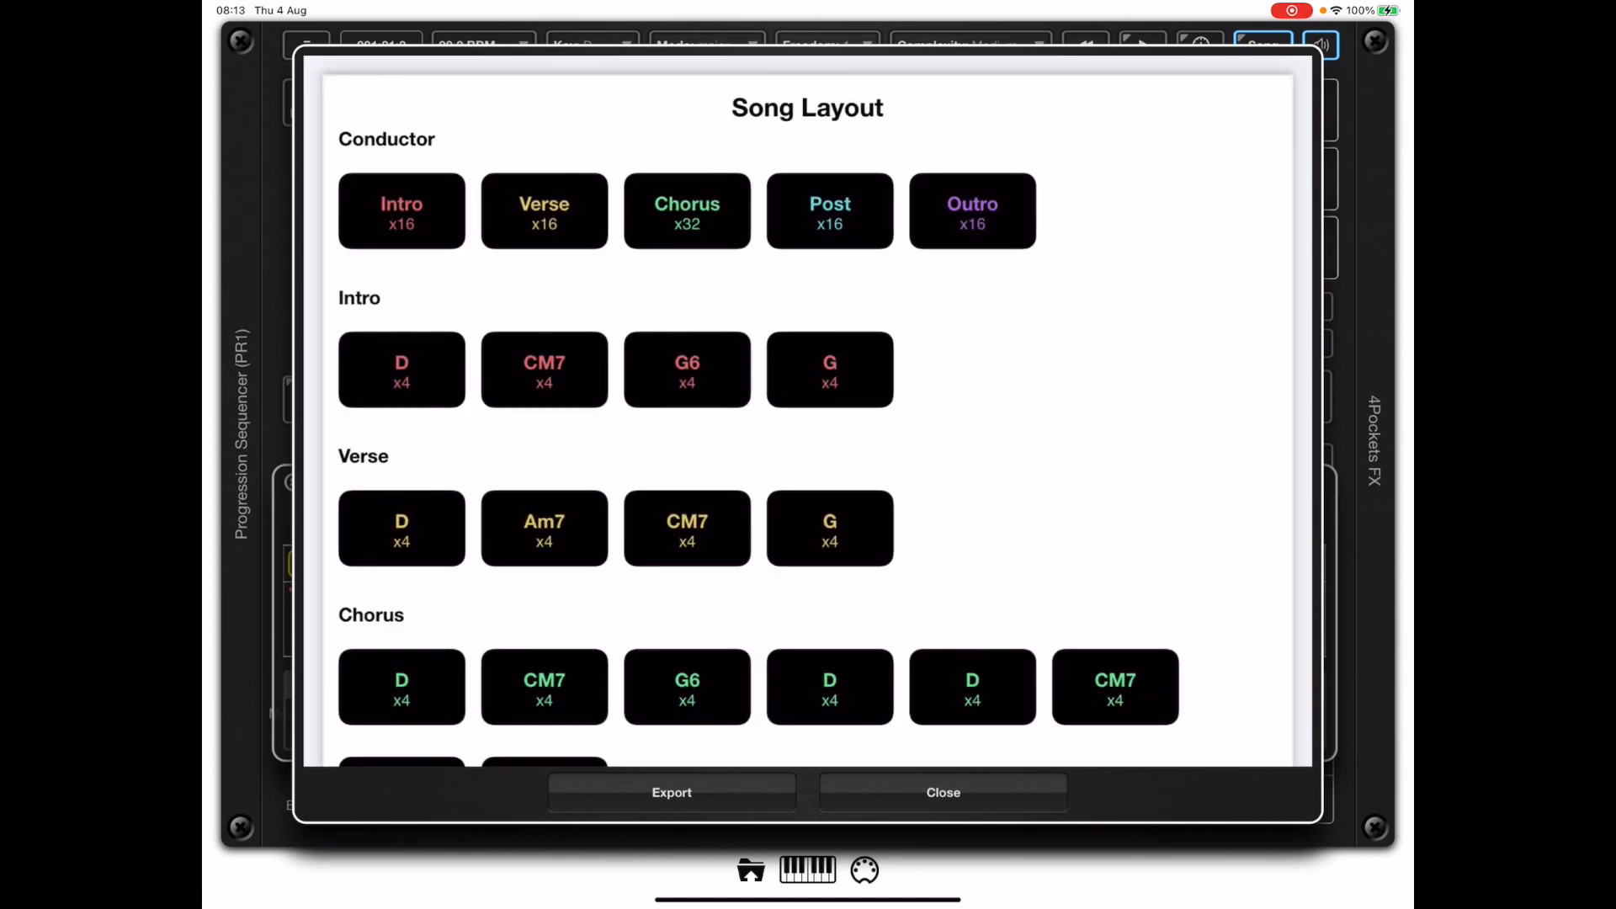
pyautogui.scroll(-3)
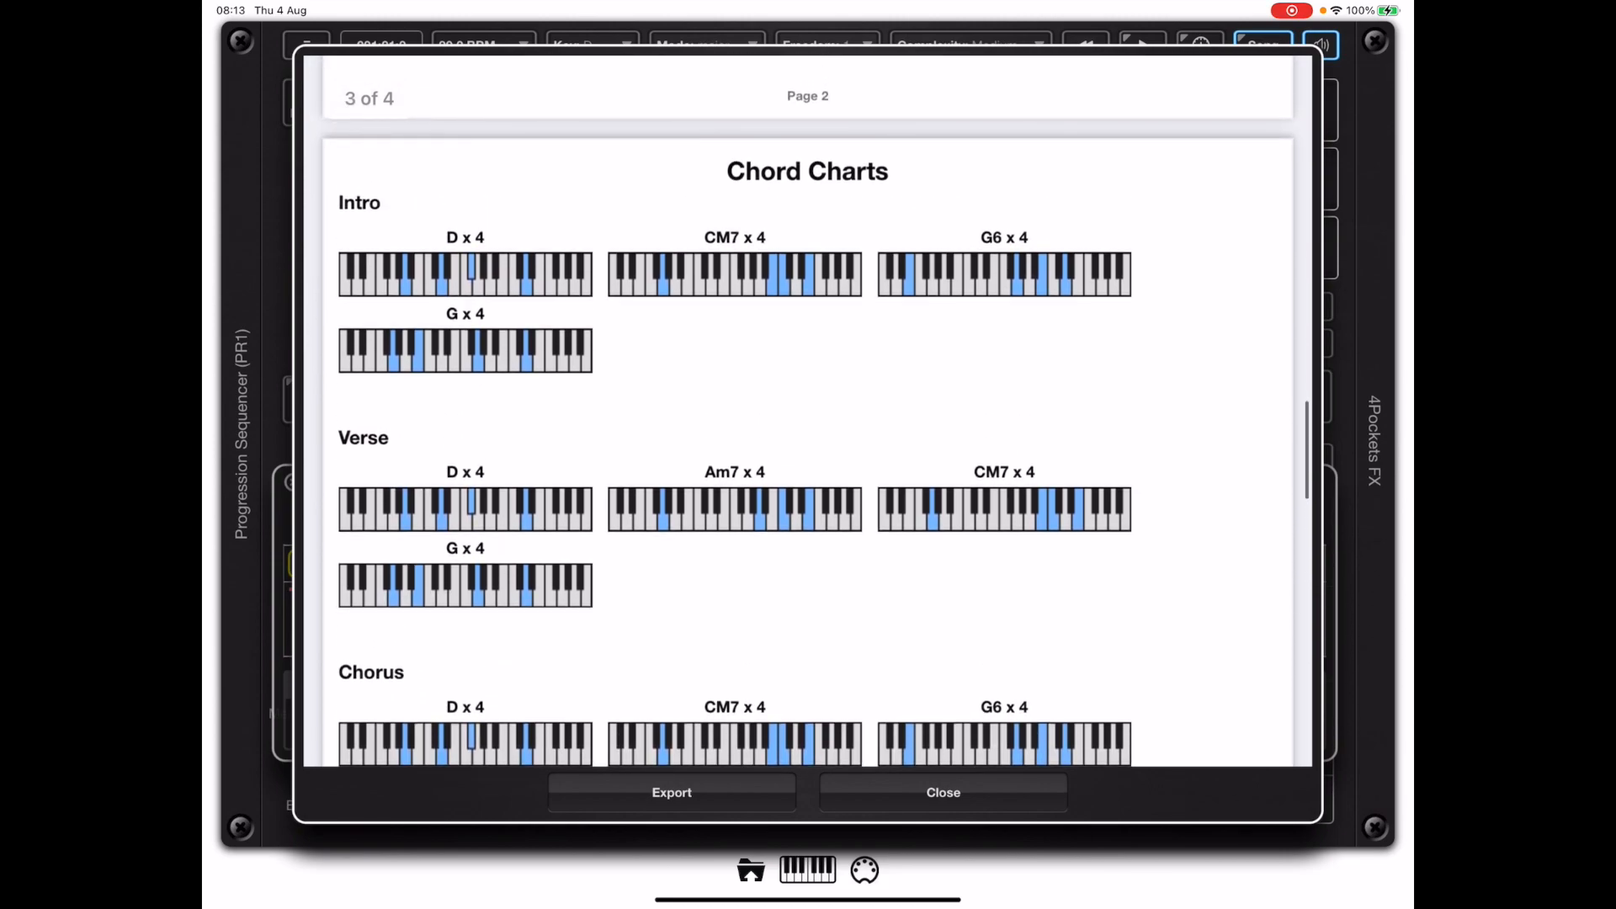
pyautogui.scroll(-3)
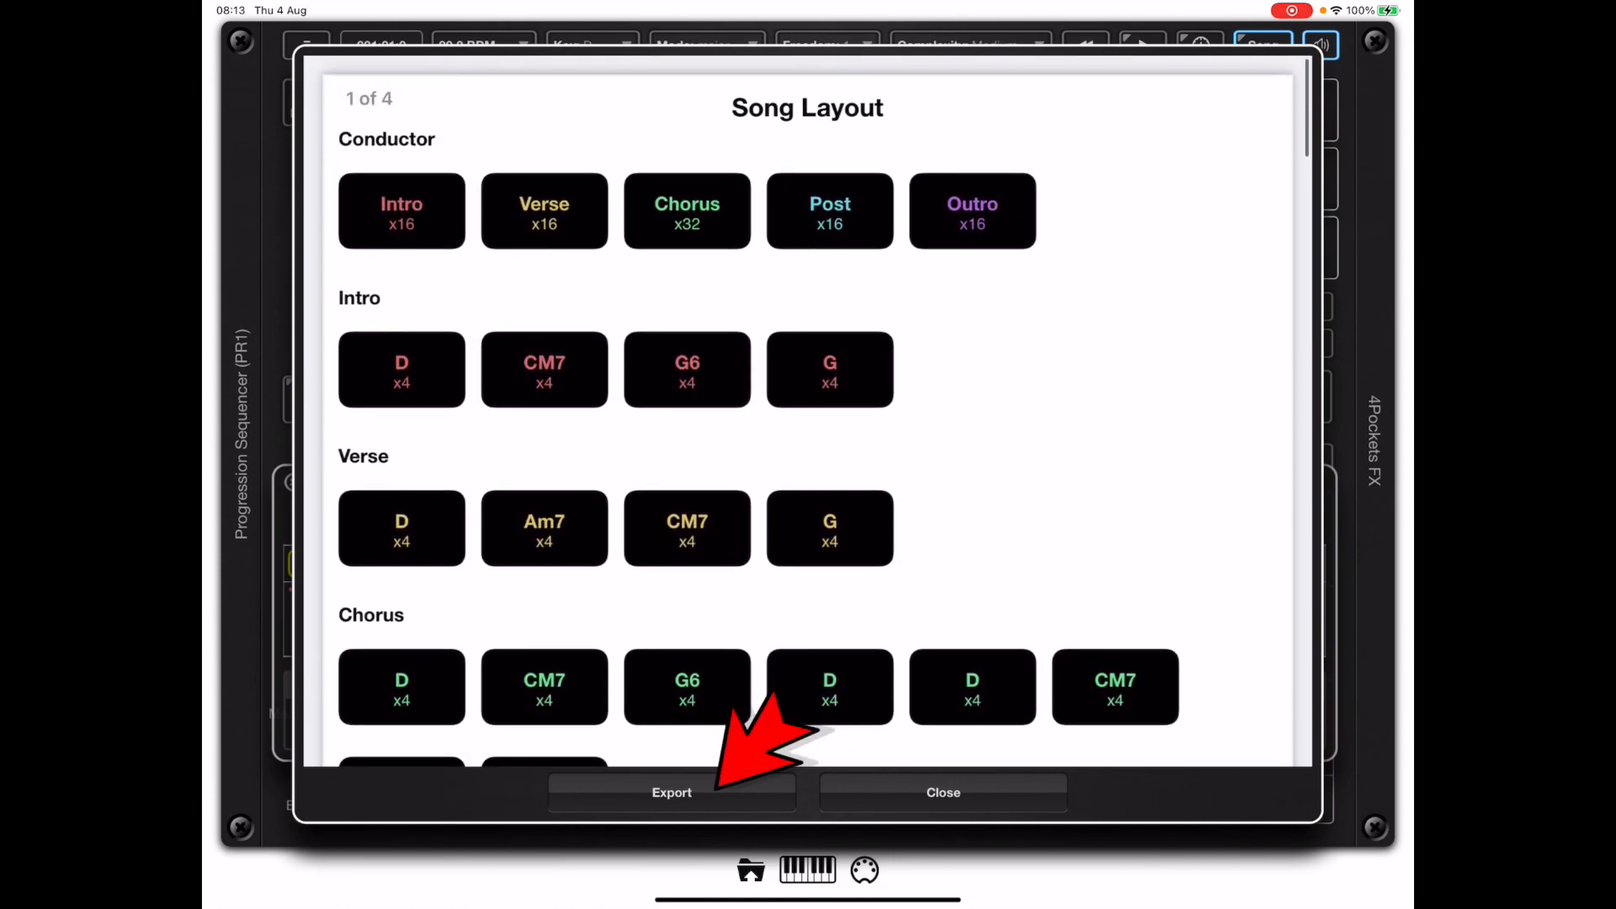
pyautogui.click(671, 791)
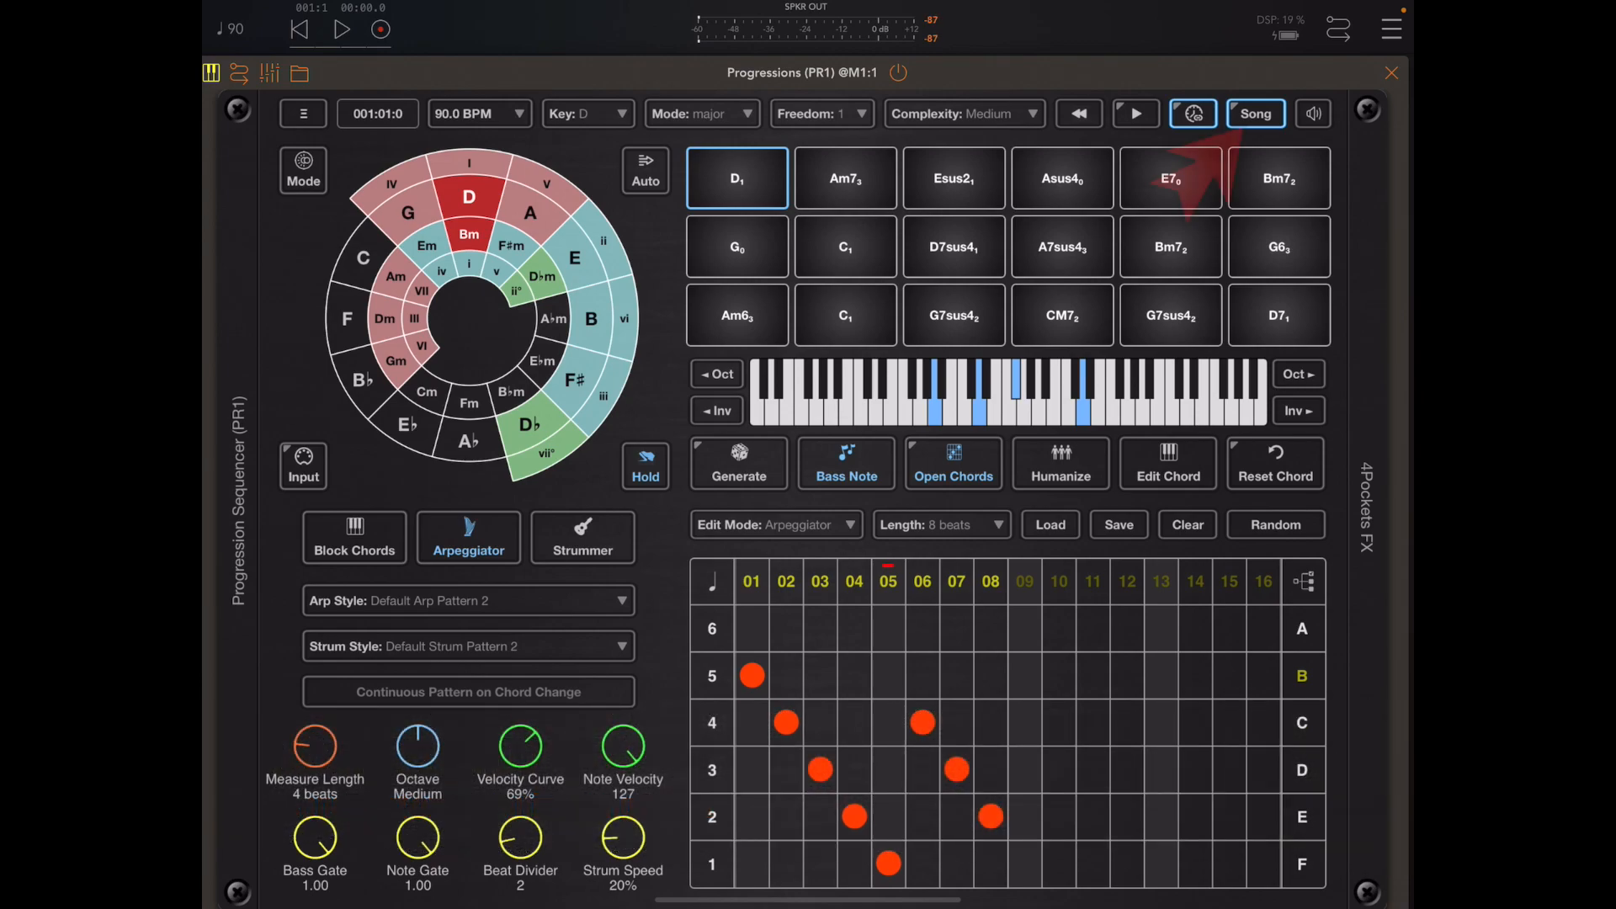
# - Check the Intro, Verse and Outro chord patterns in the song sequencer
pyautogui.click(1254, 113)
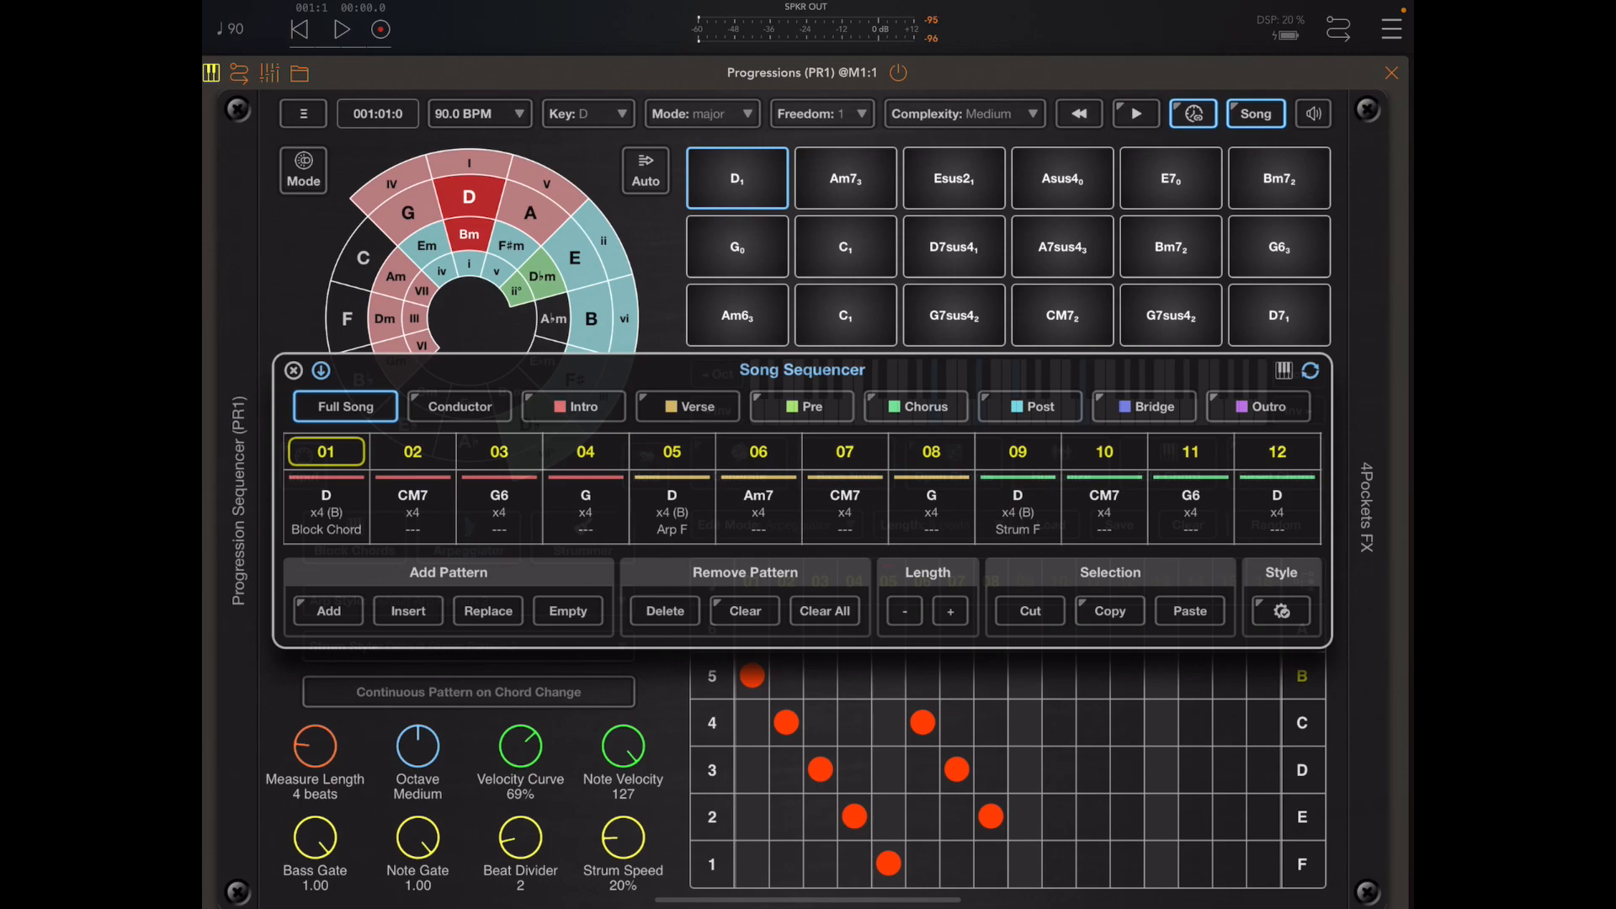
pyautogui.click(573, 406)
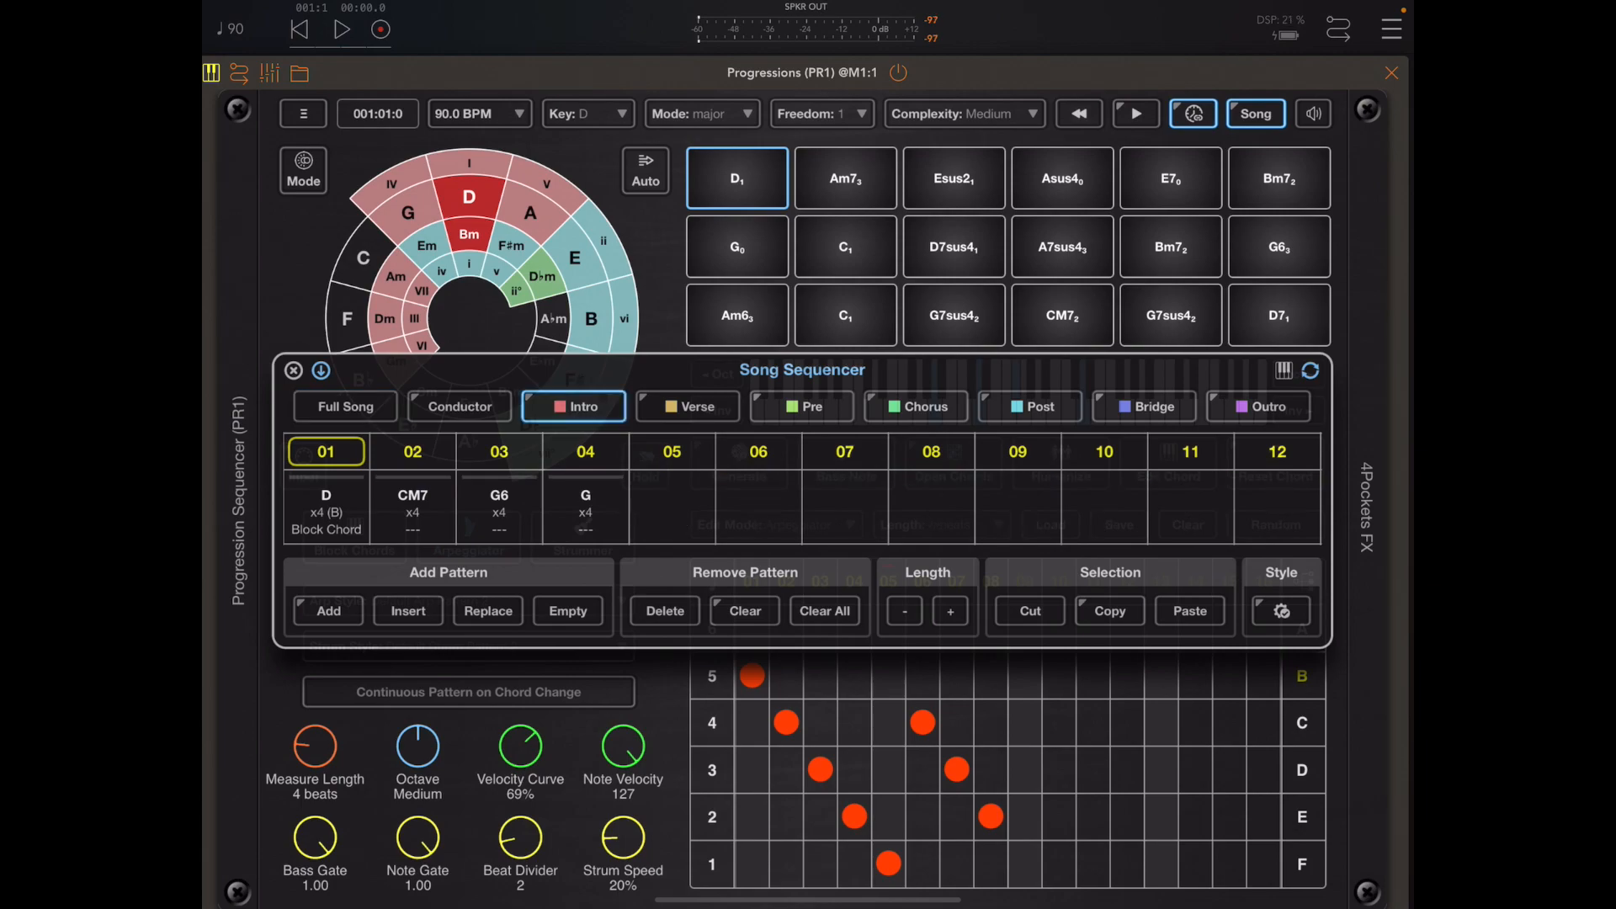
pyautogui.click(687, 405)
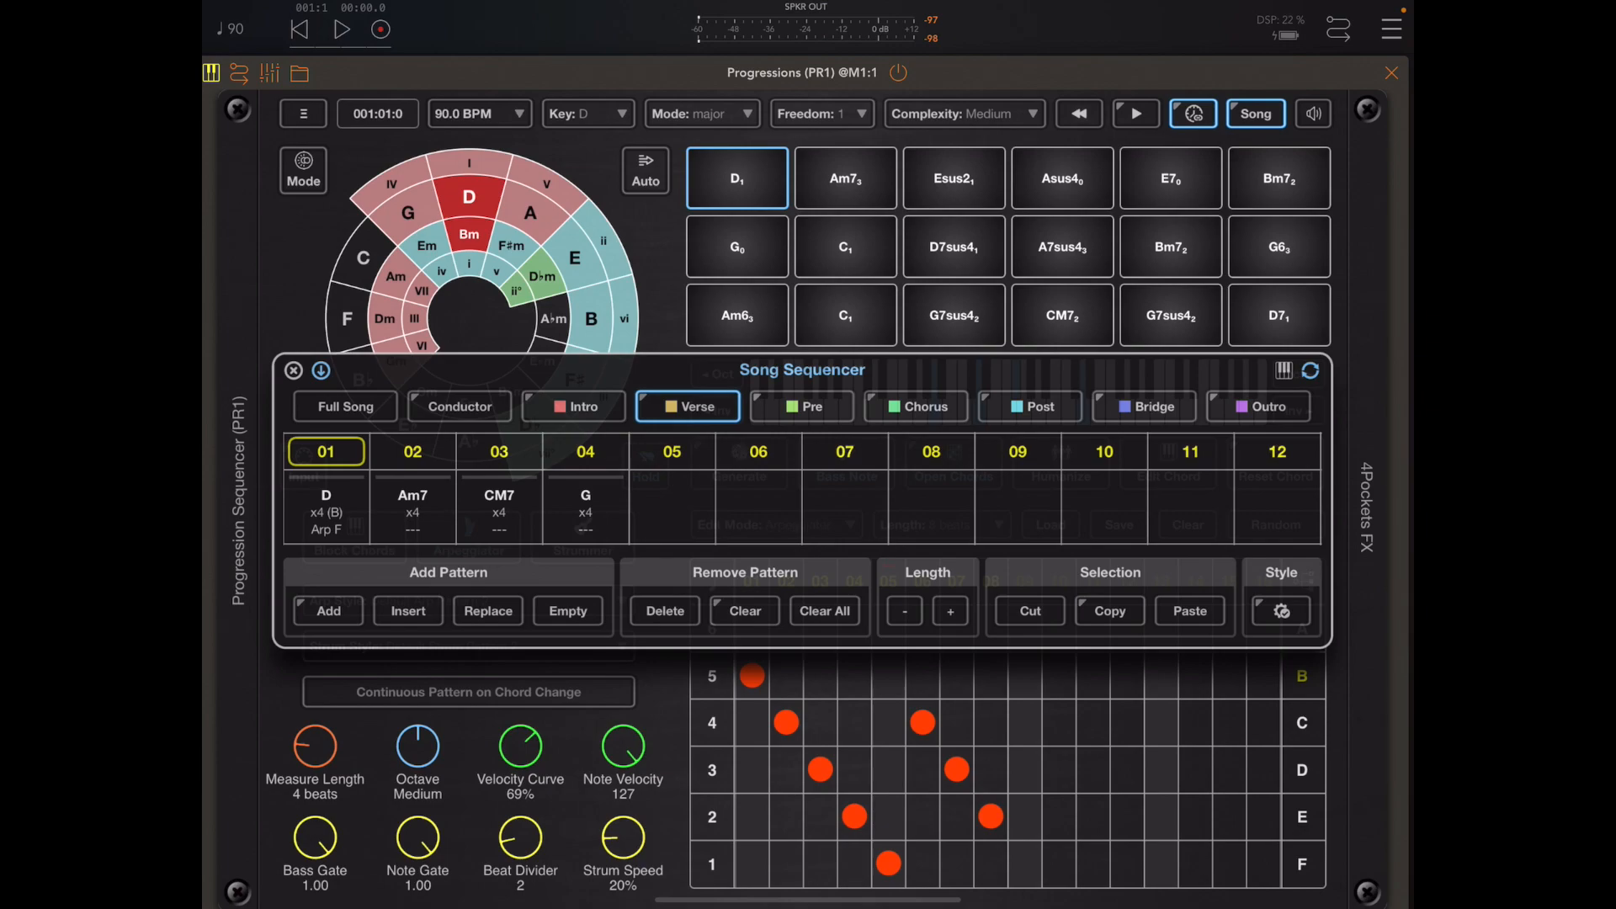
pyautogui.click(1256, 406)
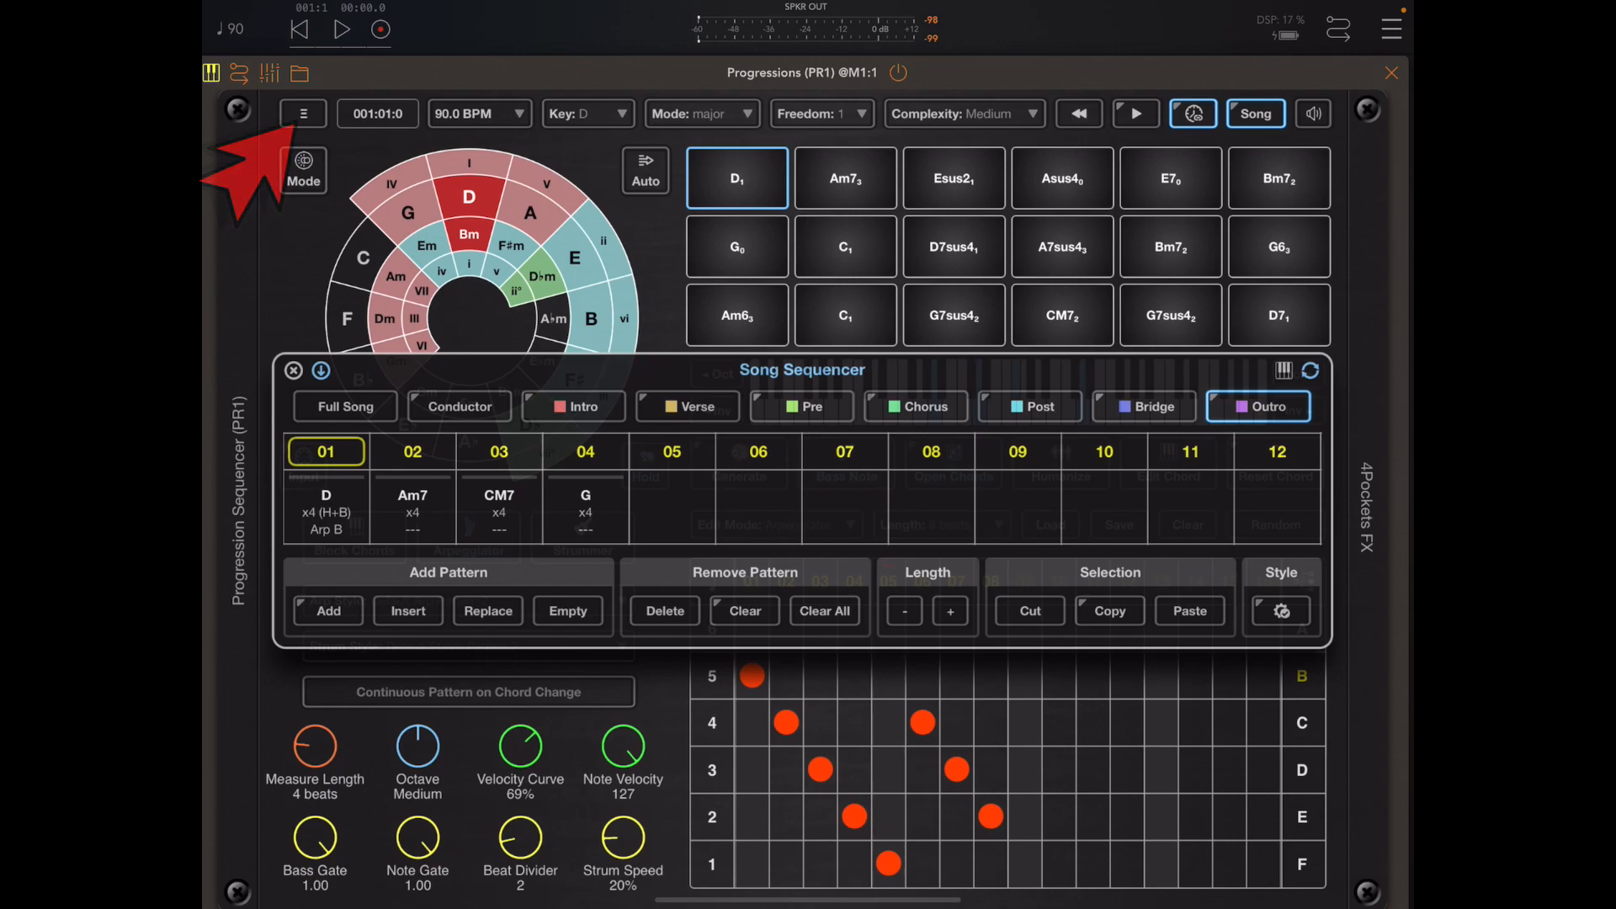
# - Export the finished song as MIDI data via Main Menu > Export Song
pyautogui.click(301, 113)
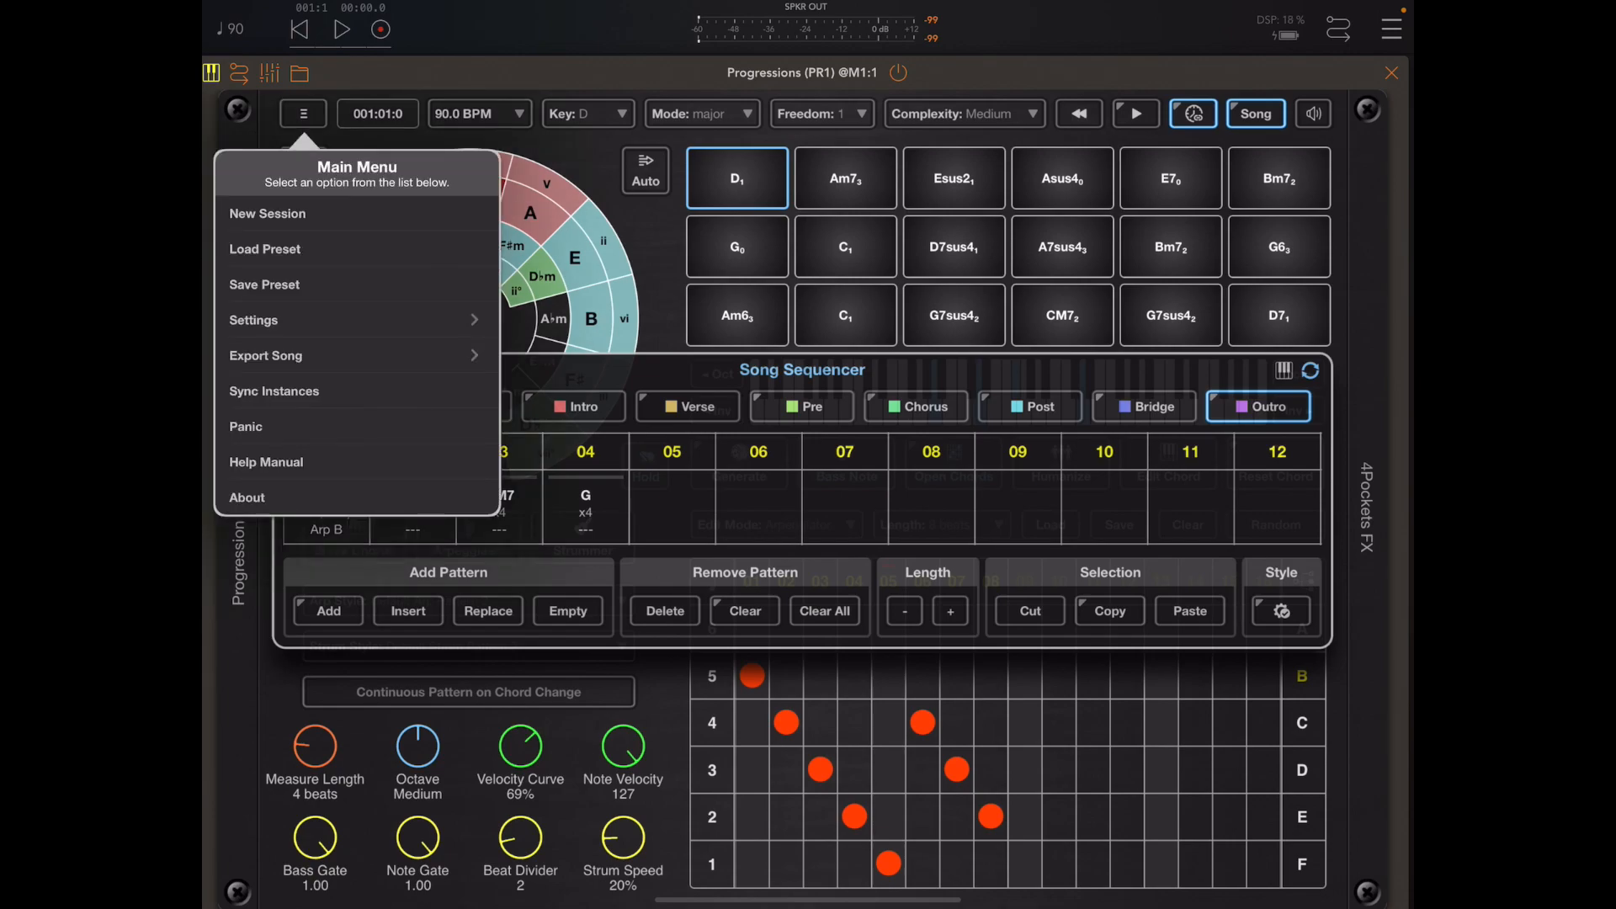
pyautogui.click(265, 355)
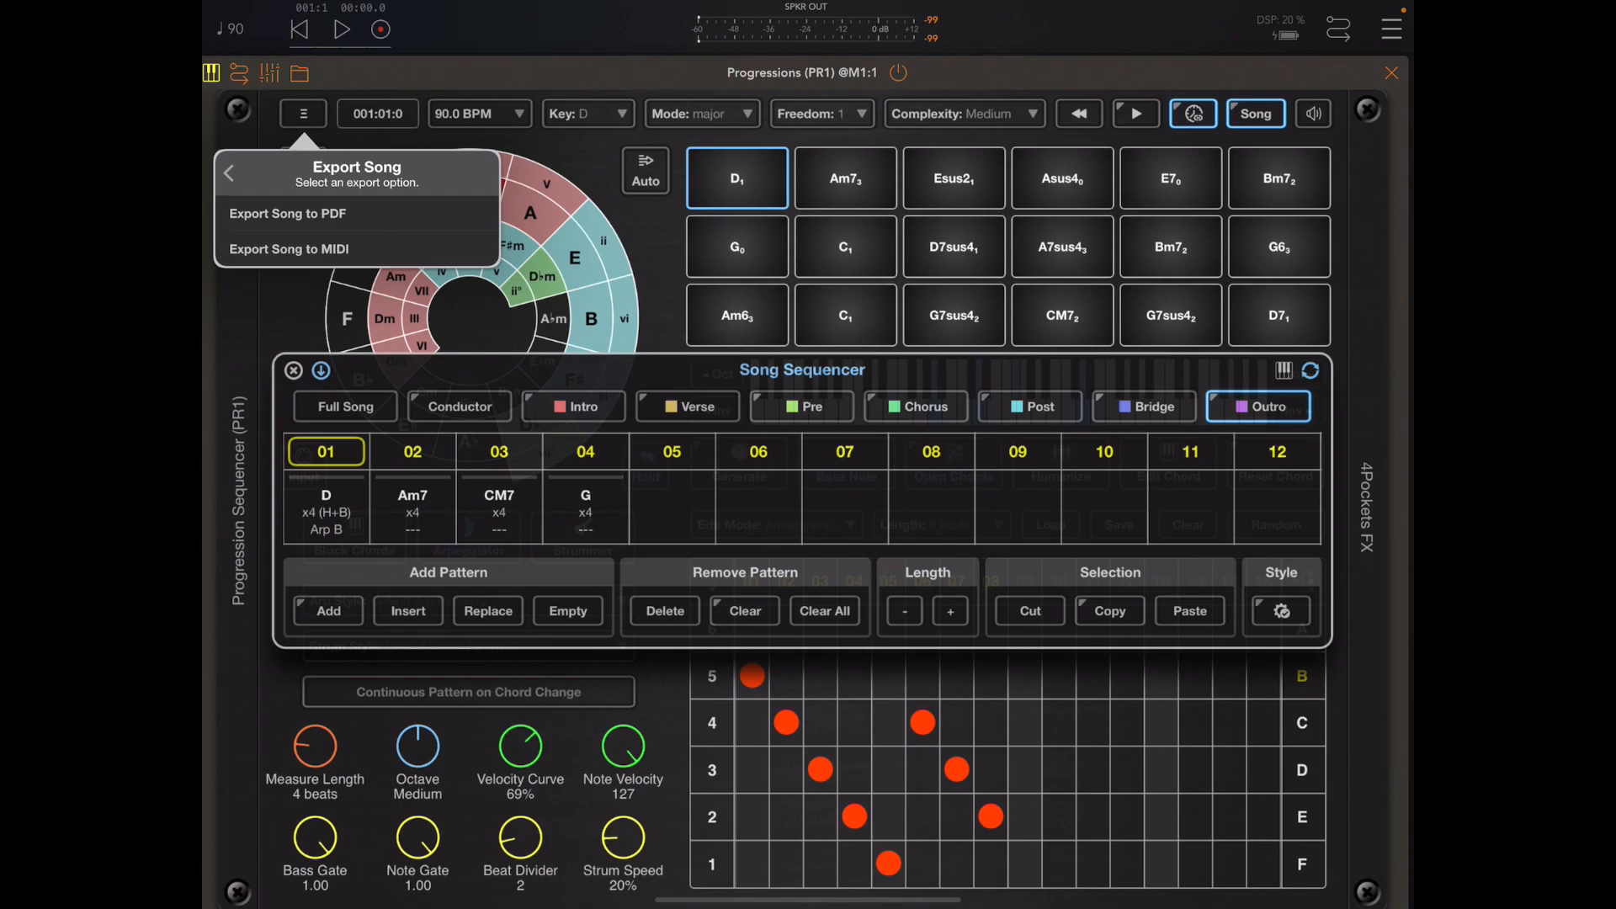
pyautogui.click(288, 249)
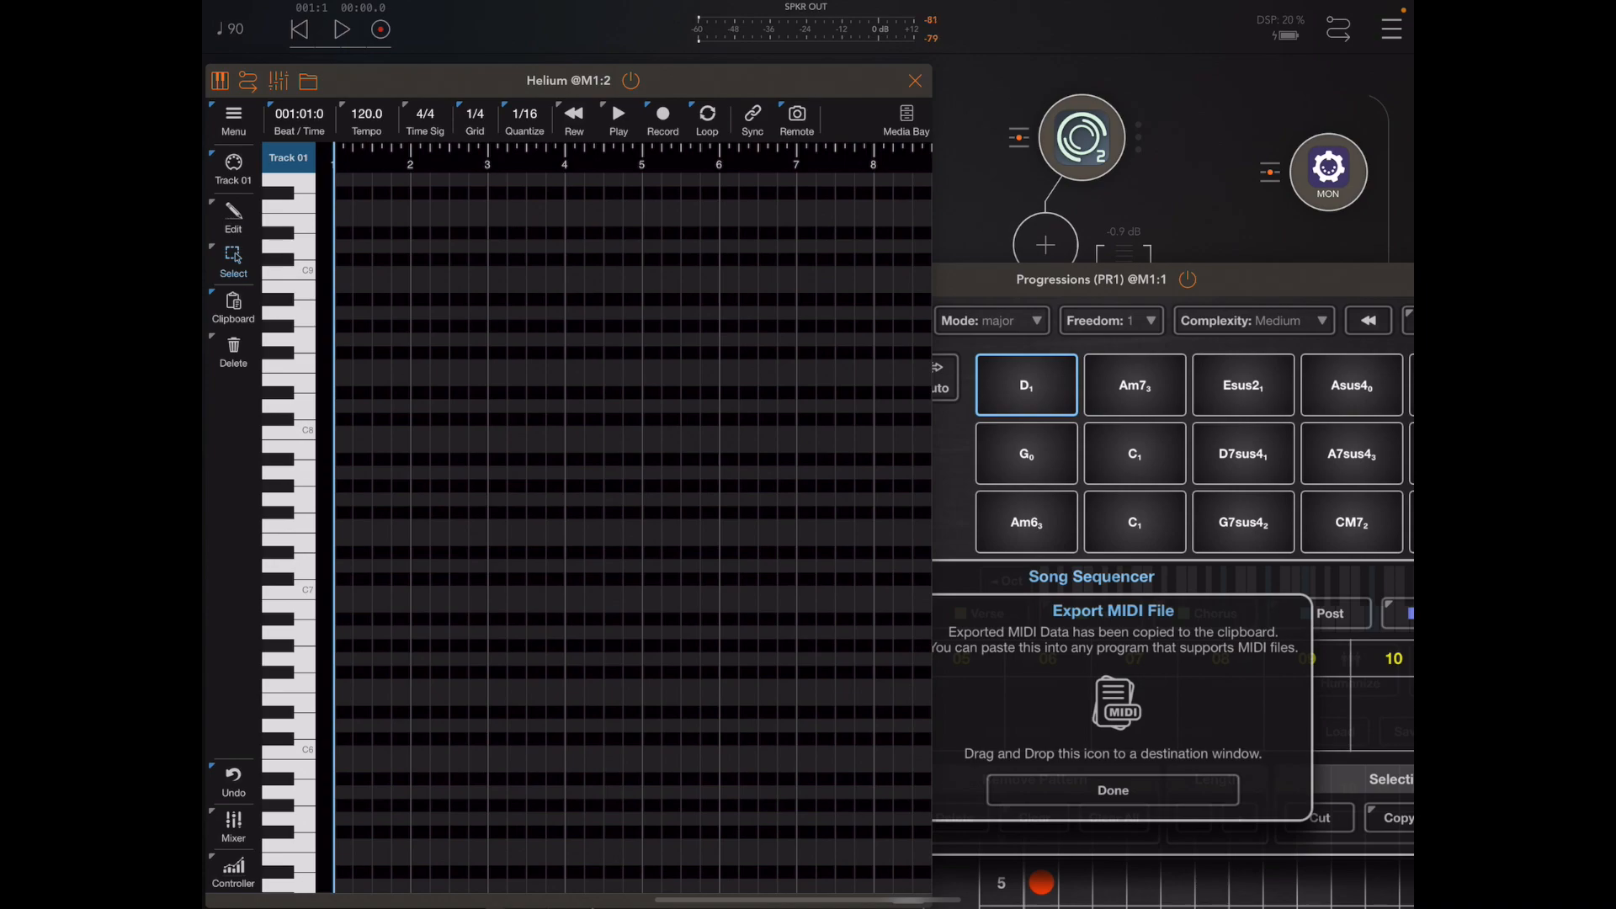
# - Drag the exported MIDI onto Helium's track and answer its multi-track import question
pyautogui.moveTo(1114, 704); pyautogui.dragTo(500, 512)
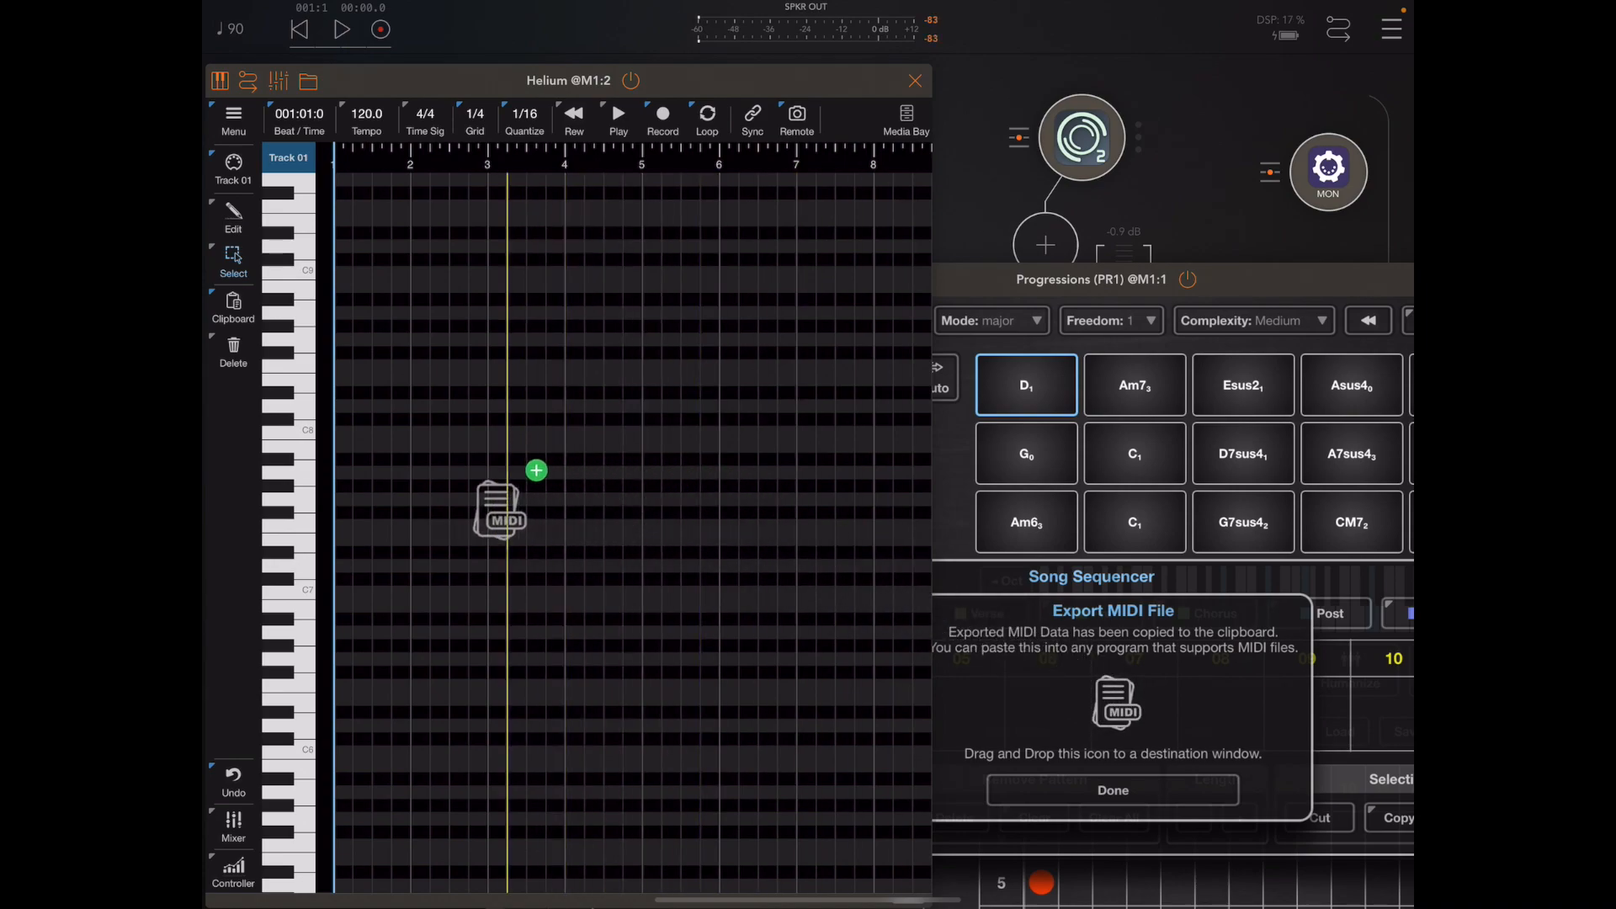
pyautogui.moveTo(535, 470); pyautogui.dragTo(500, 515)
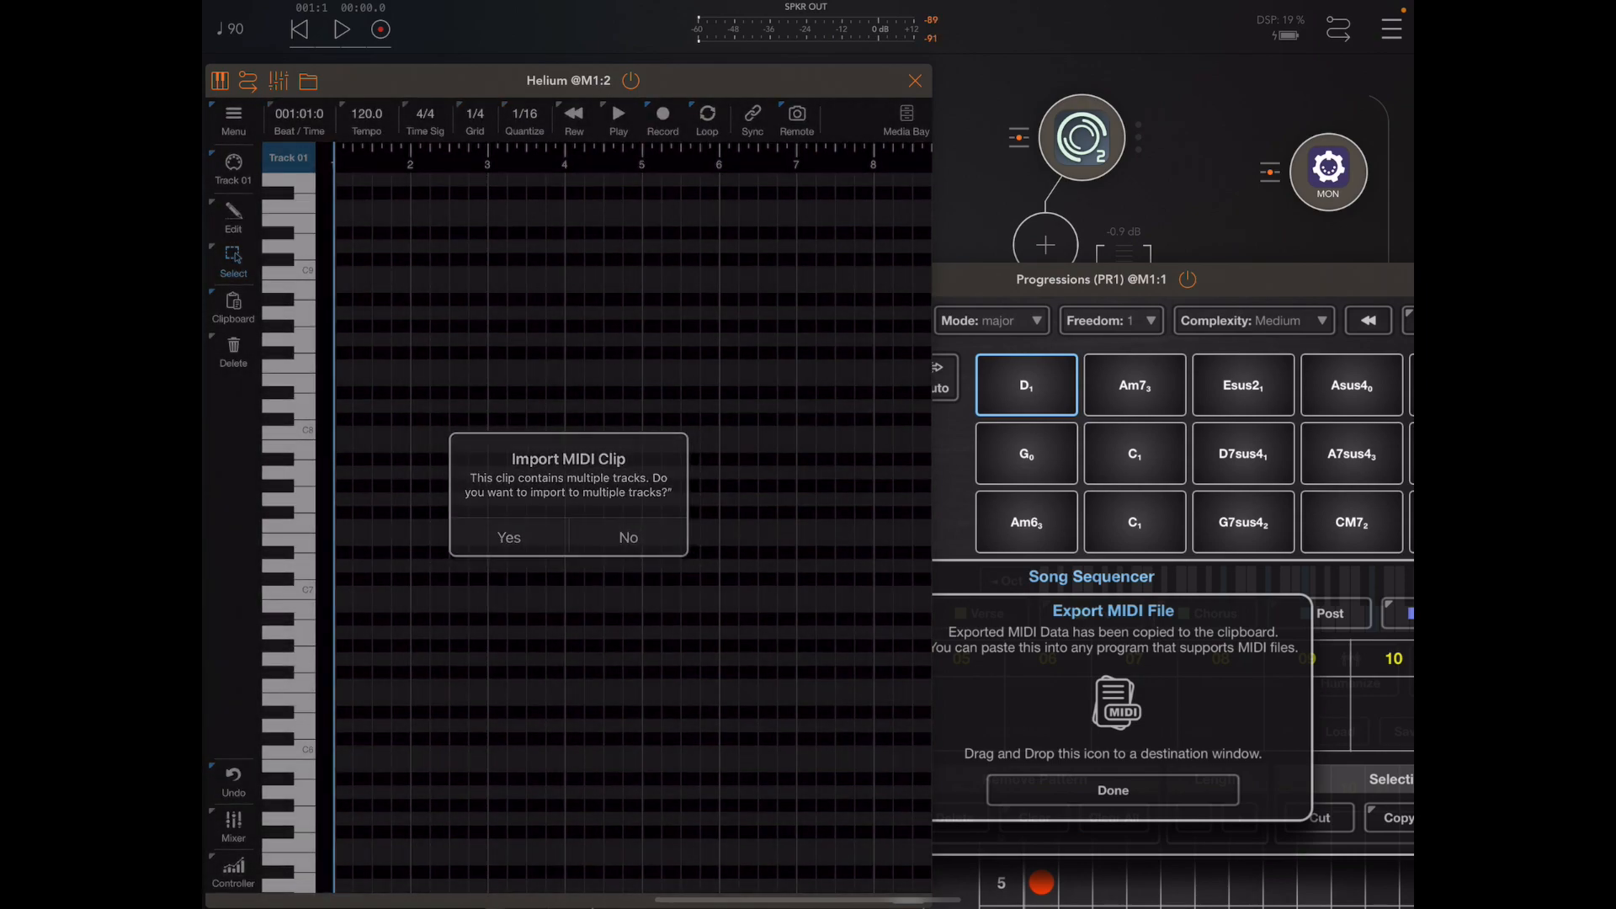
pyautogui.click(508, 537)
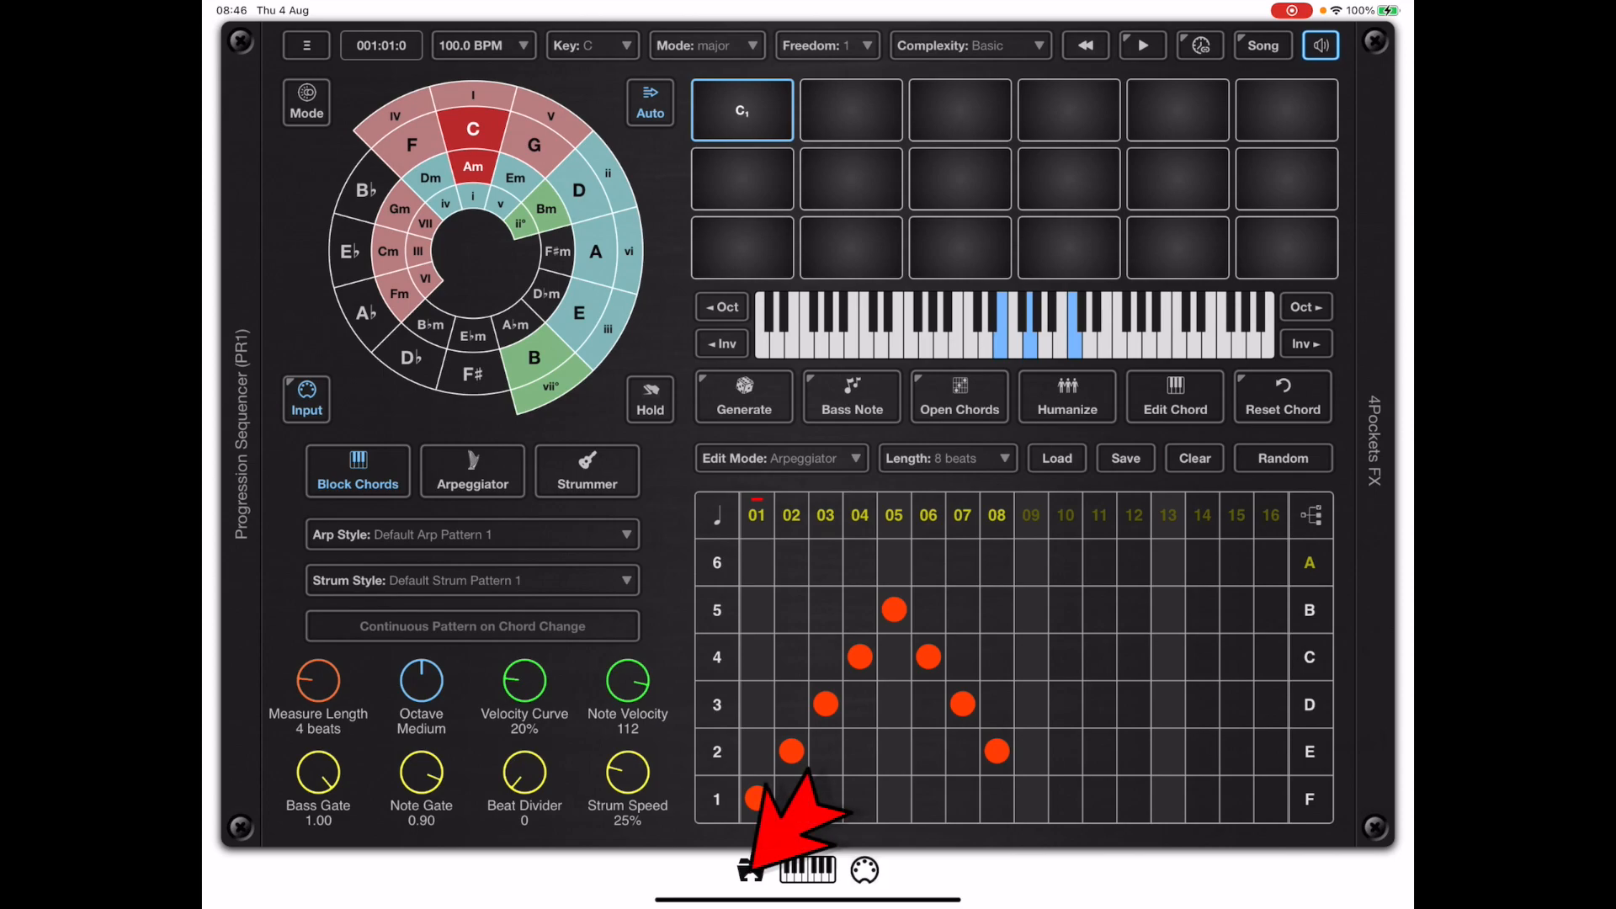
# - Start the web transfer server for sharing exported files with a computer
pyautogui.click(751, 870)
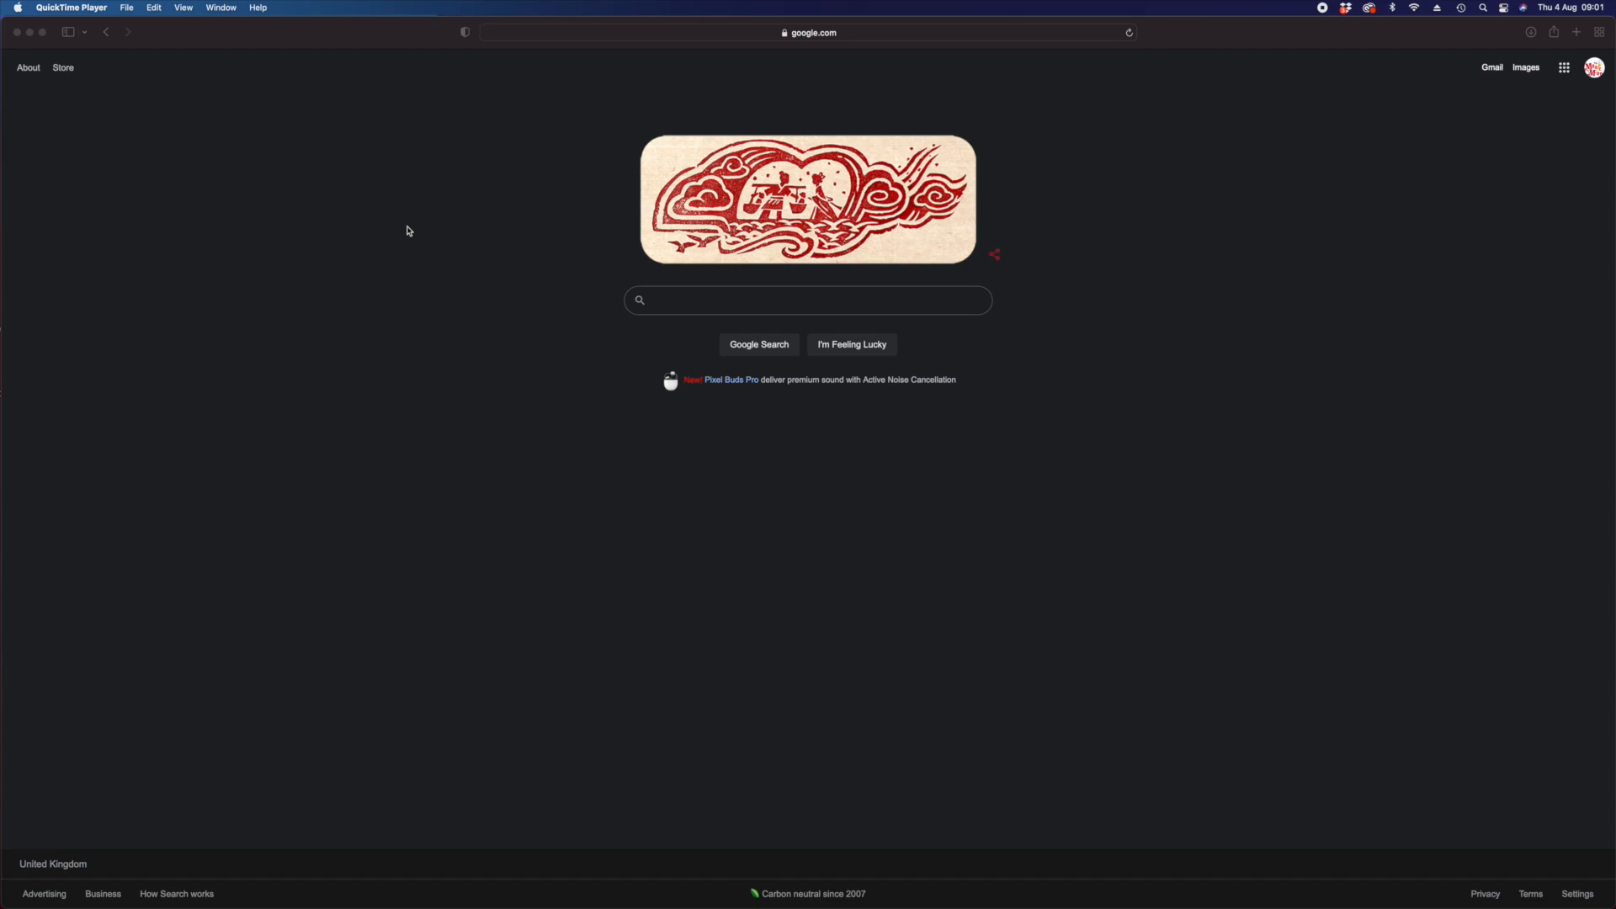
pyautogui.moveTo(521, 237)
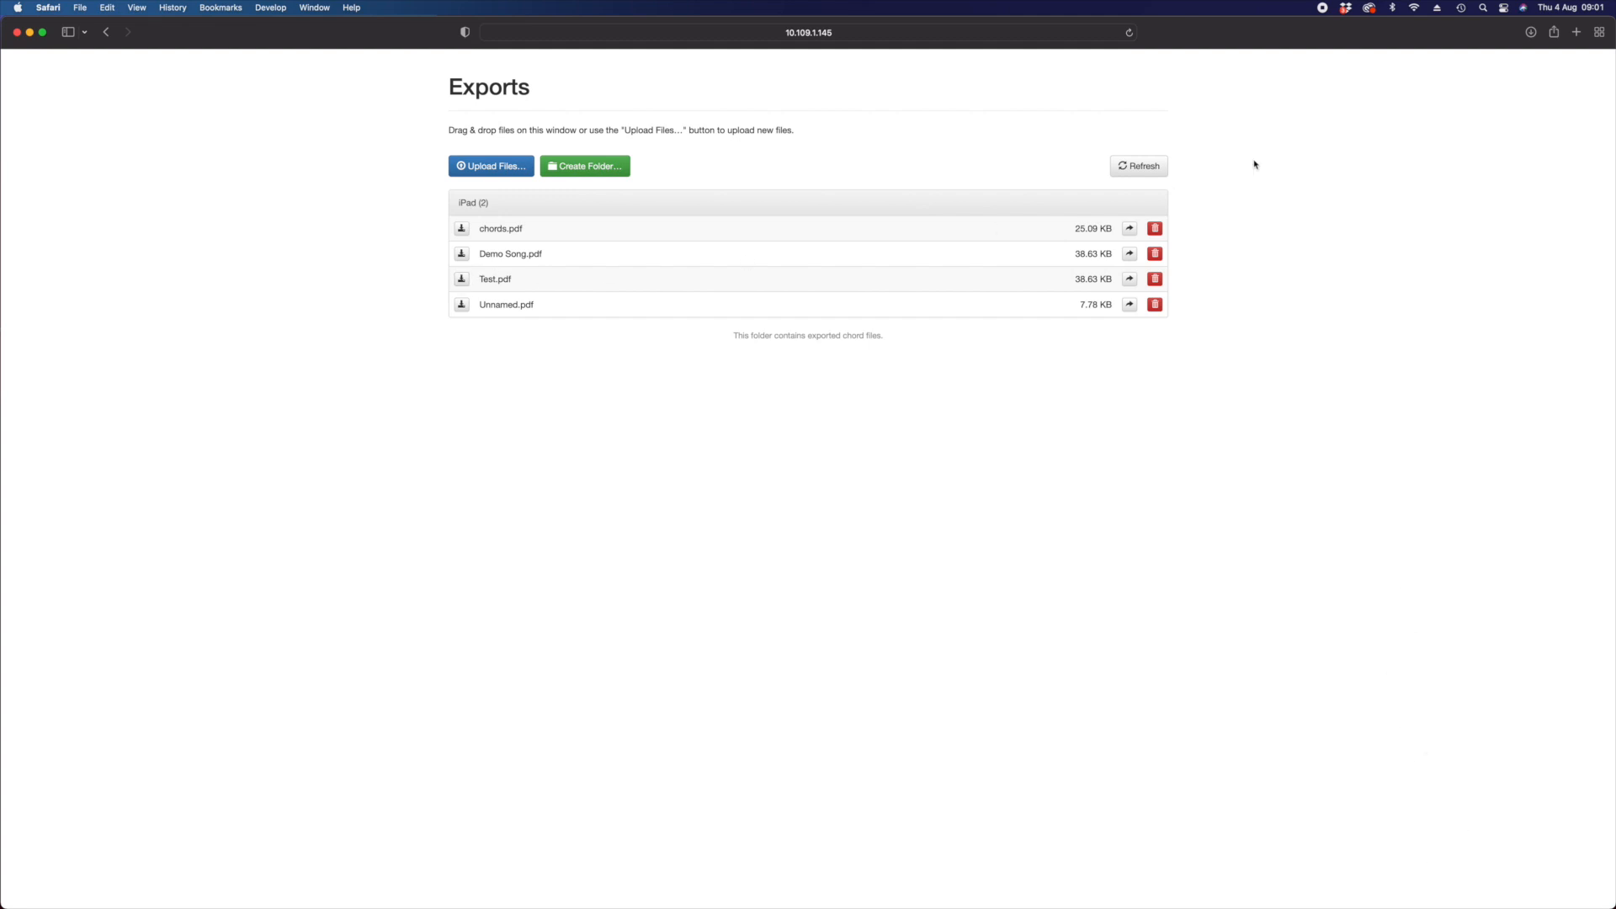
pyautogui.moveTo(1498, 64)
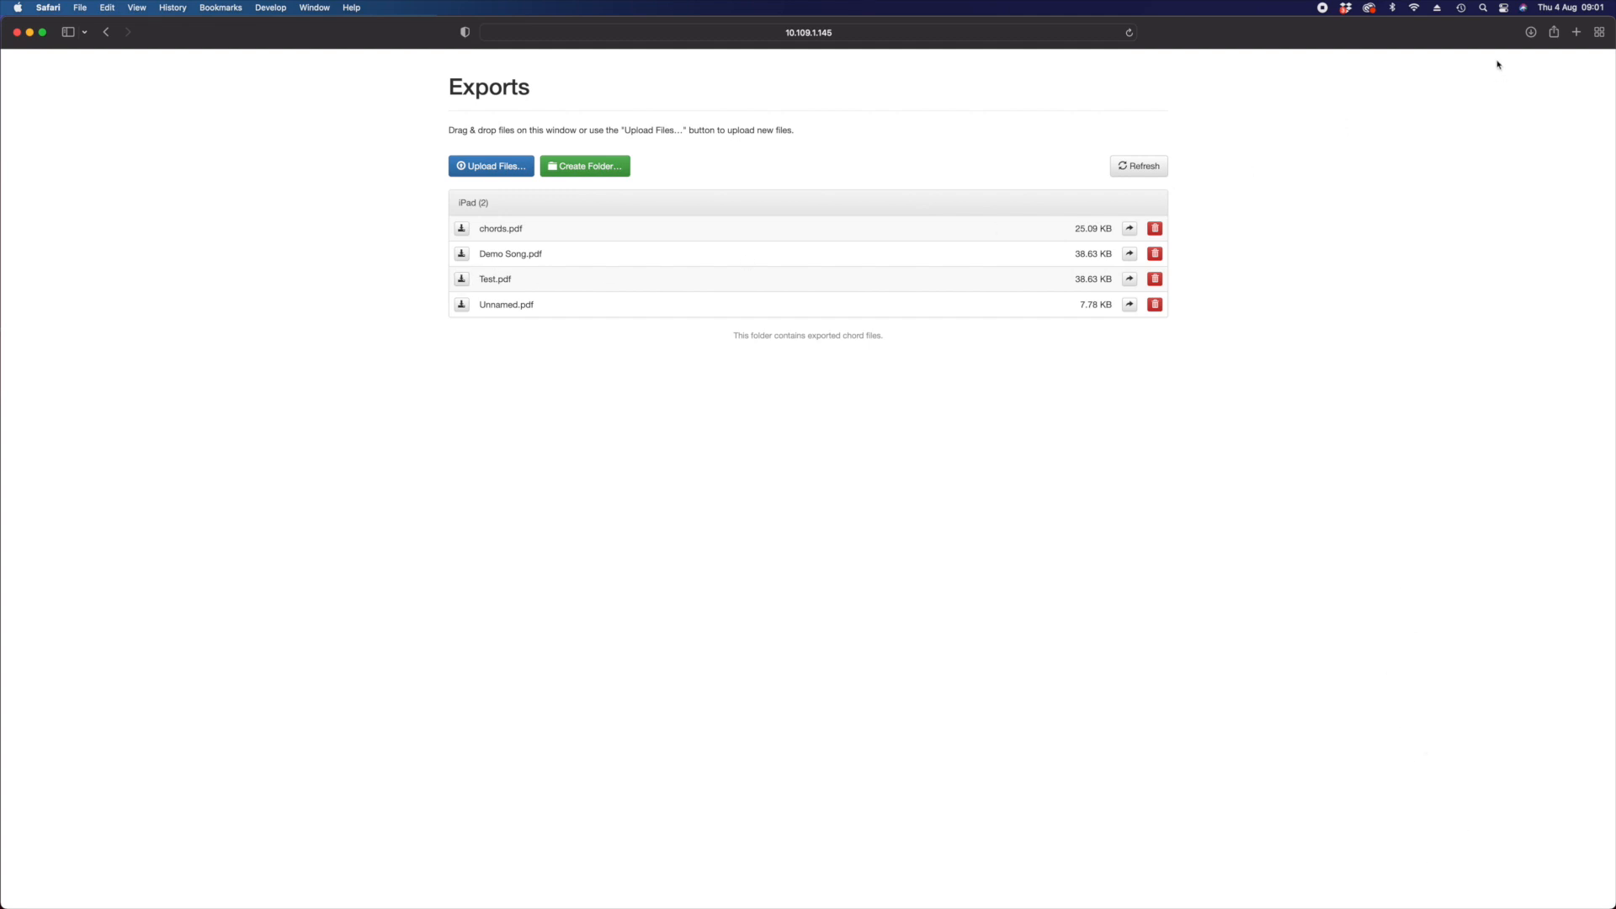
# - Download Test.pdf into Preview and scroll down to the Full Song chord page
pyautogui.click(1530, 32)
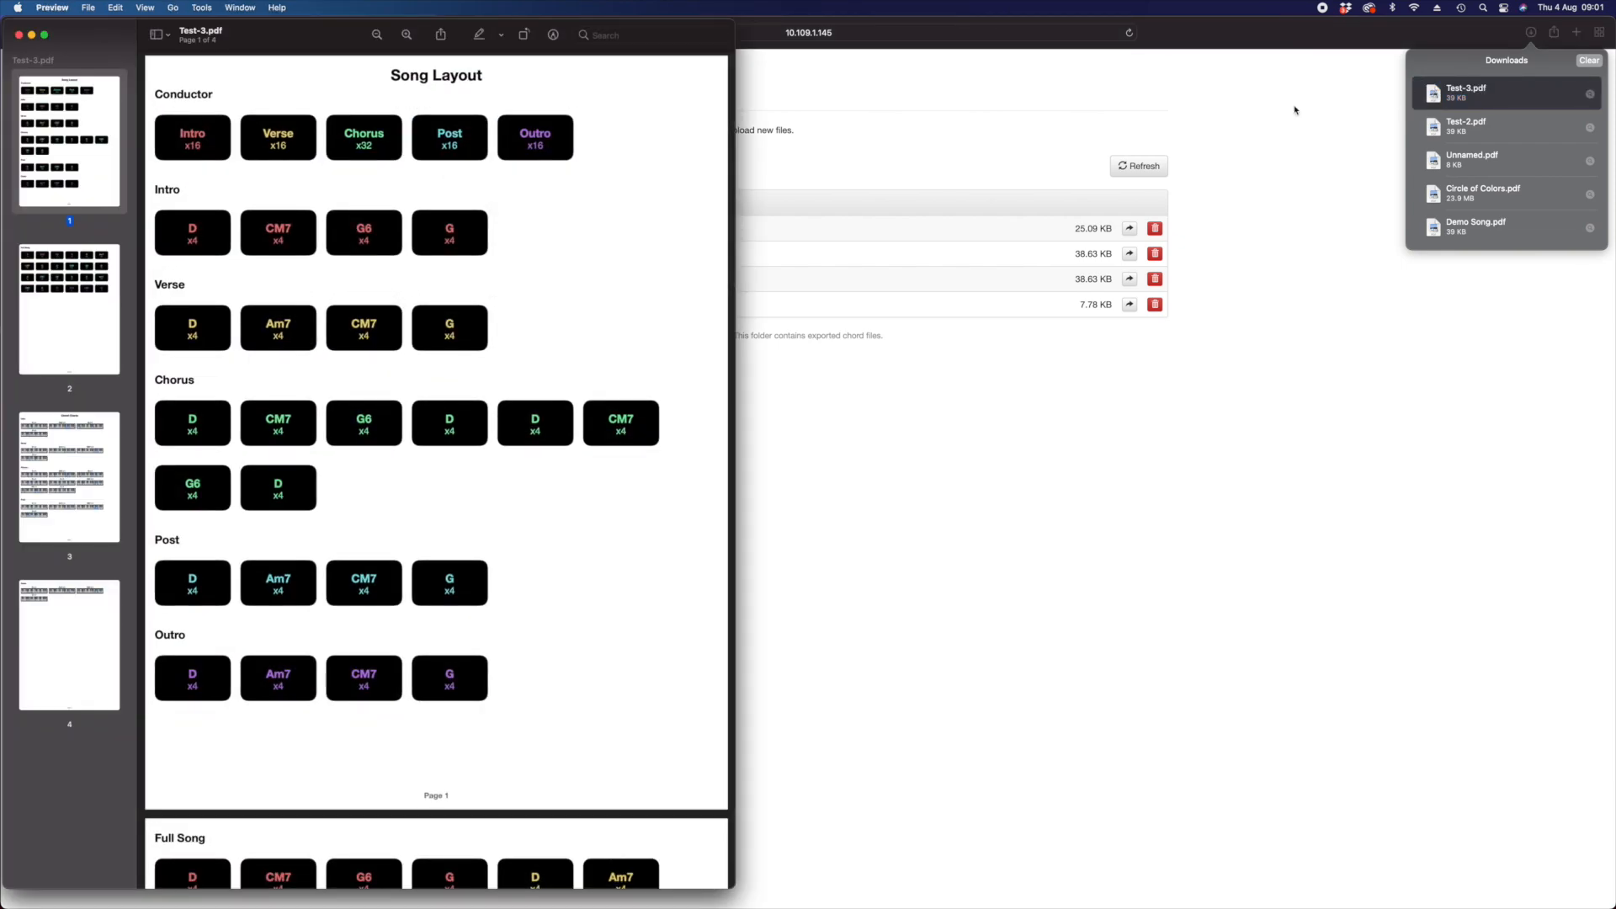
pyautogui.scroll(-3)
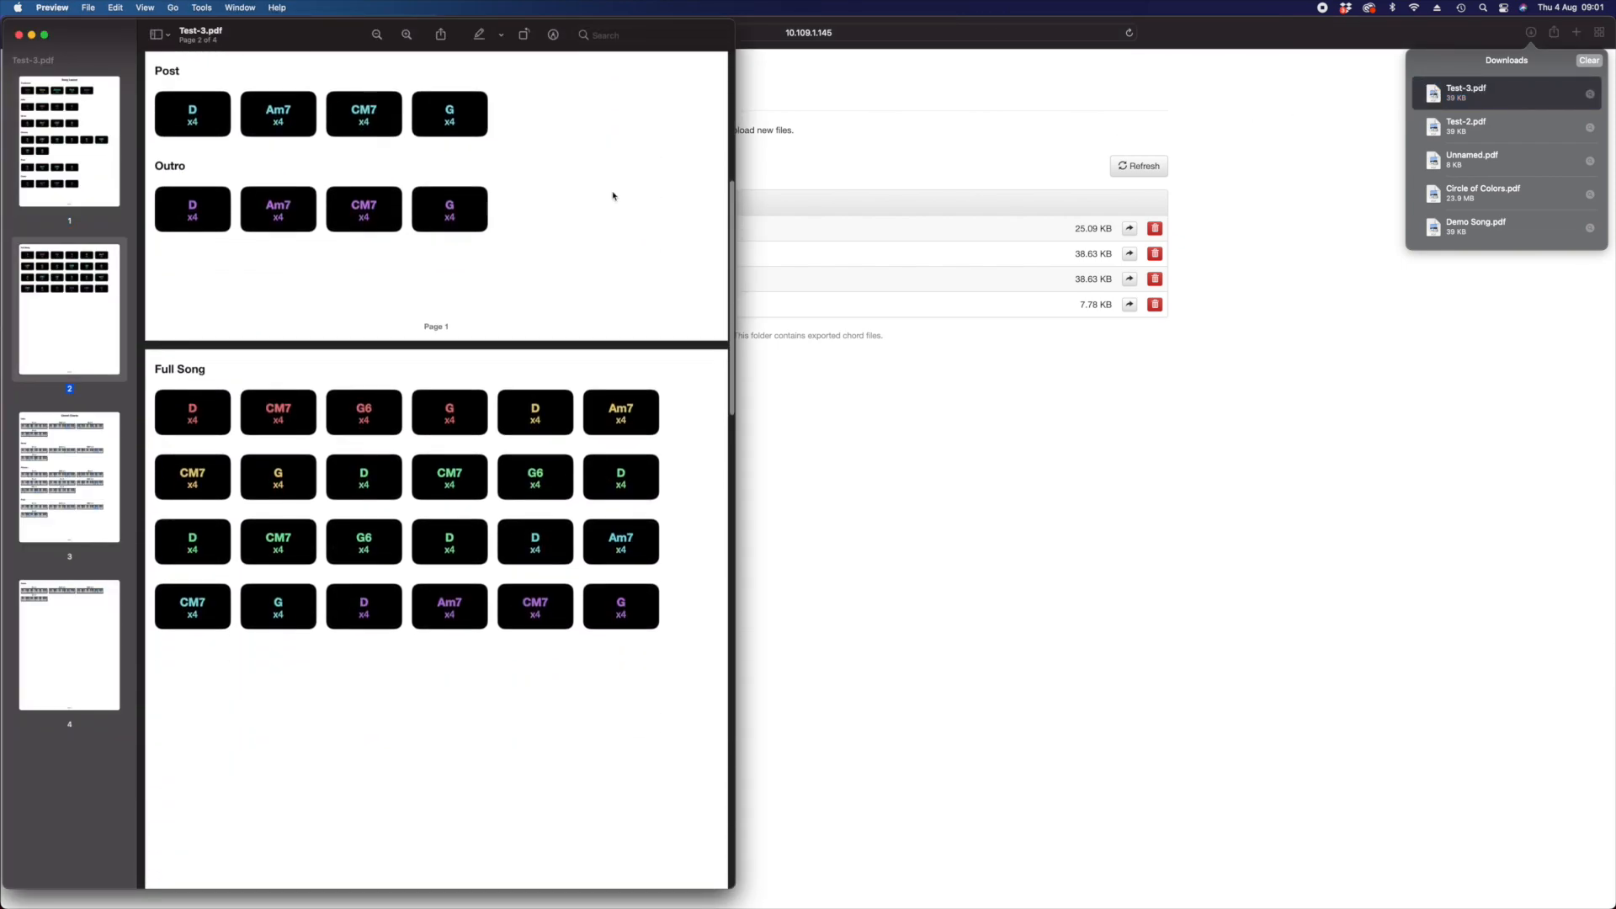
pyautogui.scroll(-3)
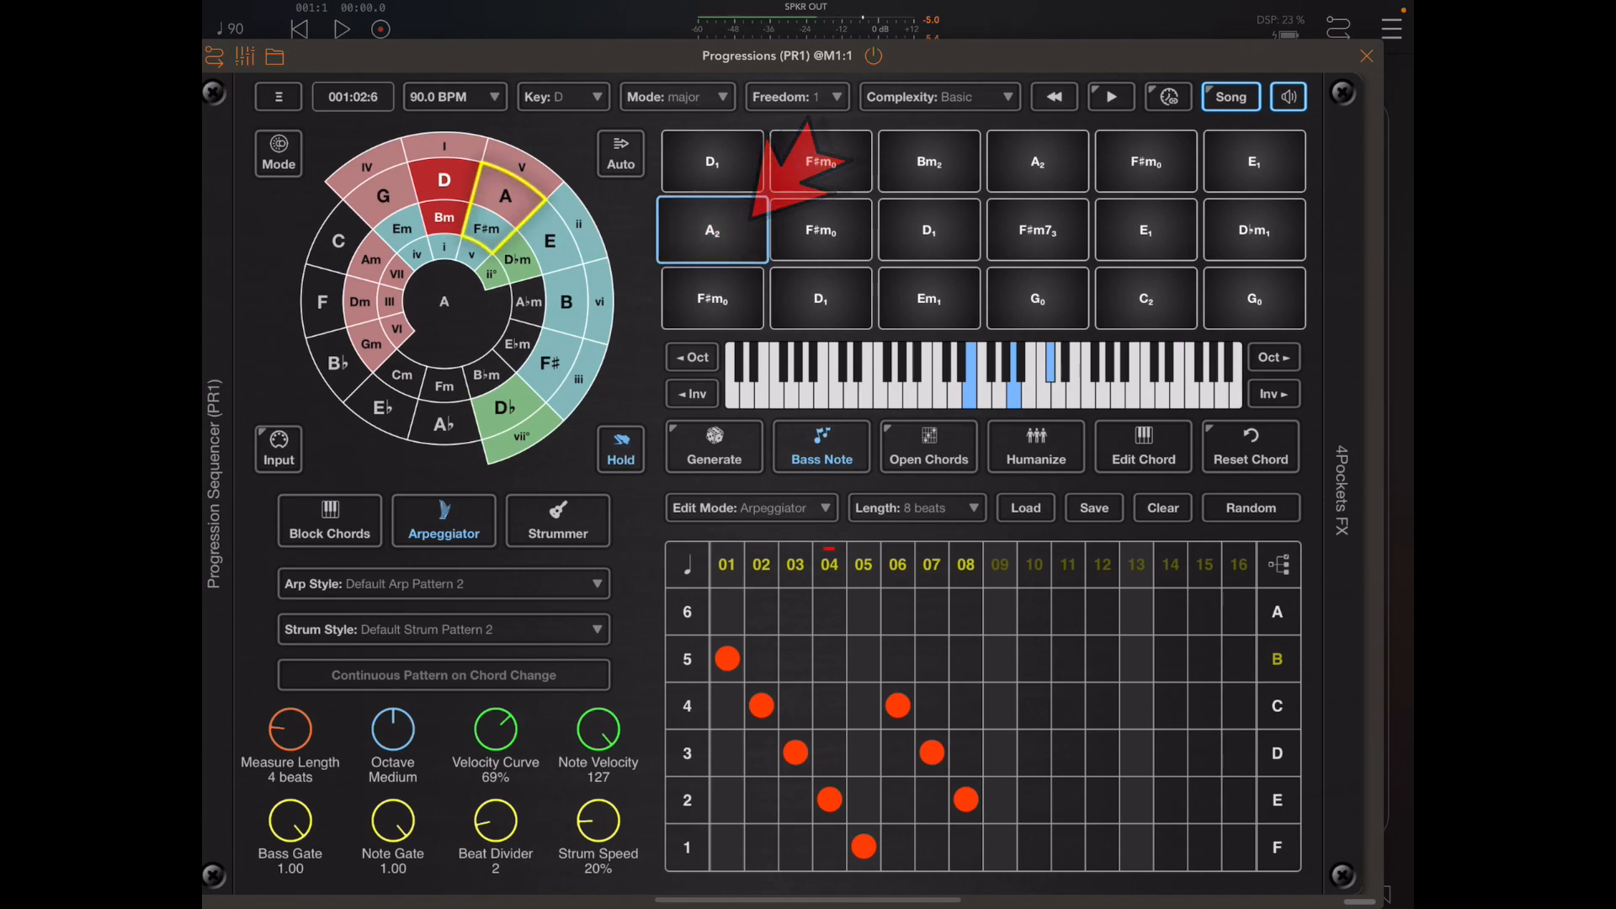
# - Edit chord pad 7 and re-voice it from A to F♯m7
pyautogui.click(1142, 446)
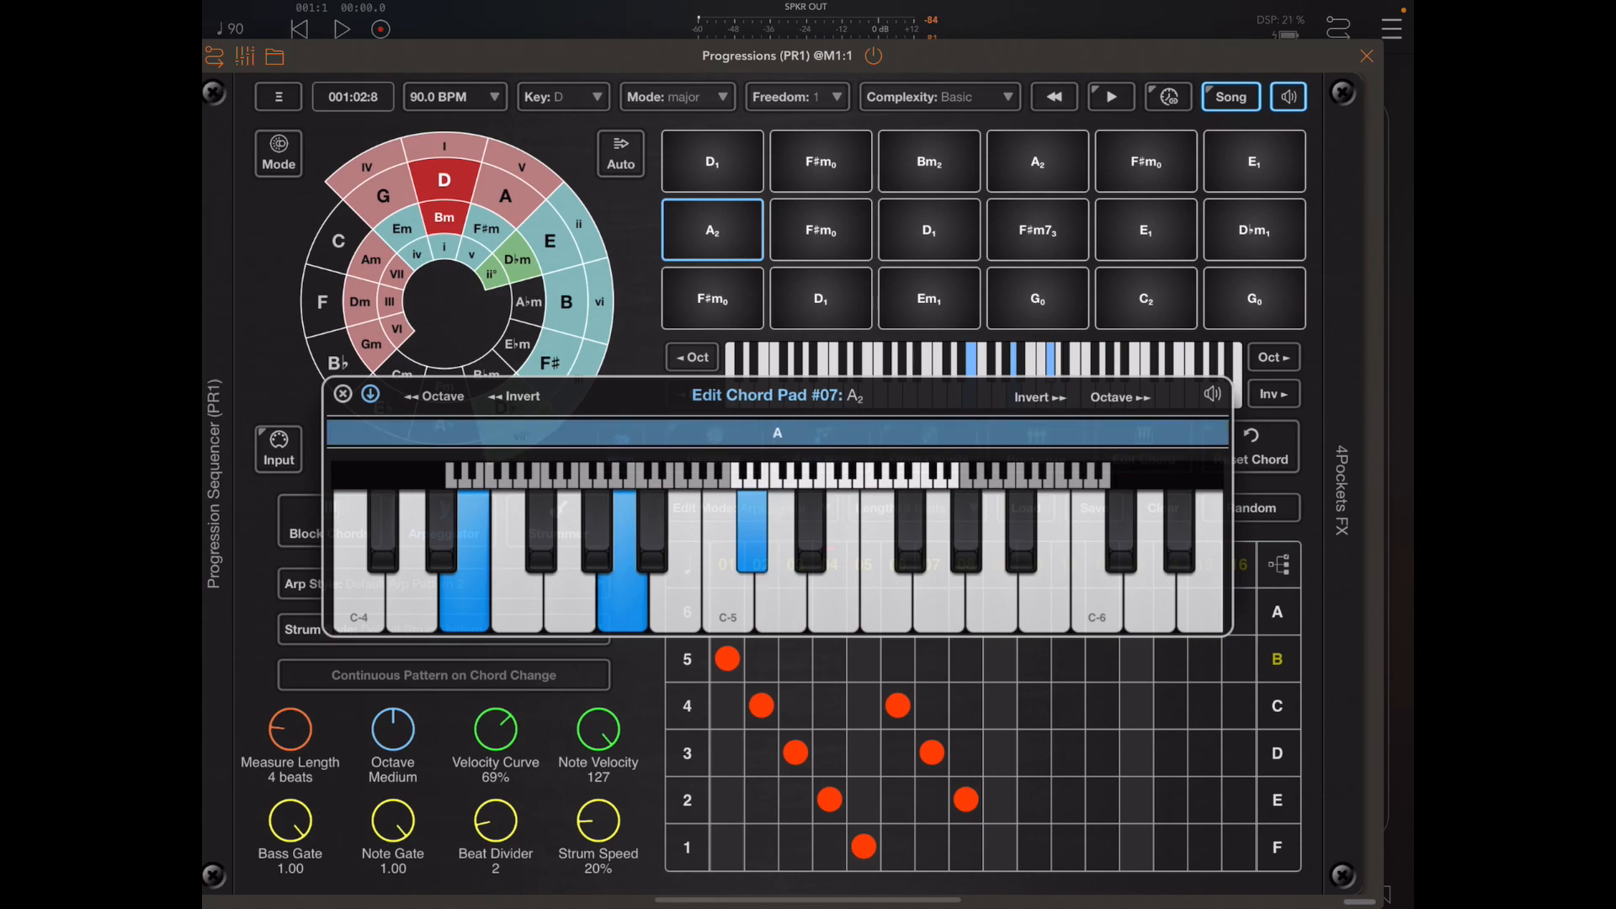
pyautogui.click(910, 535)
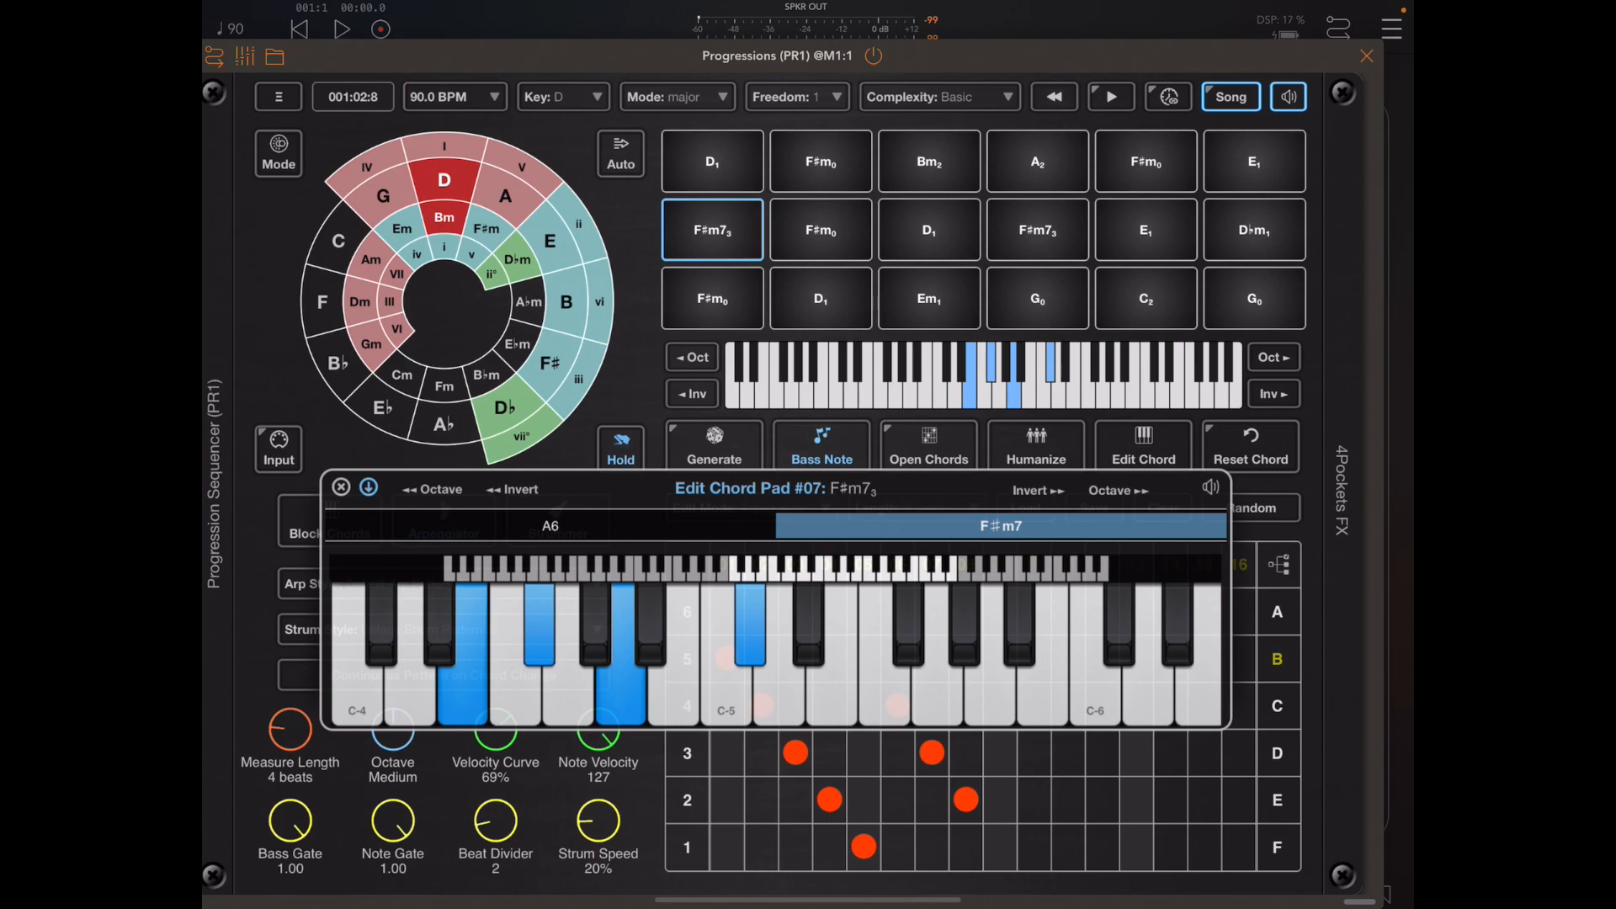
pyautogui.click(711, 161)
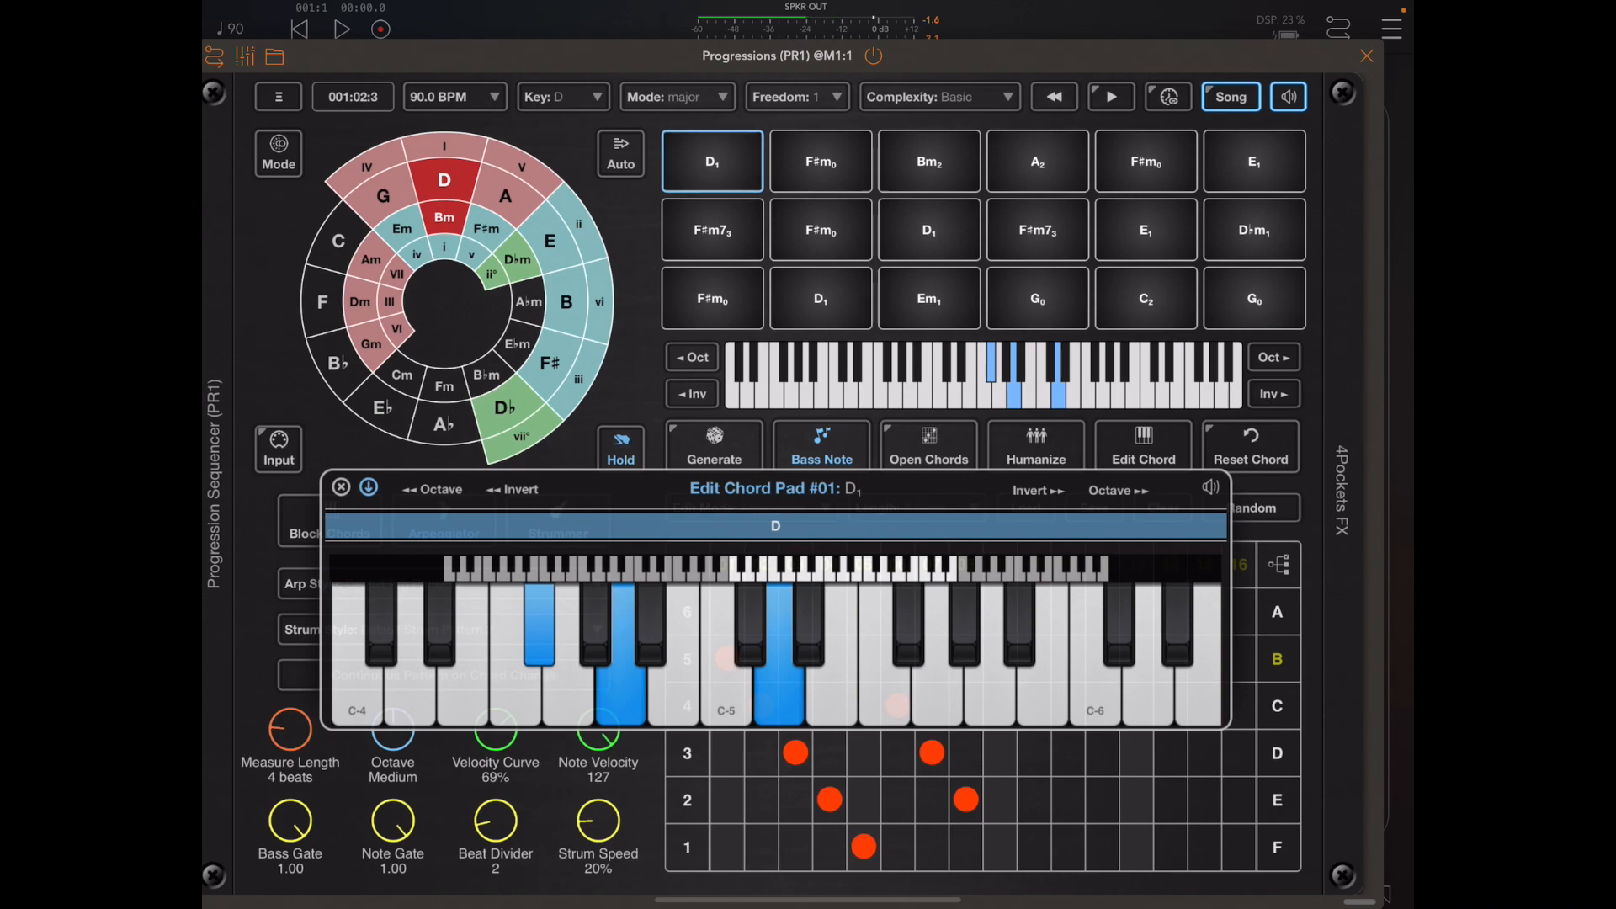
pyautogui.click(712, 229)
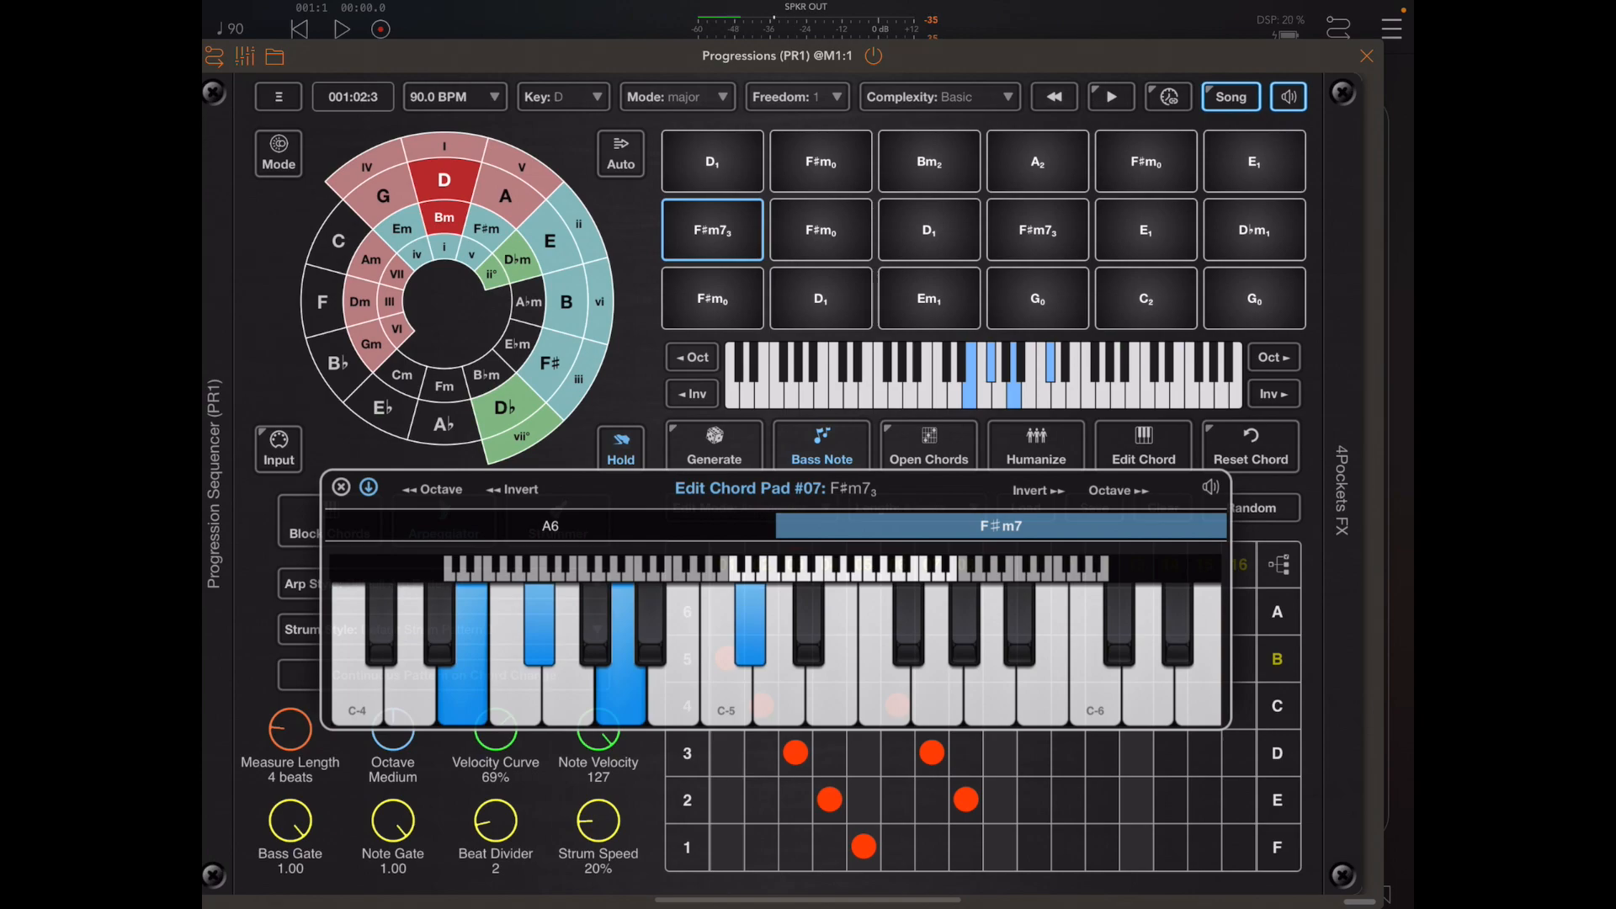
pyautogui.click(548, 525)
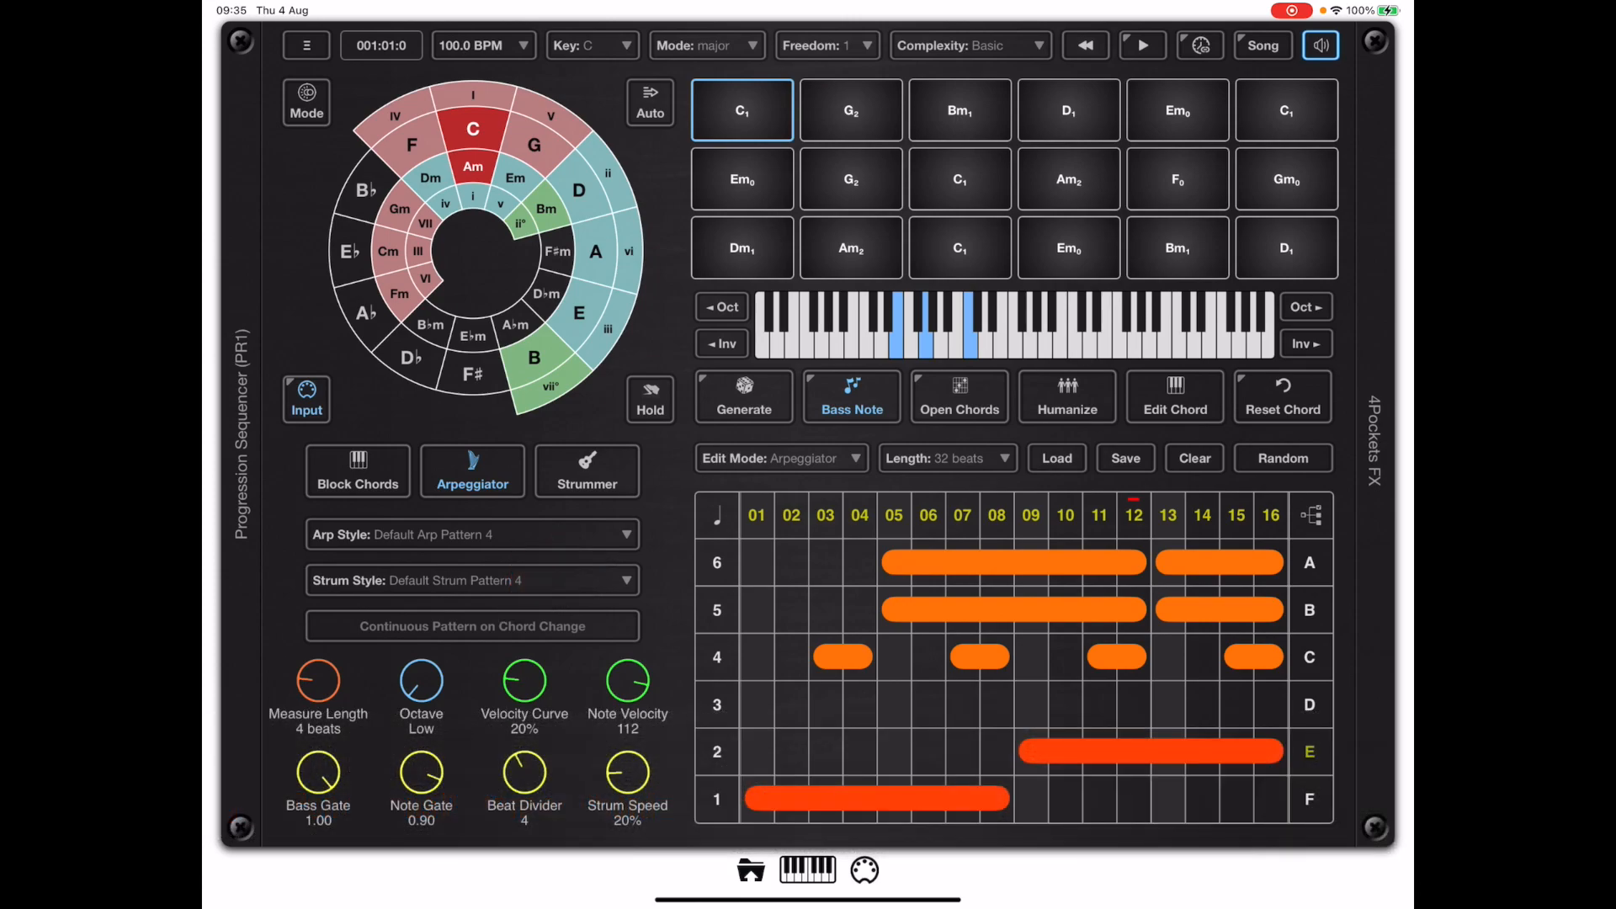
pyautogui.click(740, 111)
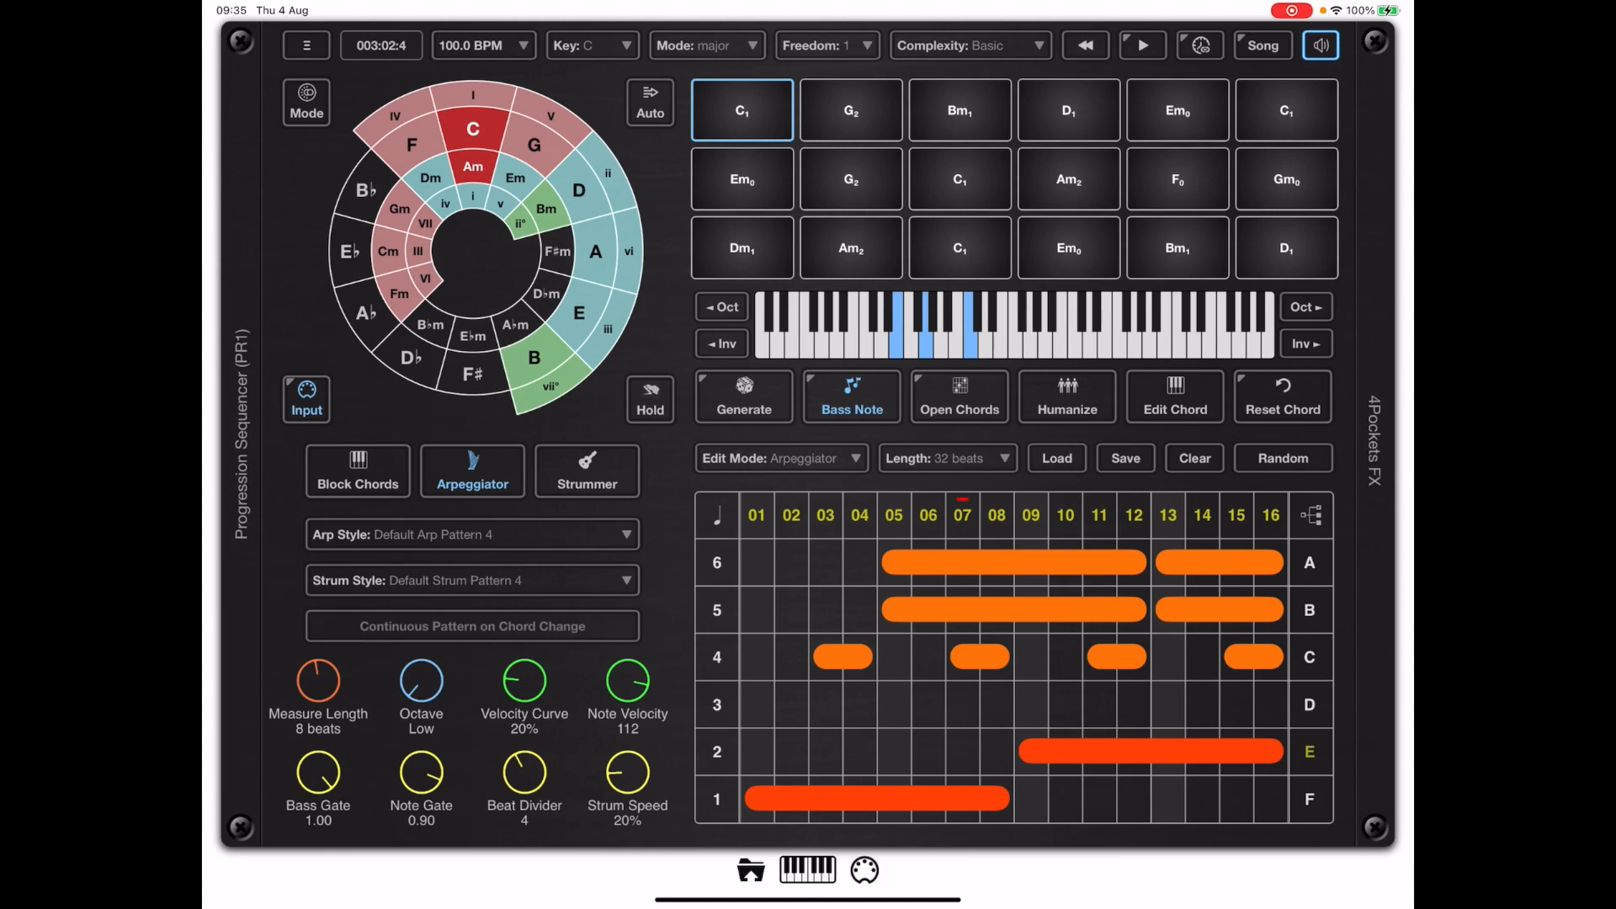
pyautogui.click(1141, 44)
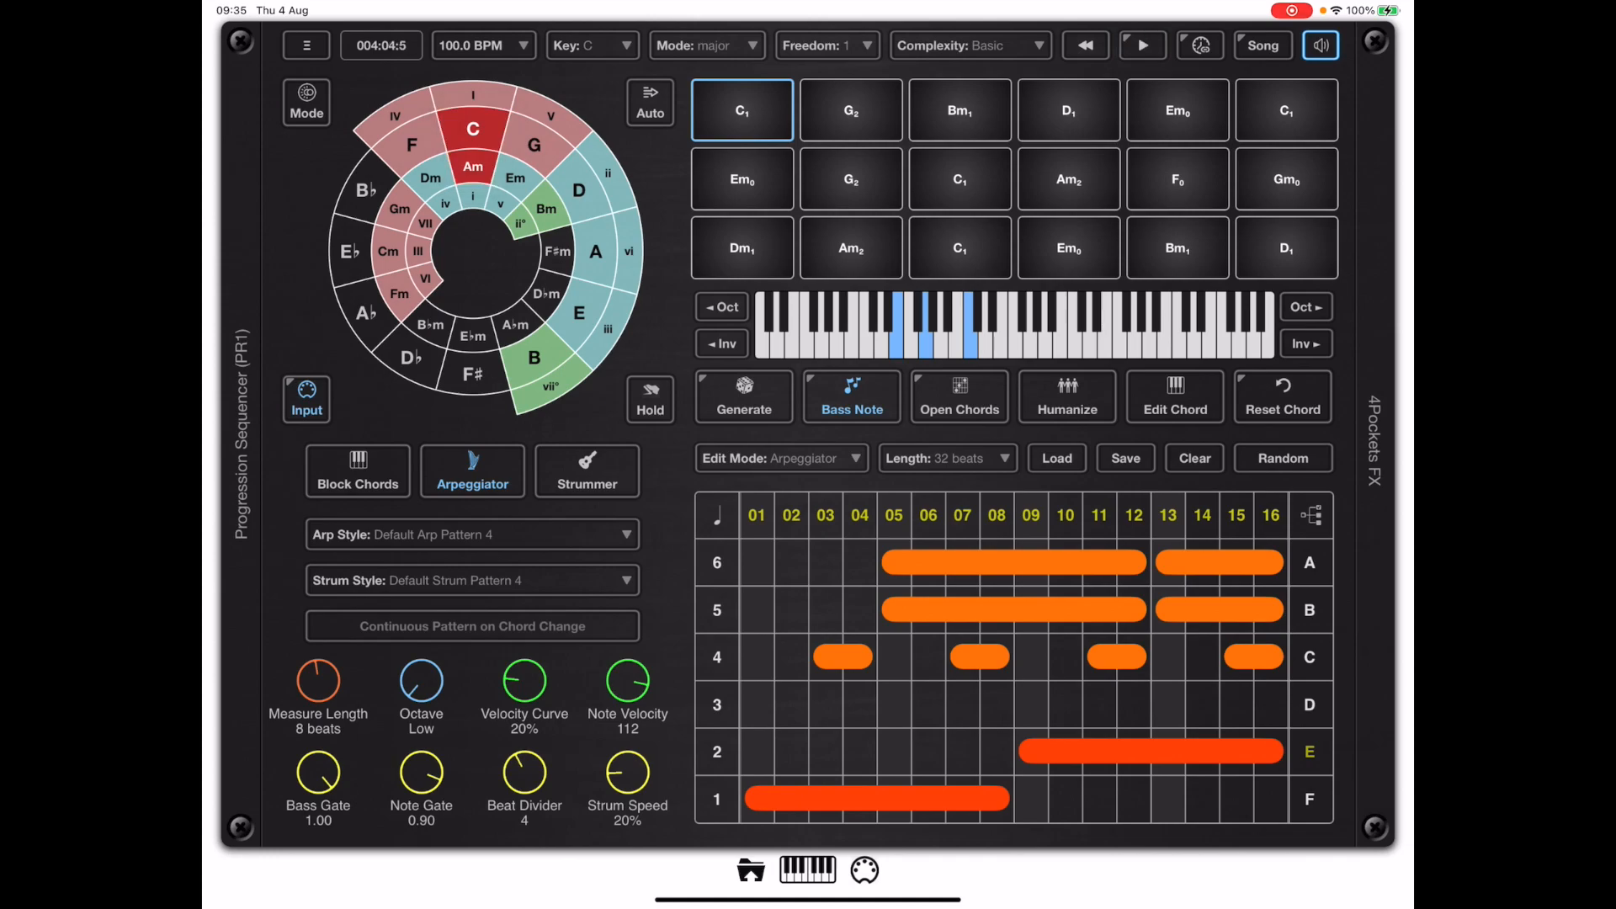
pyautogui.moveTo(318, 682); pyautogui.dragTo(318, 710)
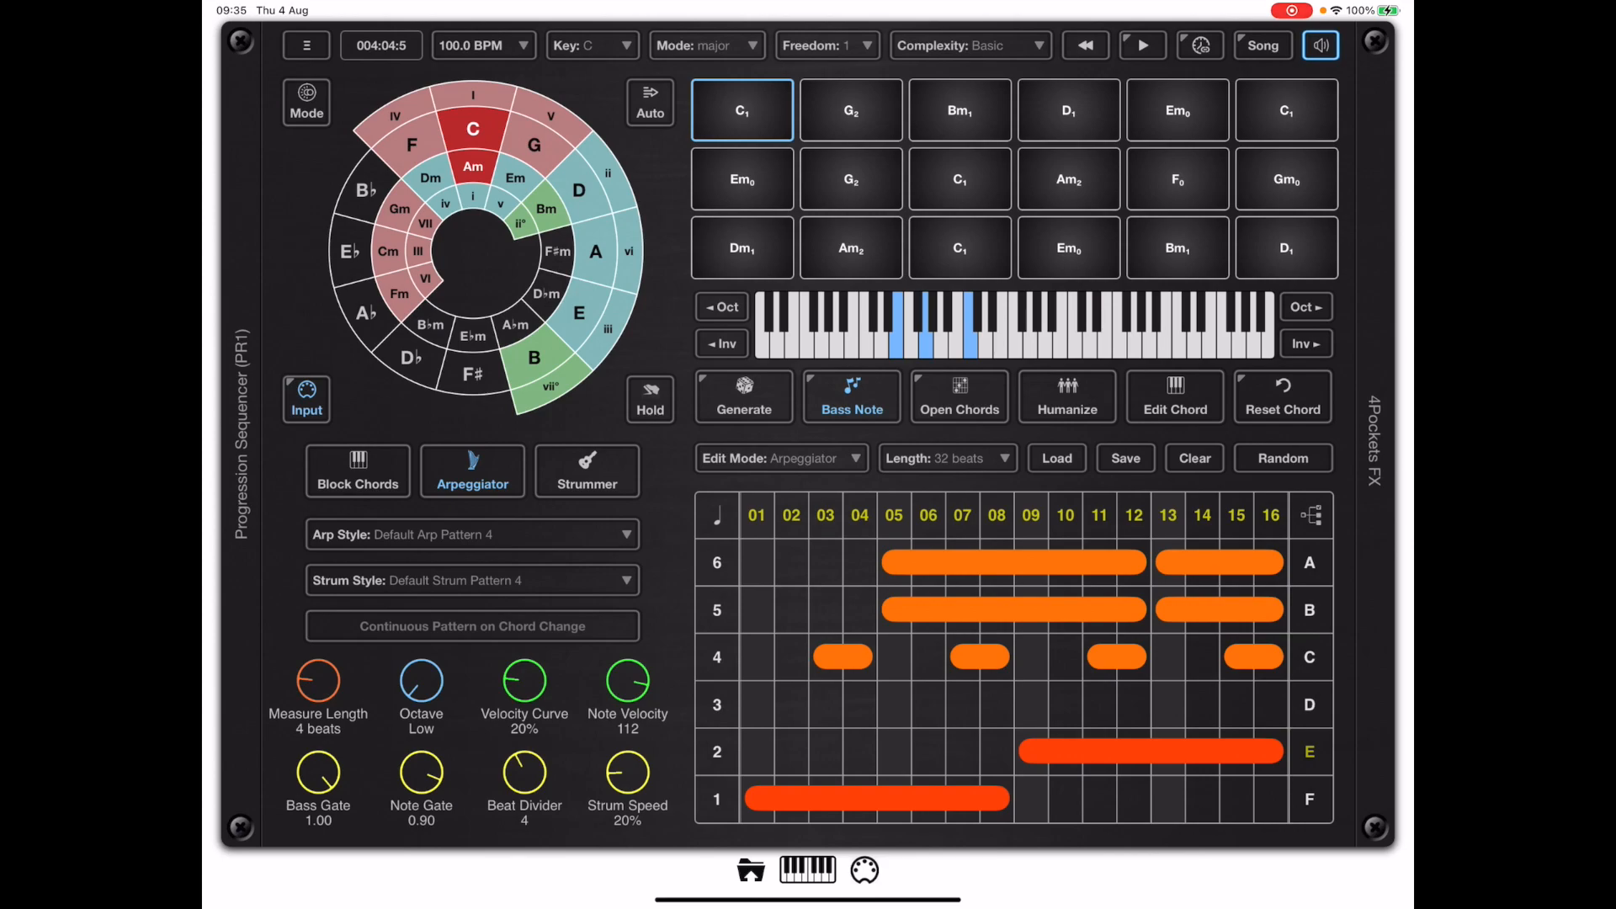
pyautogui.click(471, 626)
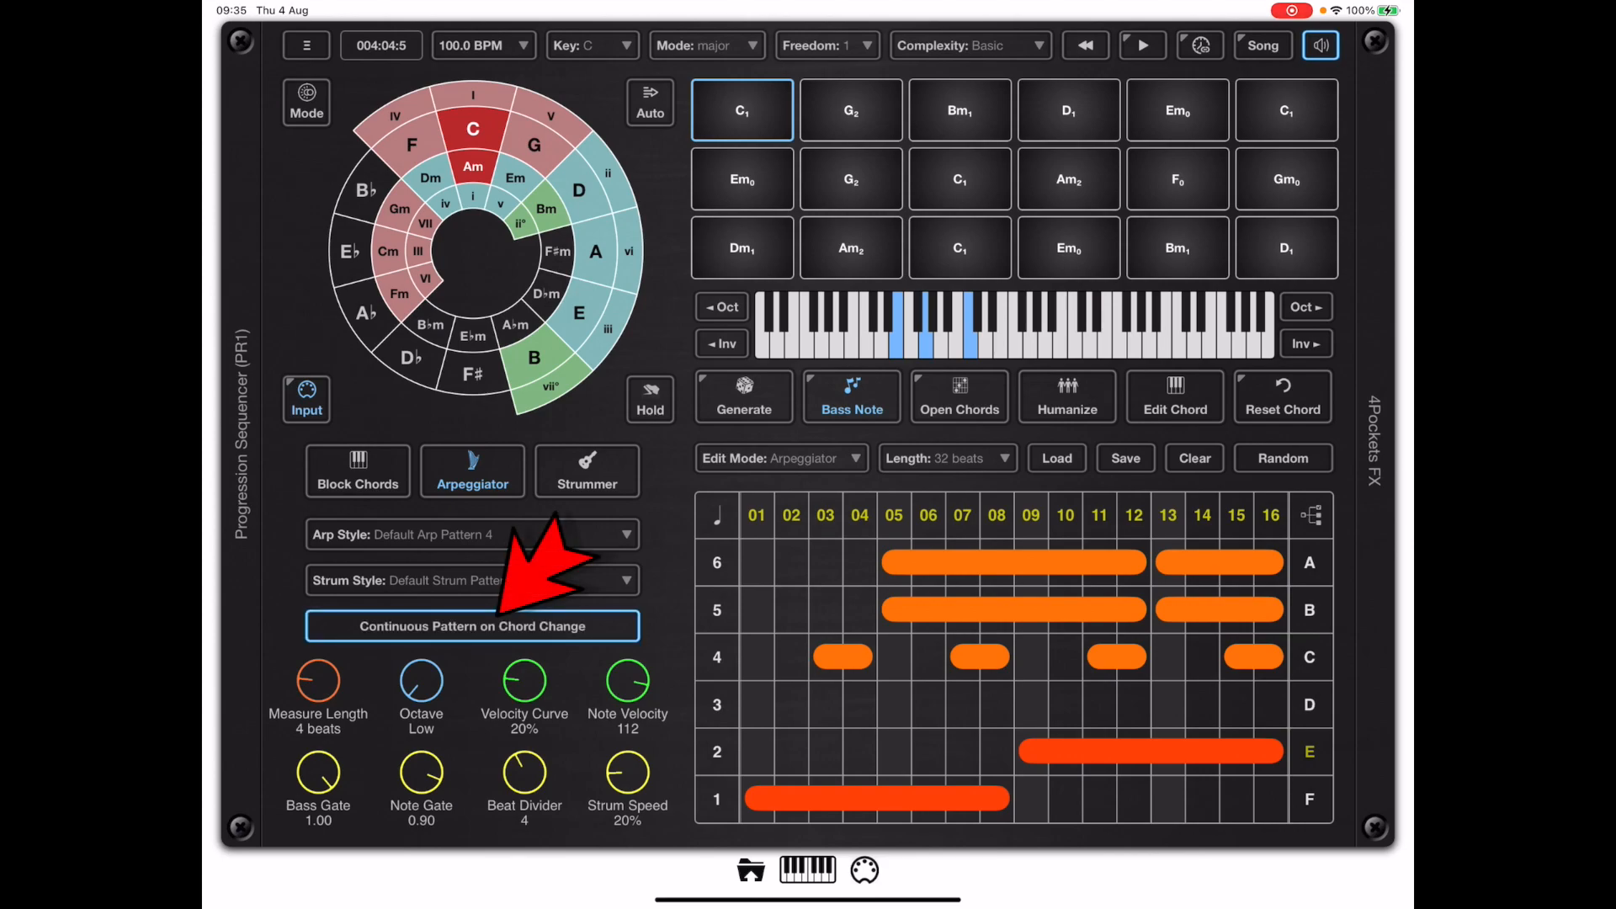
pyautogui.click(1141, 44)
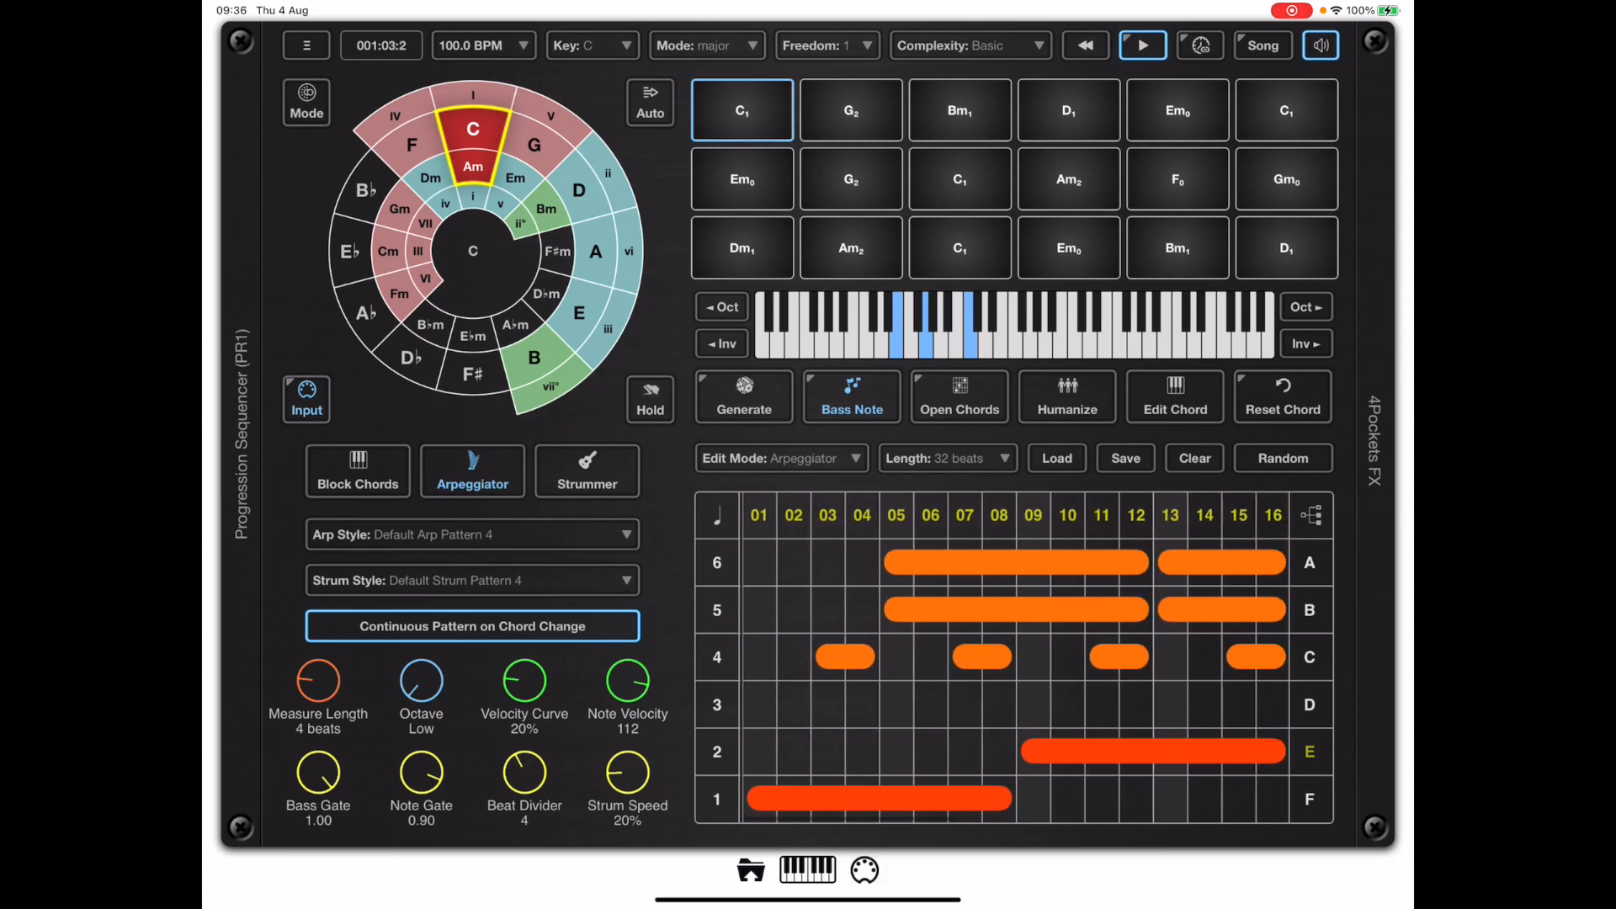
pyautogui.click(848, 110)
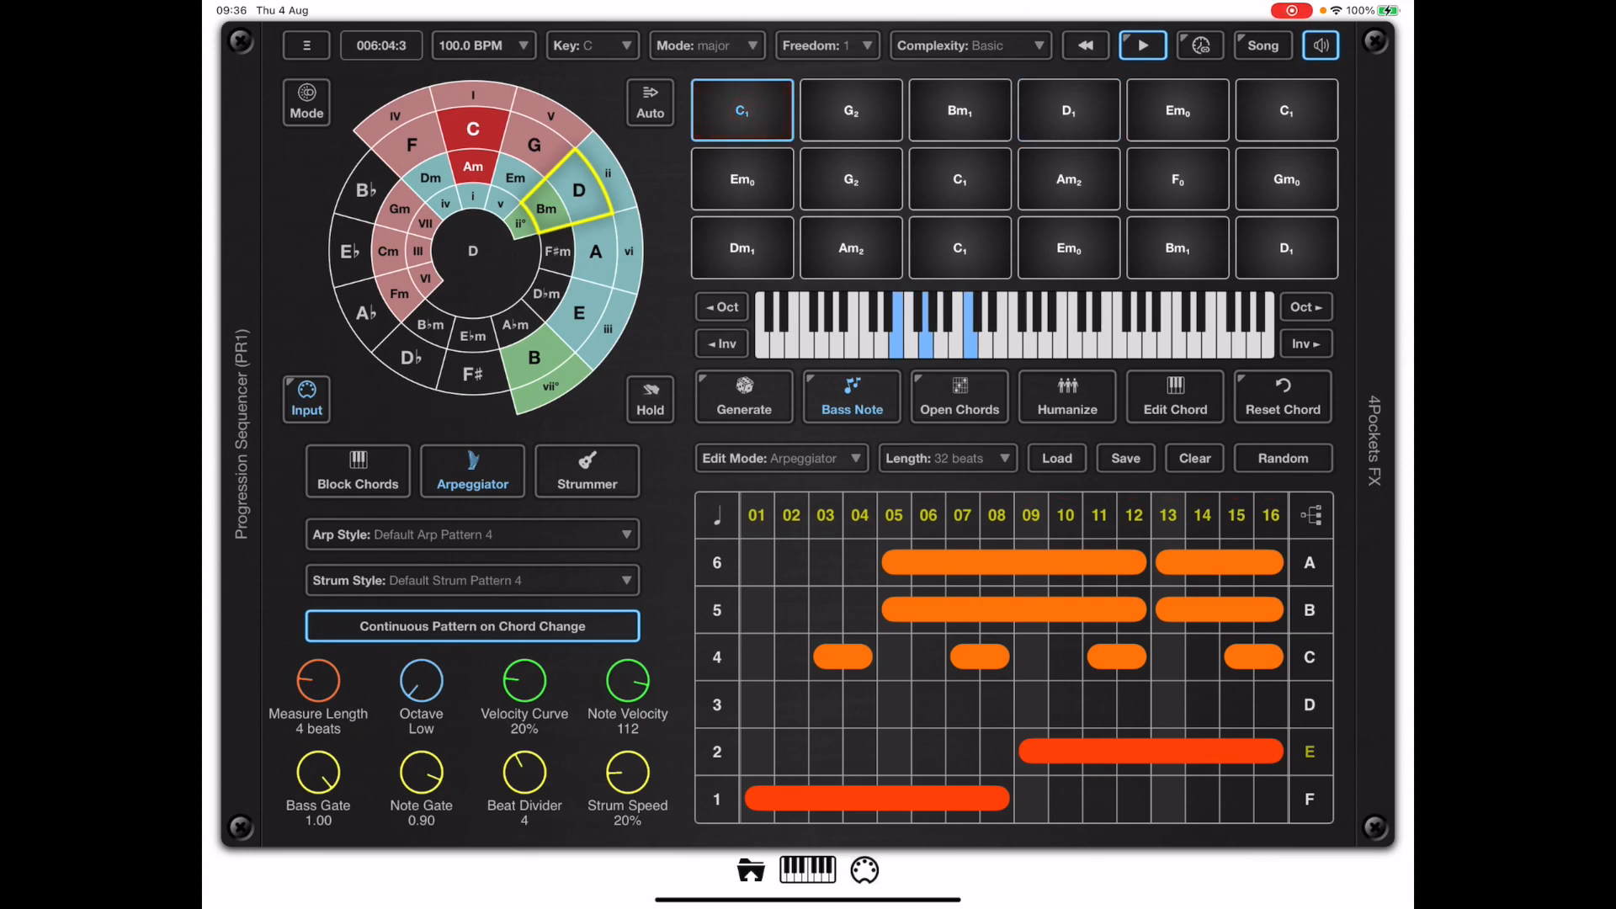
pyautogui.click(850, 111)
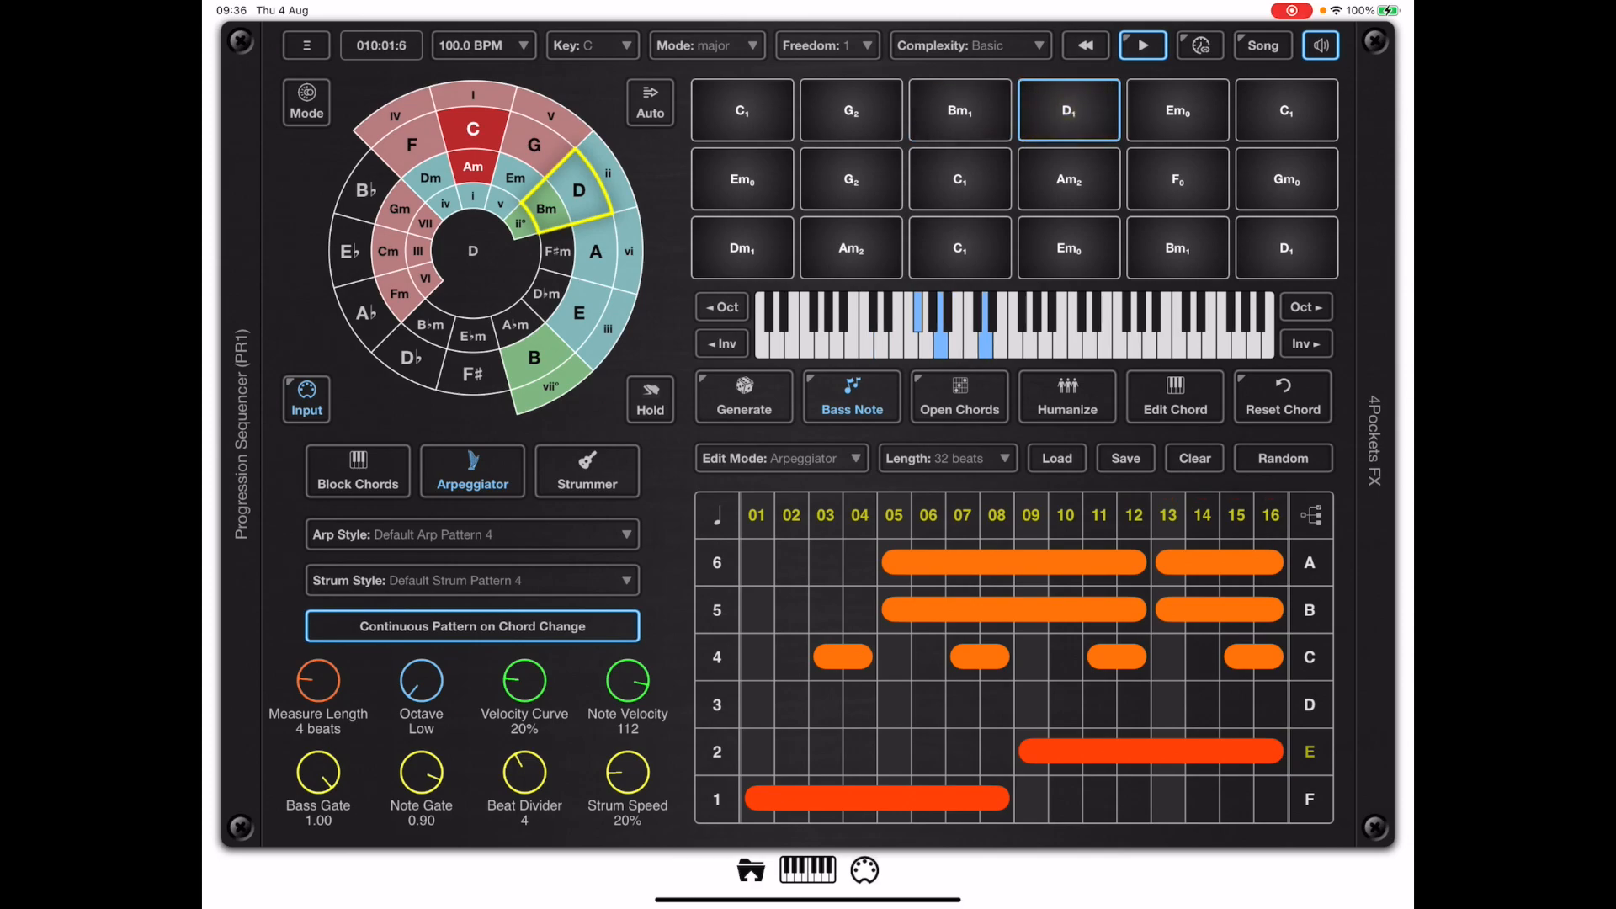
pyautogui.click(1142, 43)
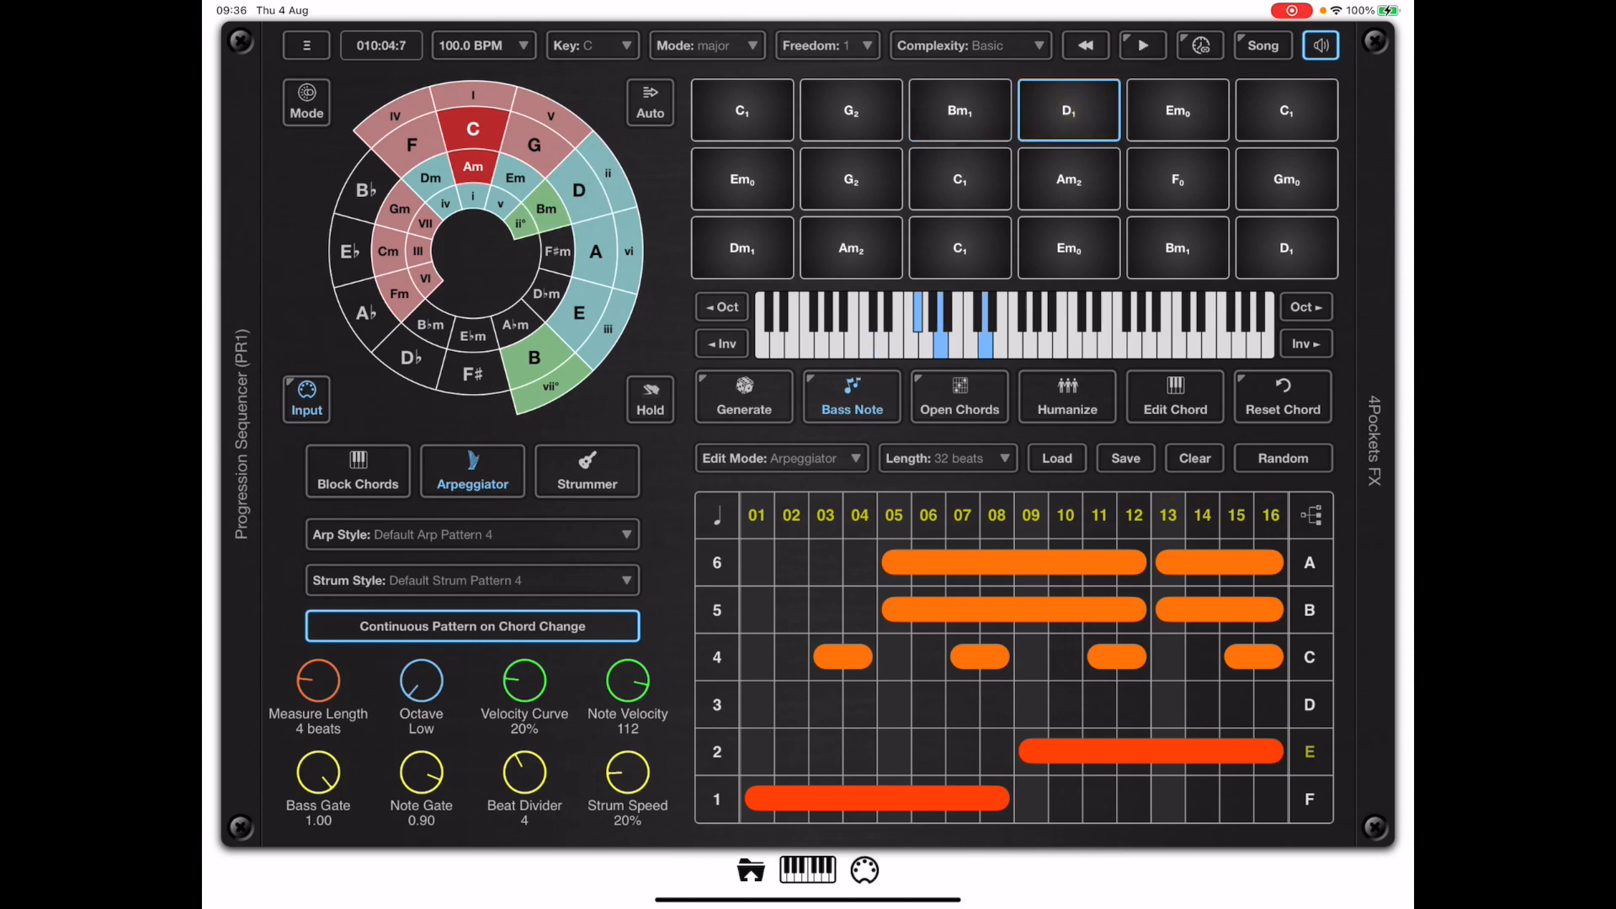
pyautogui.click(470, 626)
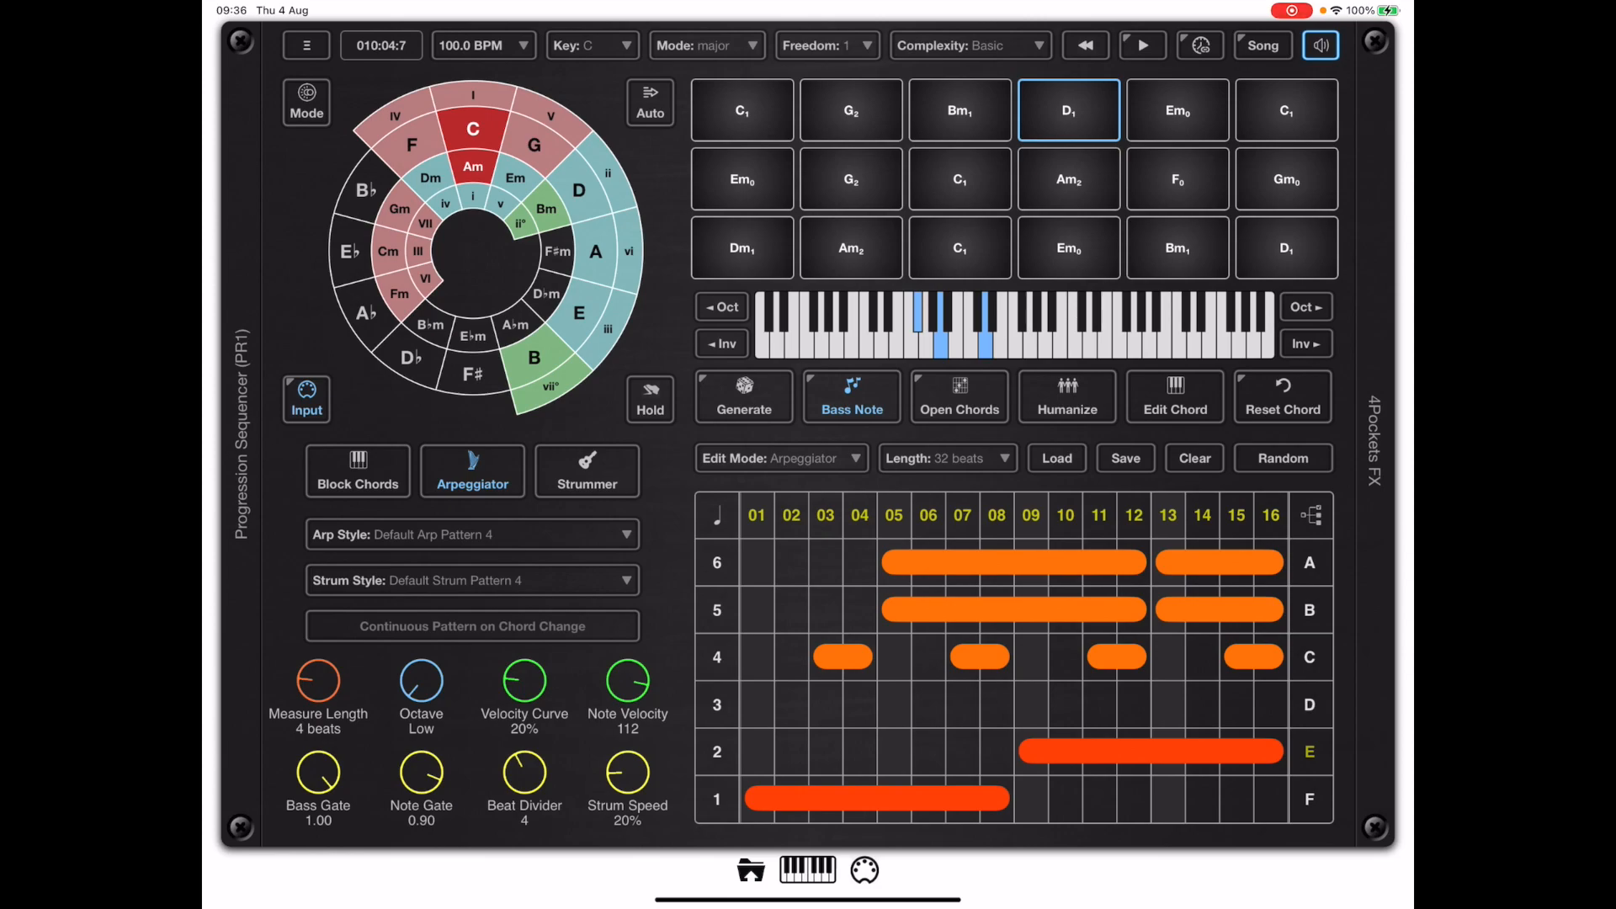
# - Compare the Verse and Chorus patterns and toggle Continuous Pattern on Chord Change for Chorus
pyautogui.click(1261, 44)
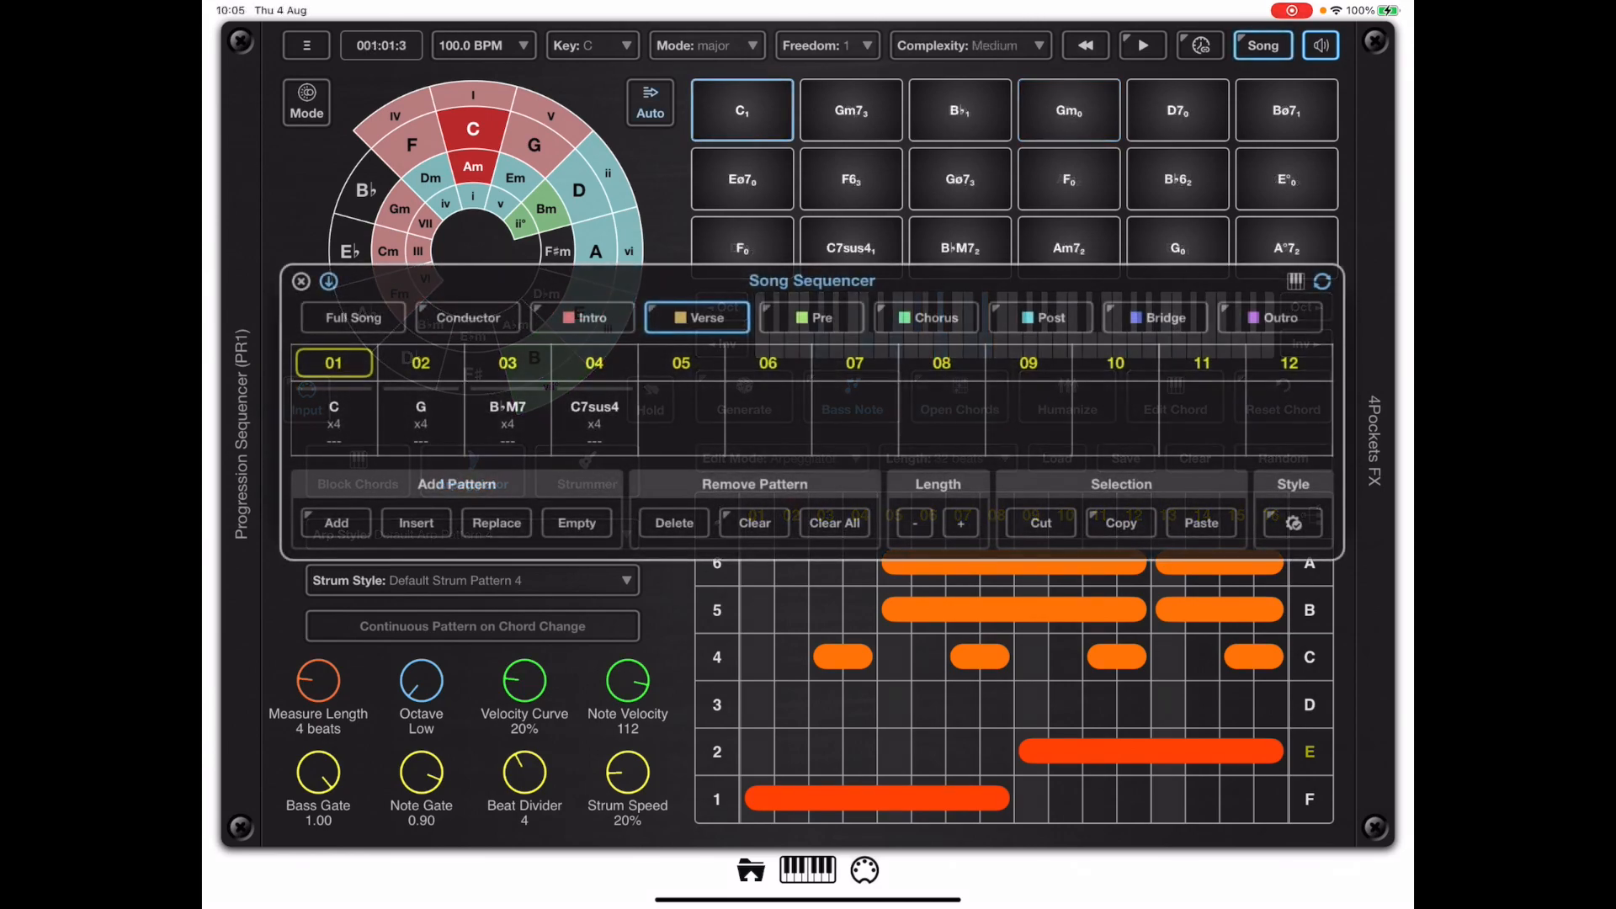
pyautogui.click(924, 318)
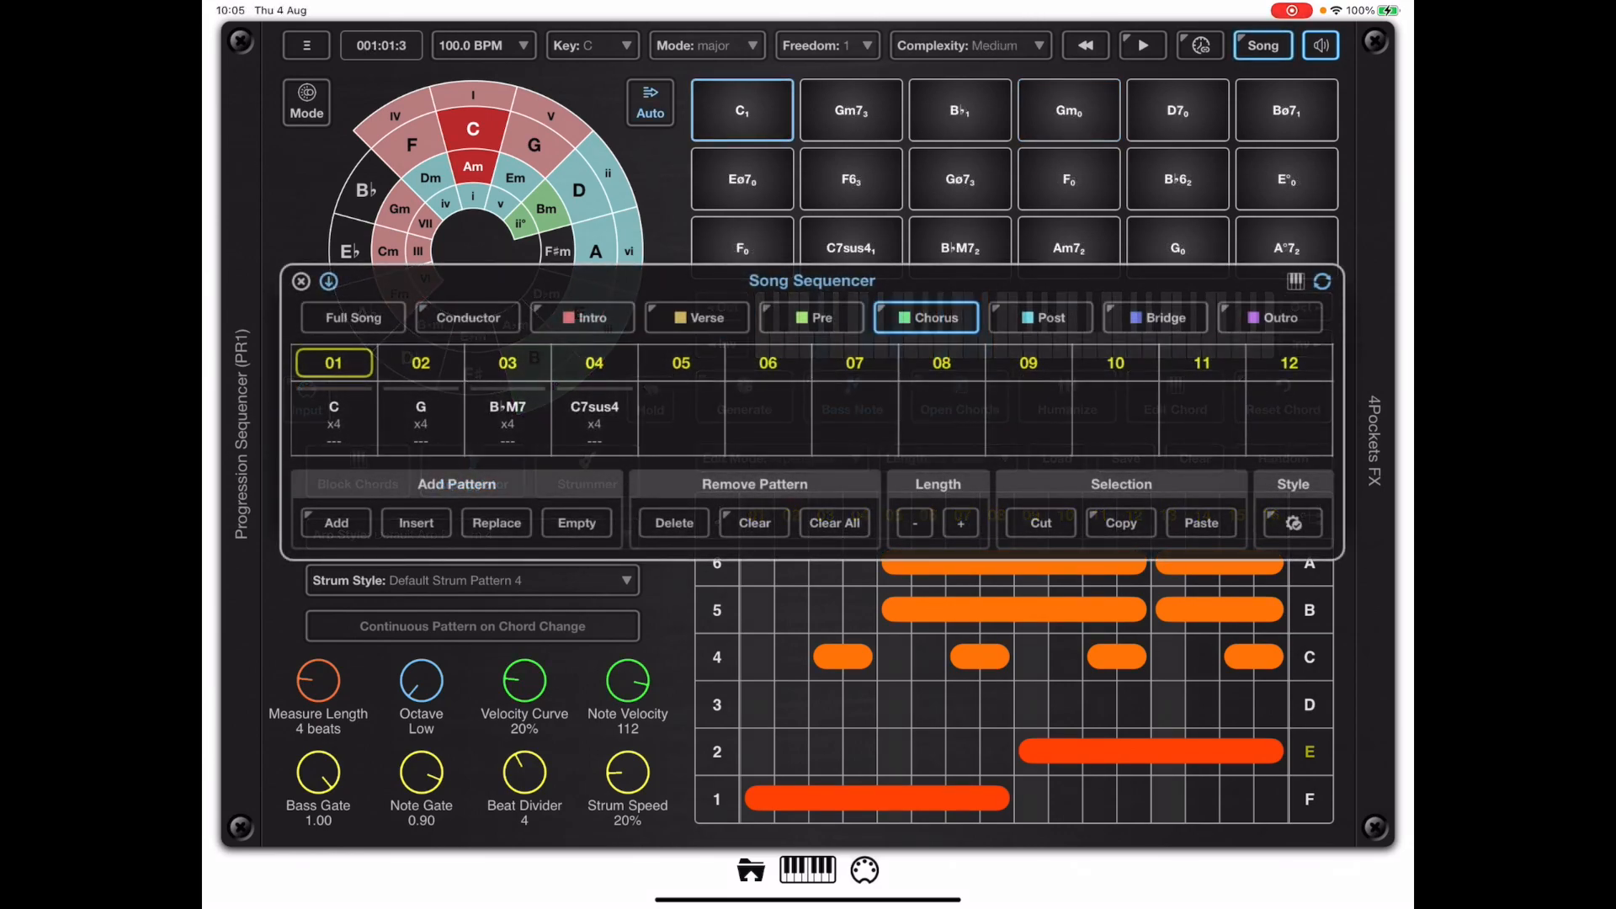
pyautogui.click(697, 318)
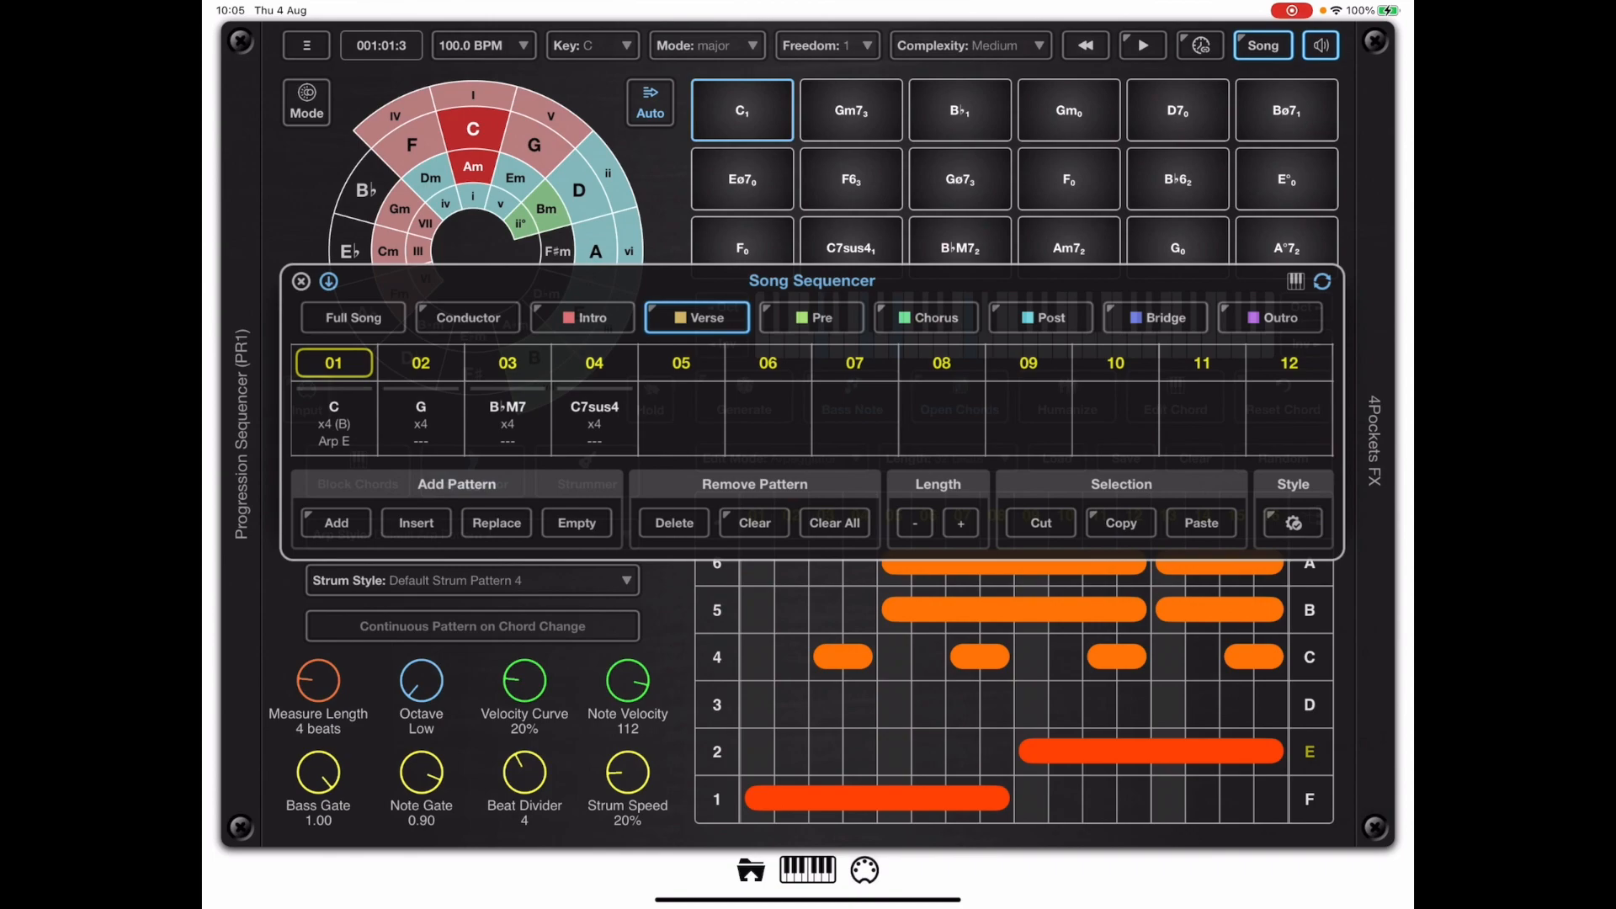
pyautogui.click(924, 318)
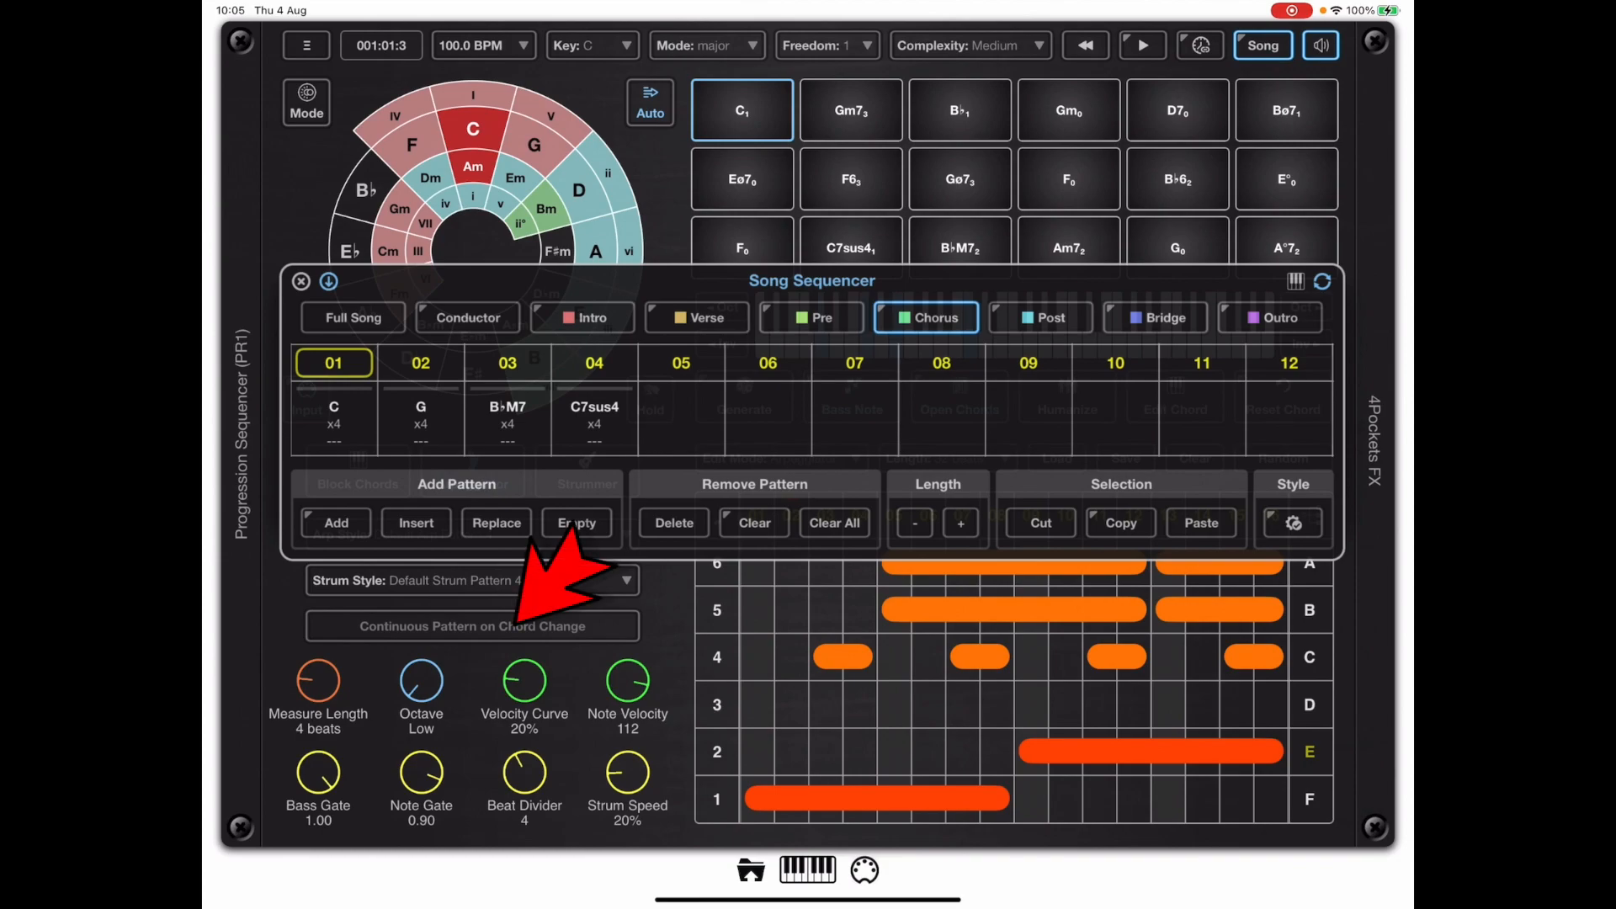
pyautogui.click(471, 627)
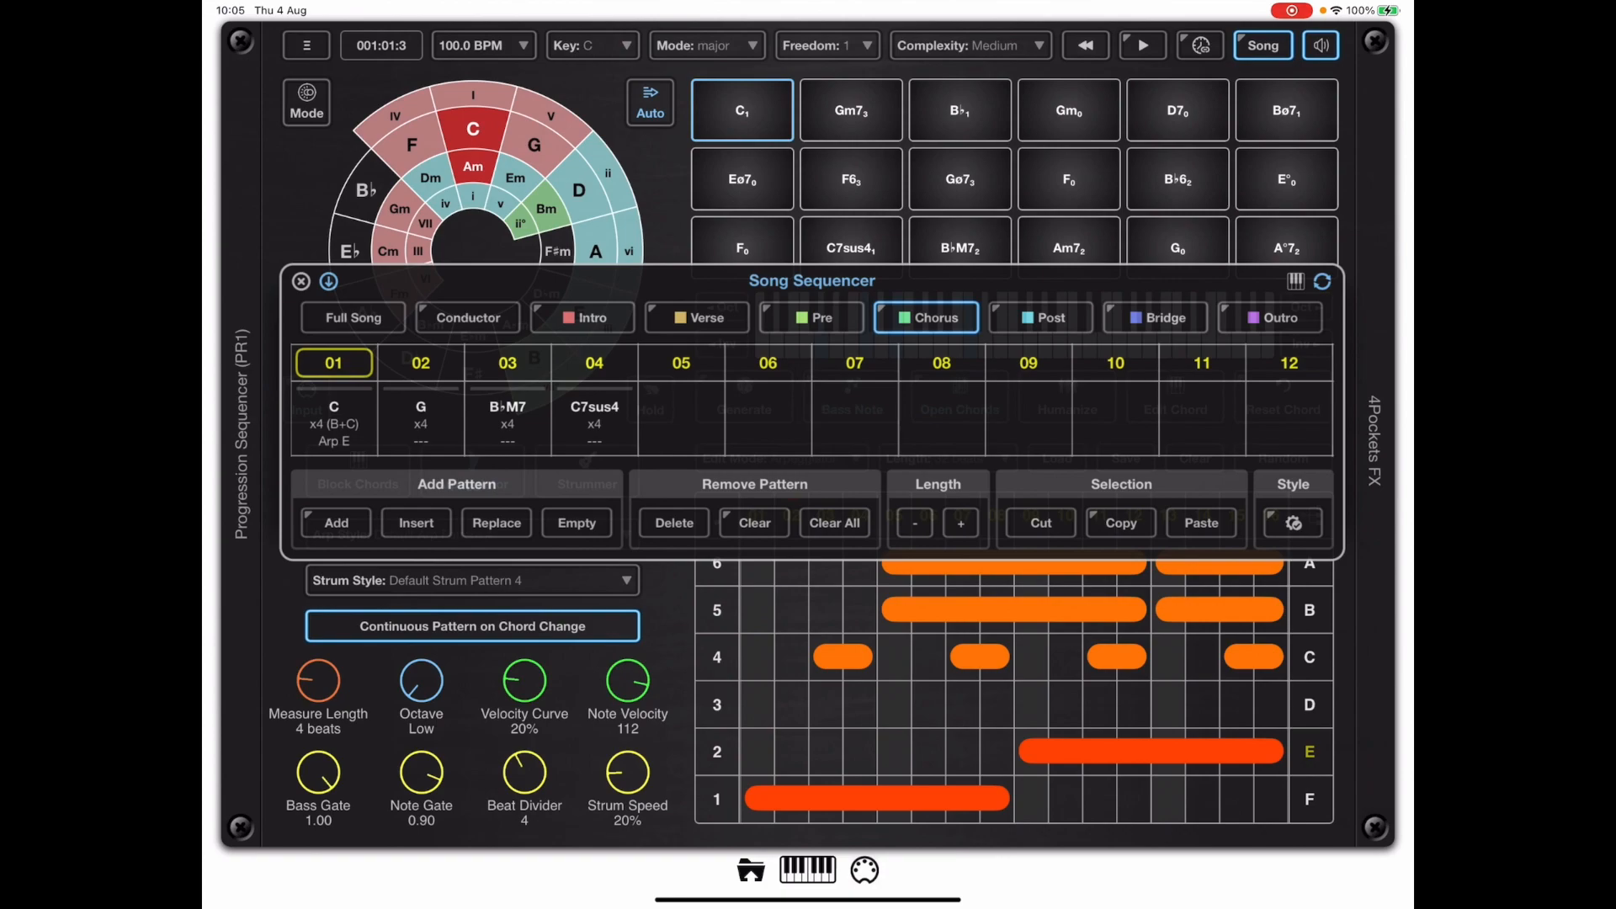
# - Recheck Verse, turn continuous pattern on for Chorus, then open the conductor track listing the Verse
pyautogui.click(695, 316)
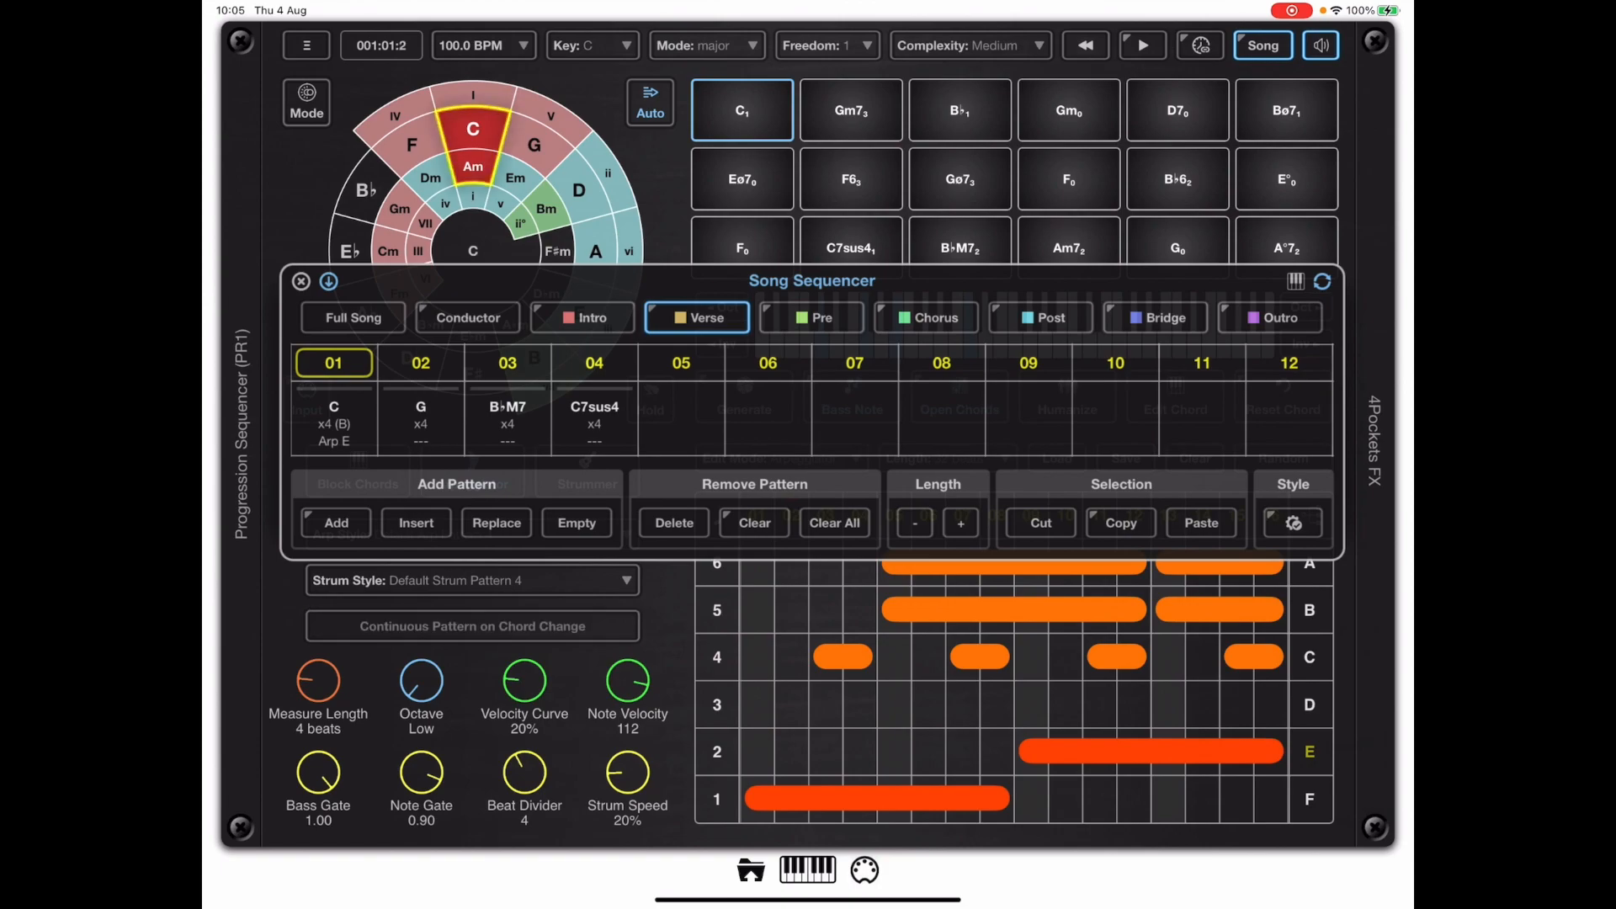
pyautogui.click(925, 318)
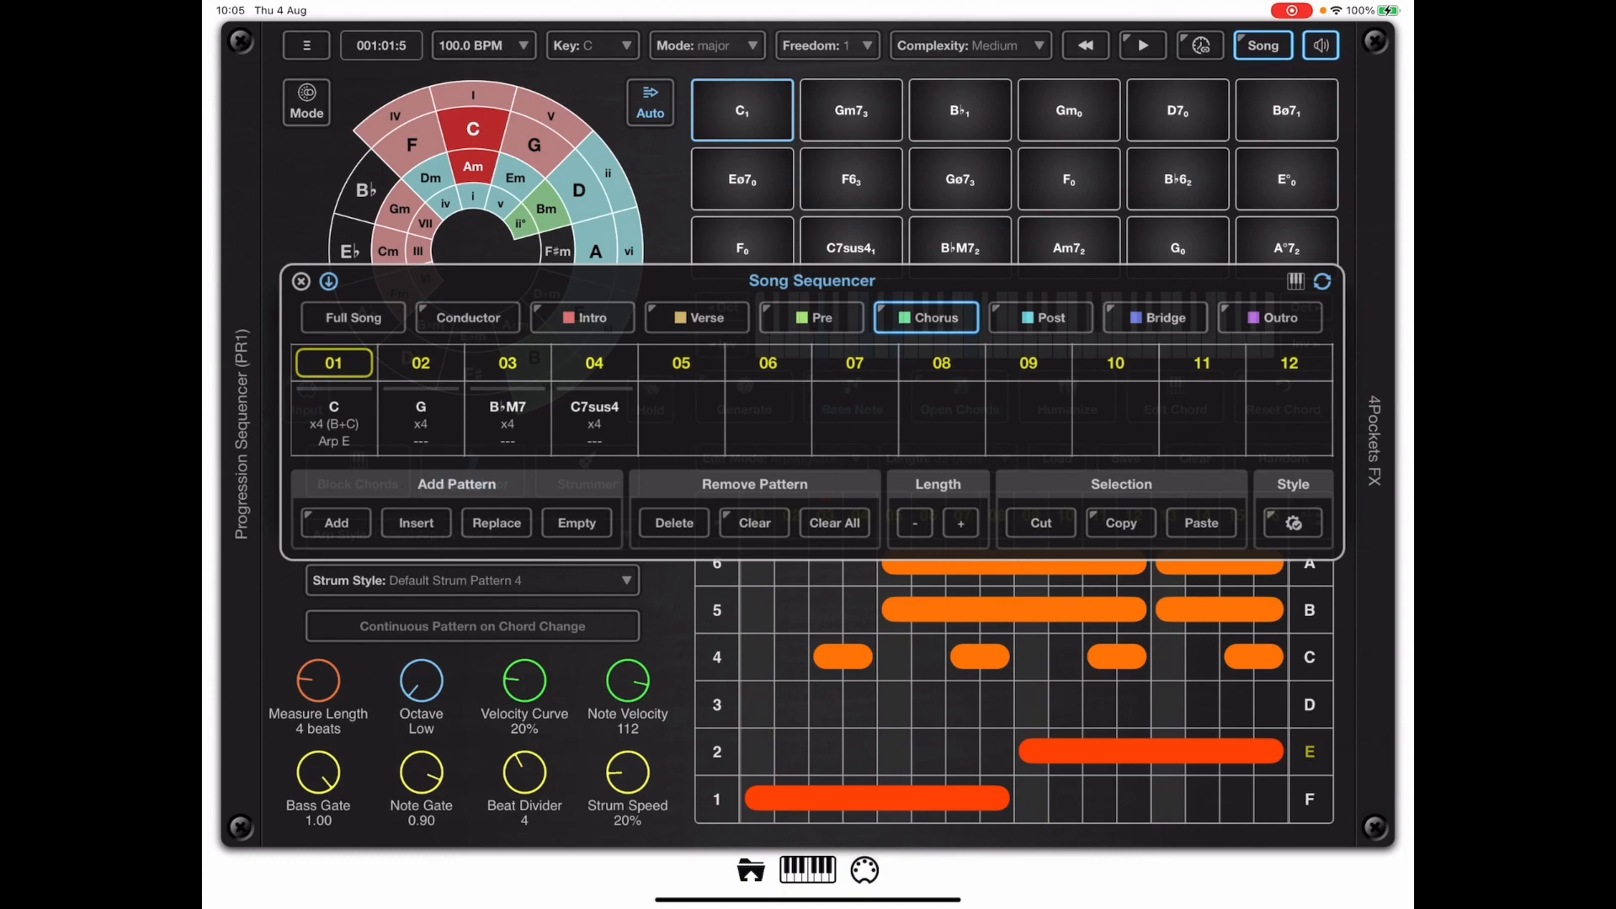
pyautogui.click(472, 626)
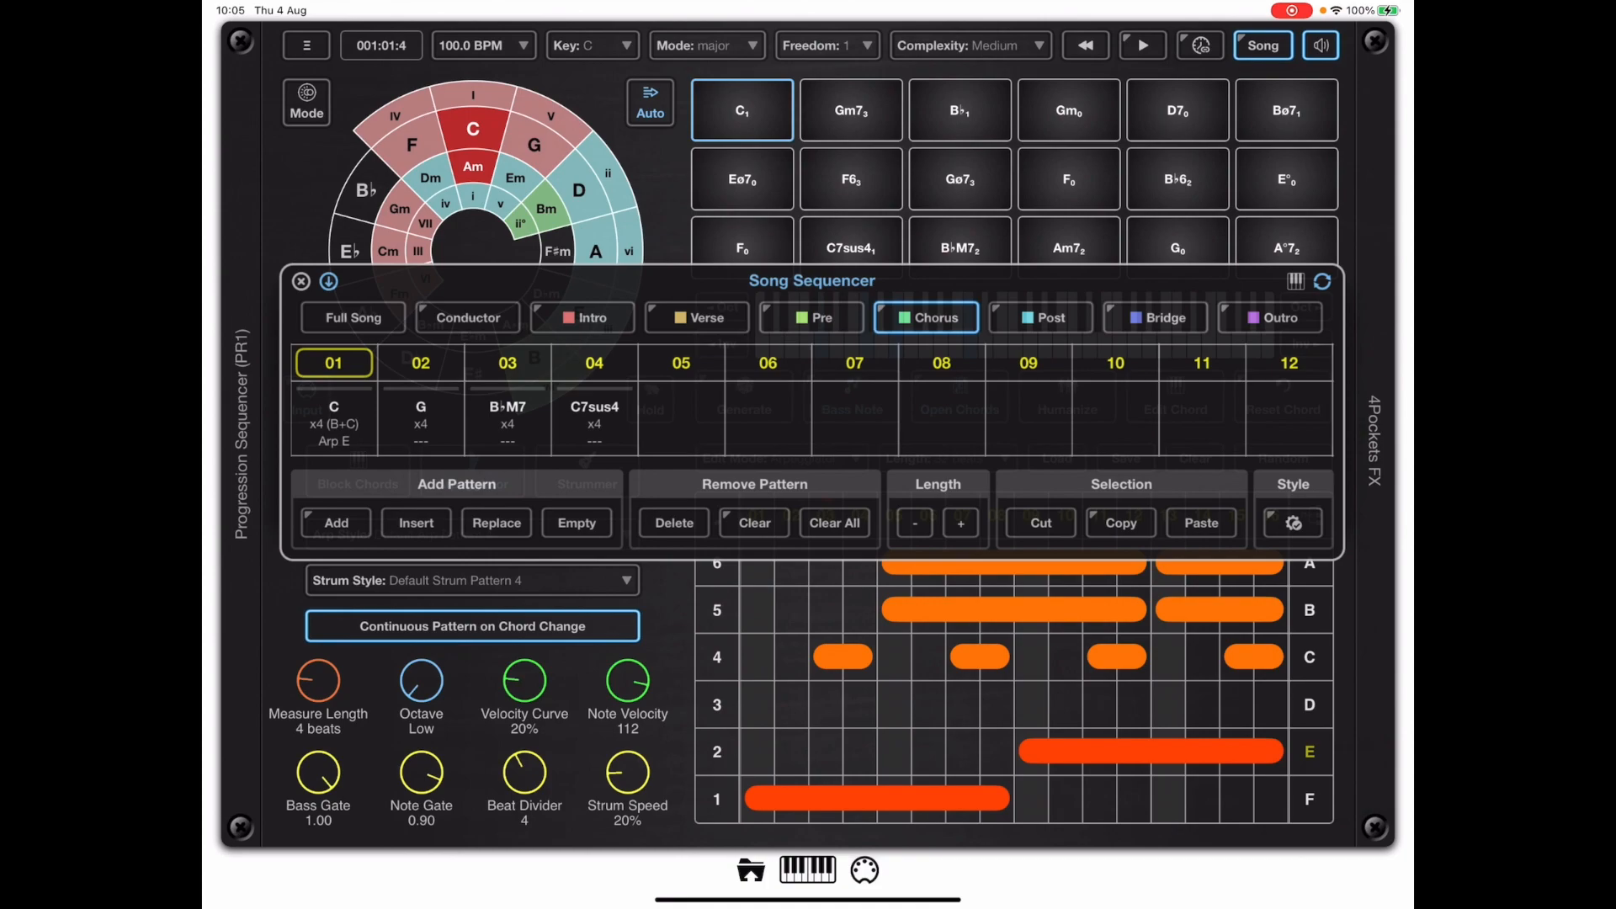
pyautogui.click(467, 318)
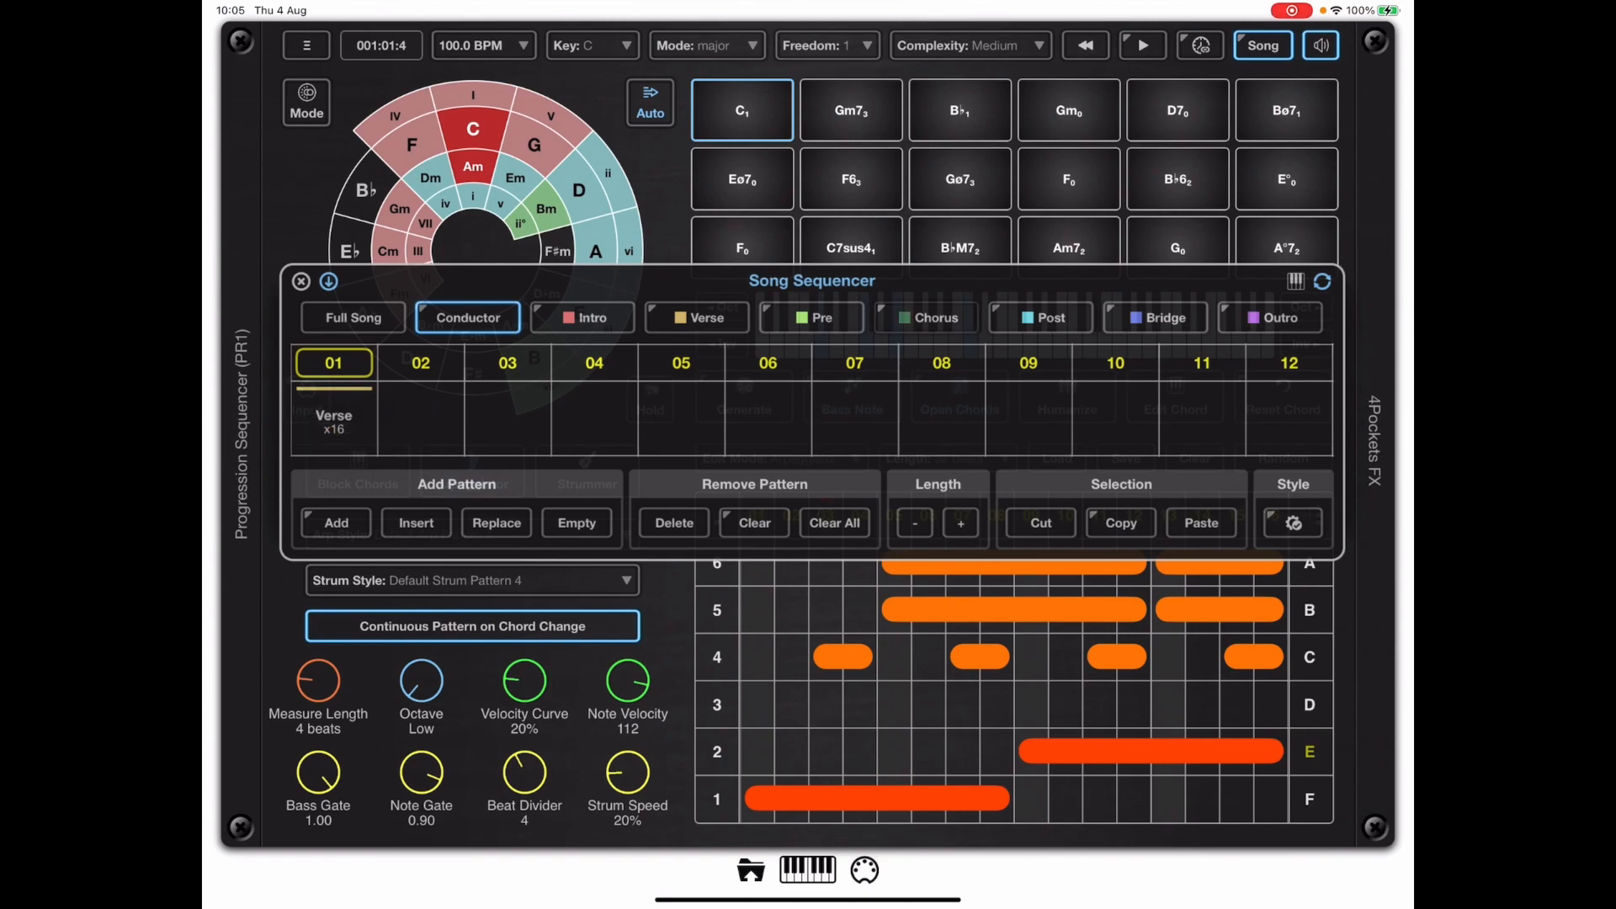
# - Add a Chorus after the Verse in the conductor, rebuild the song, and duplicate chorus bars 5–8
pyautogui.click(924, 318)
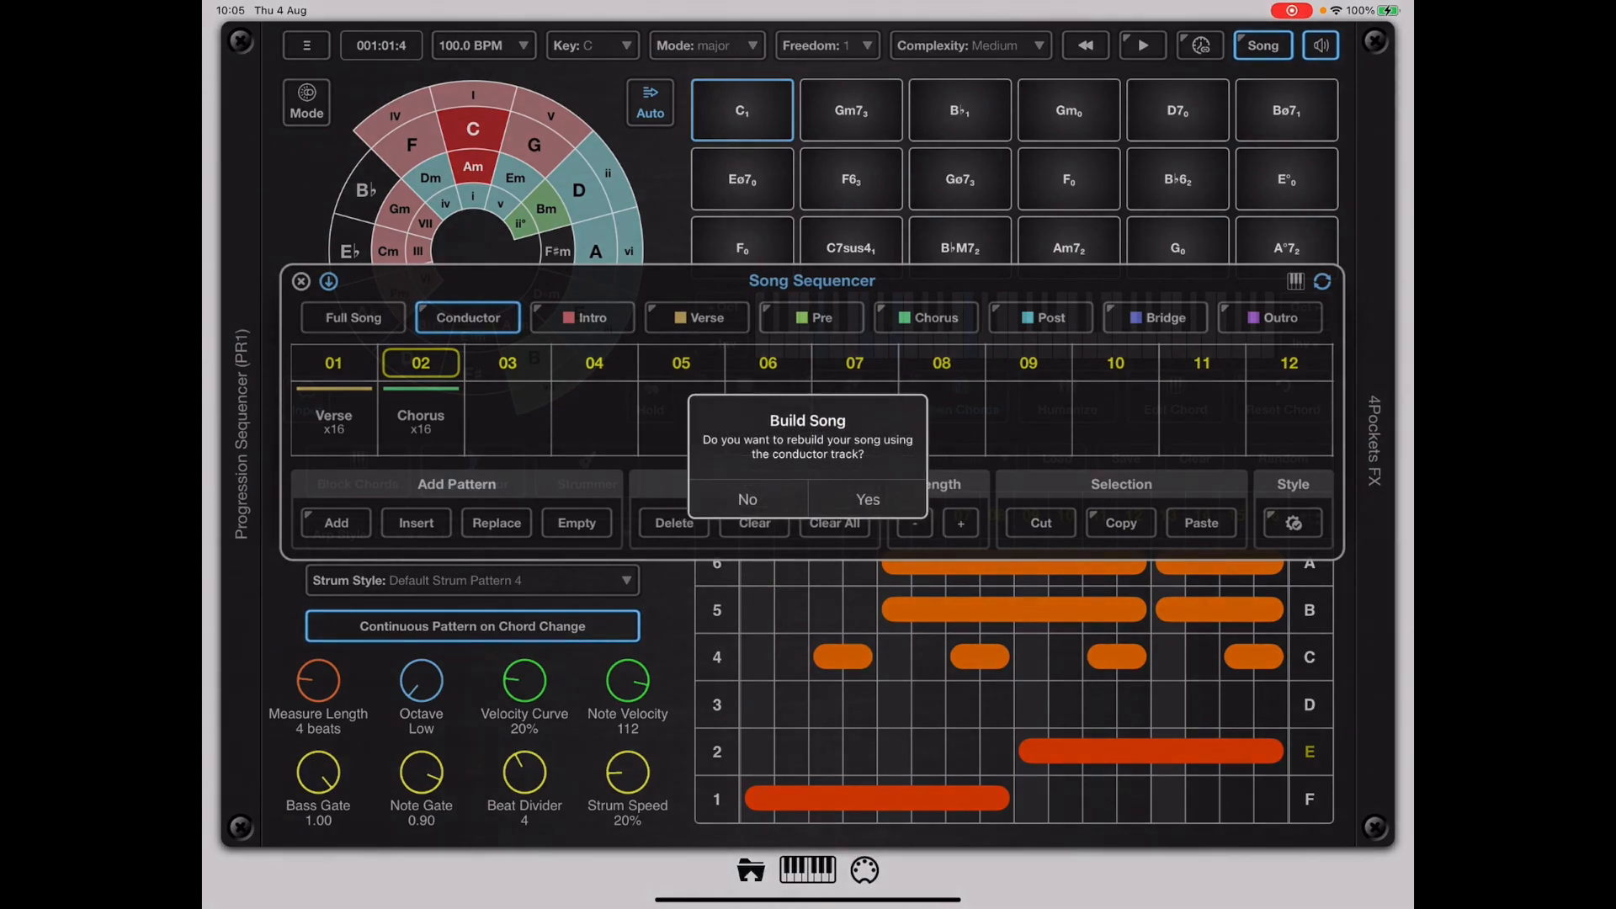
pyautogui.click(865, 498)
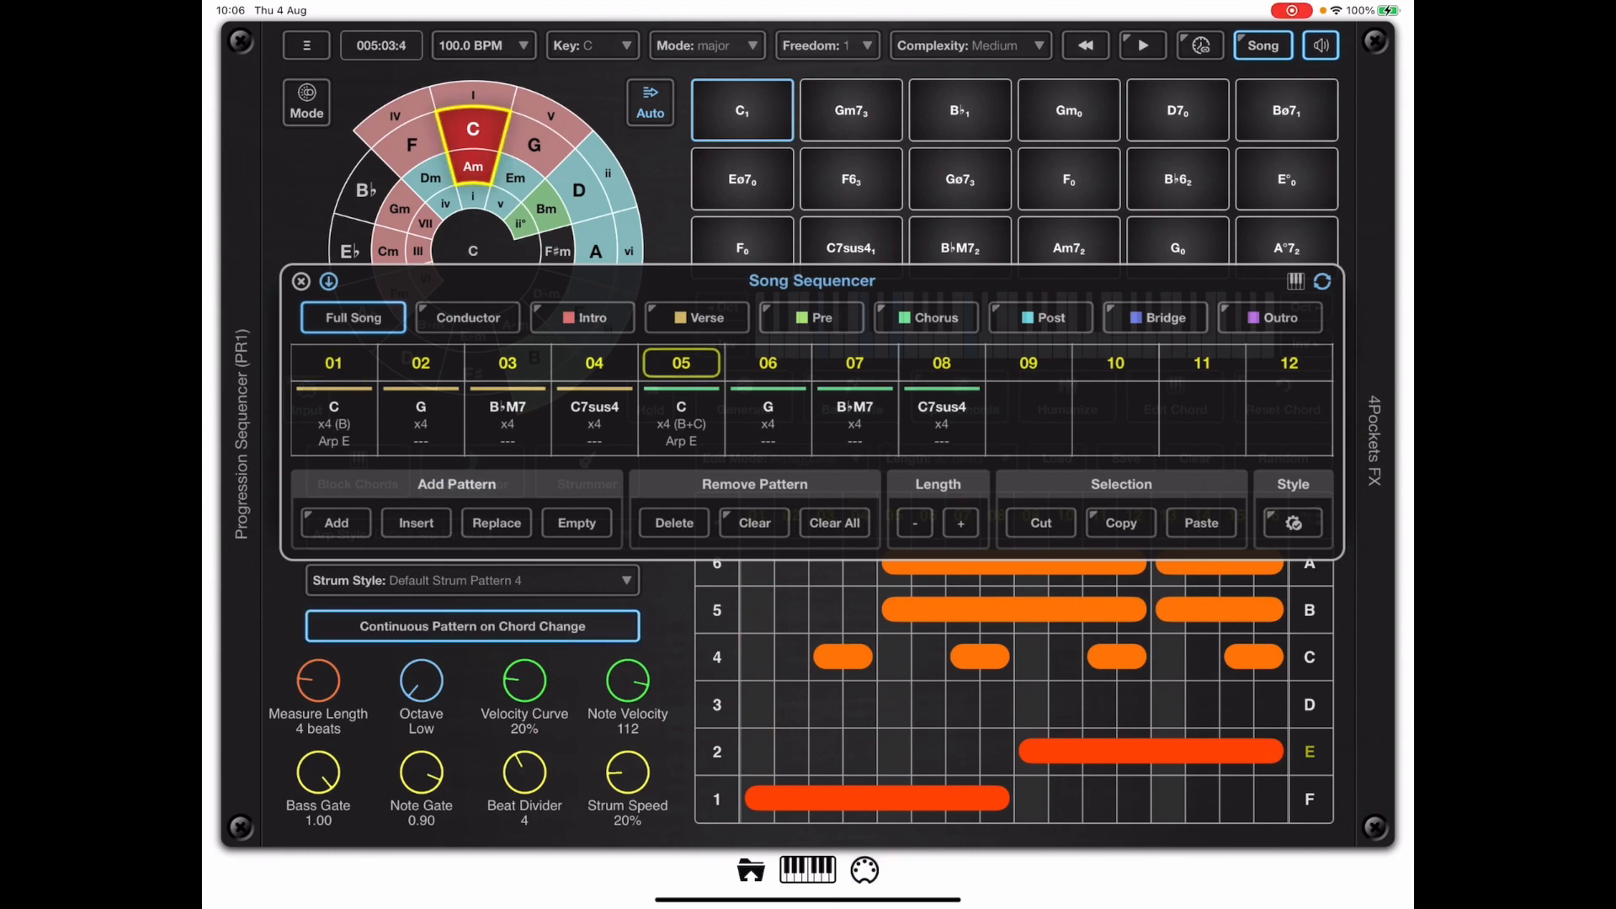
pyautogui.click(1141, 44)
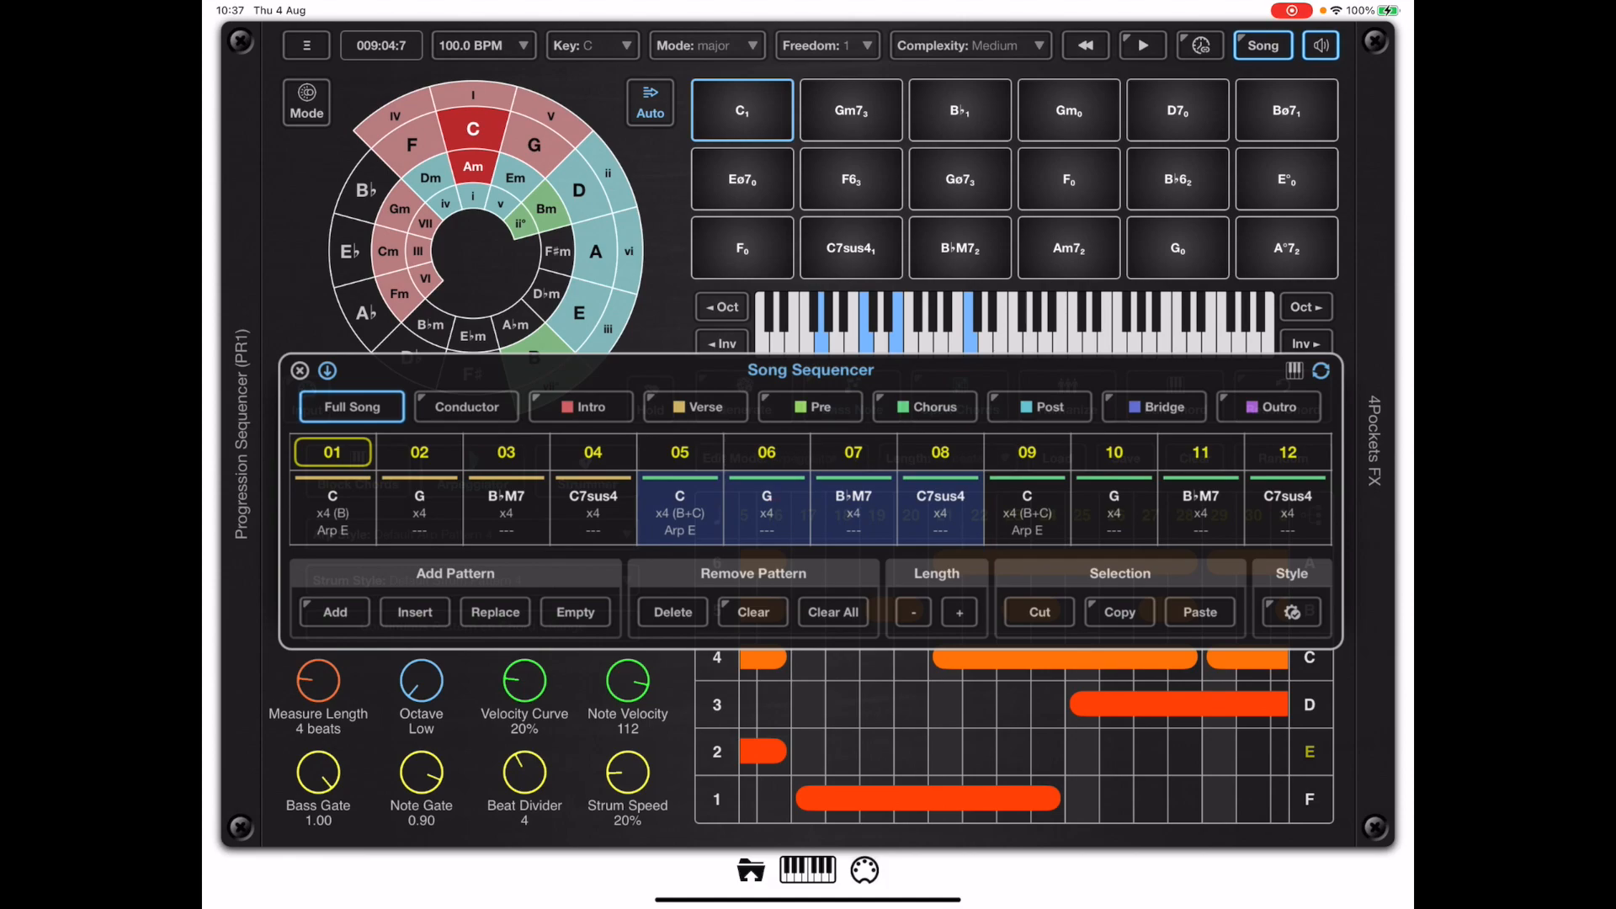
# - Clear the selected bars 05–08 to empty, then return to the Verse-then-Chorus conductor view
pyautogui.click(678, 451)
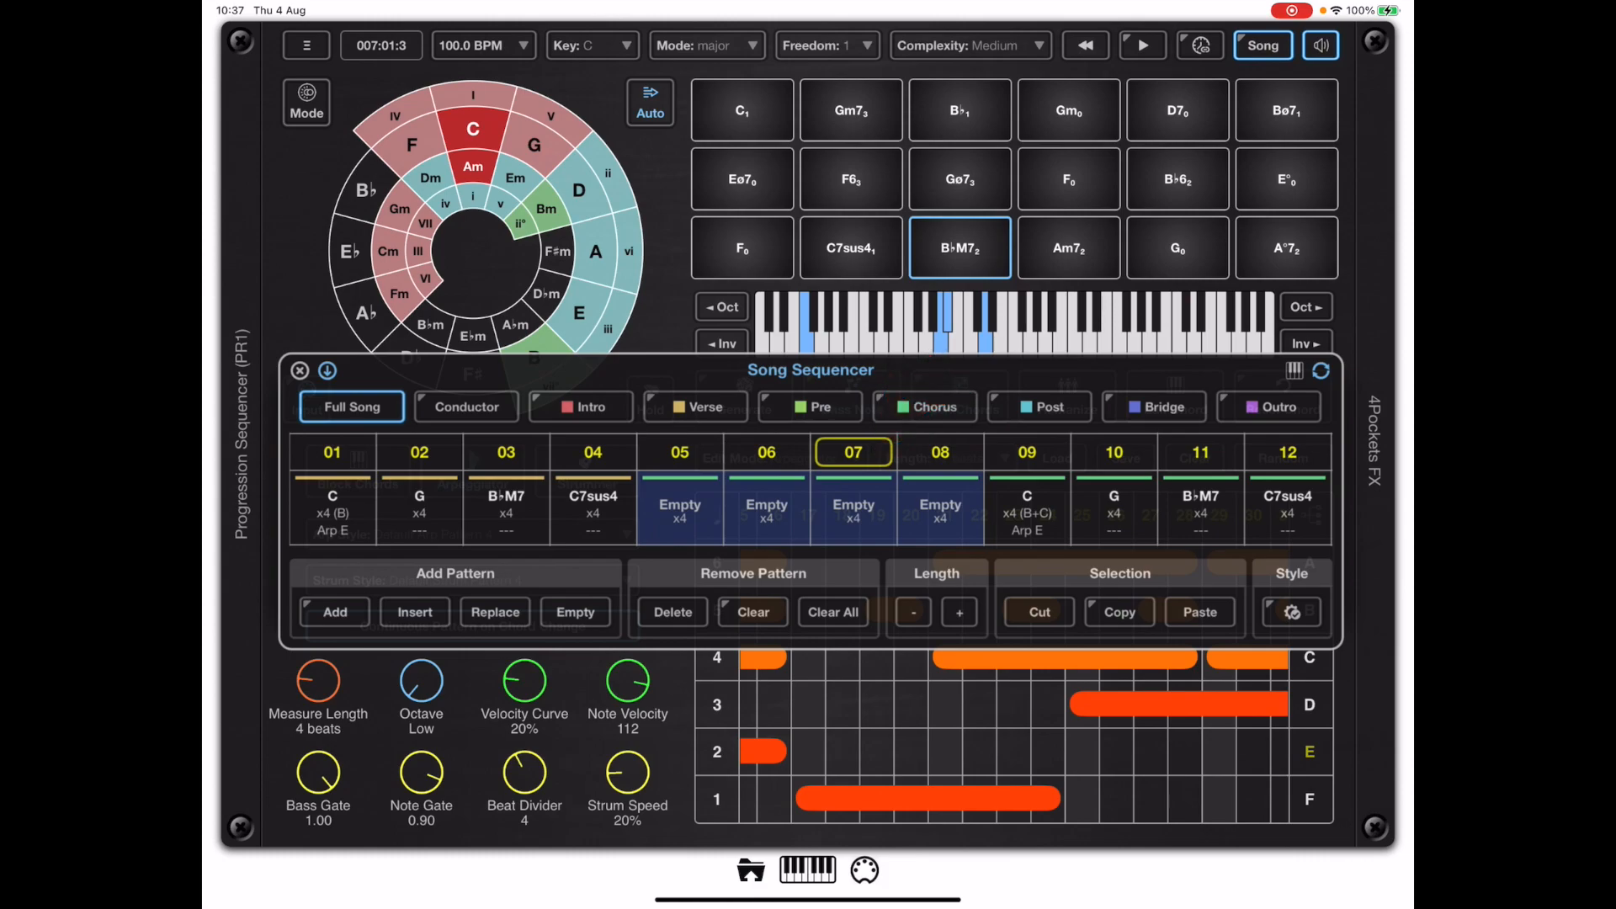
pyautogui.click(467, 405)
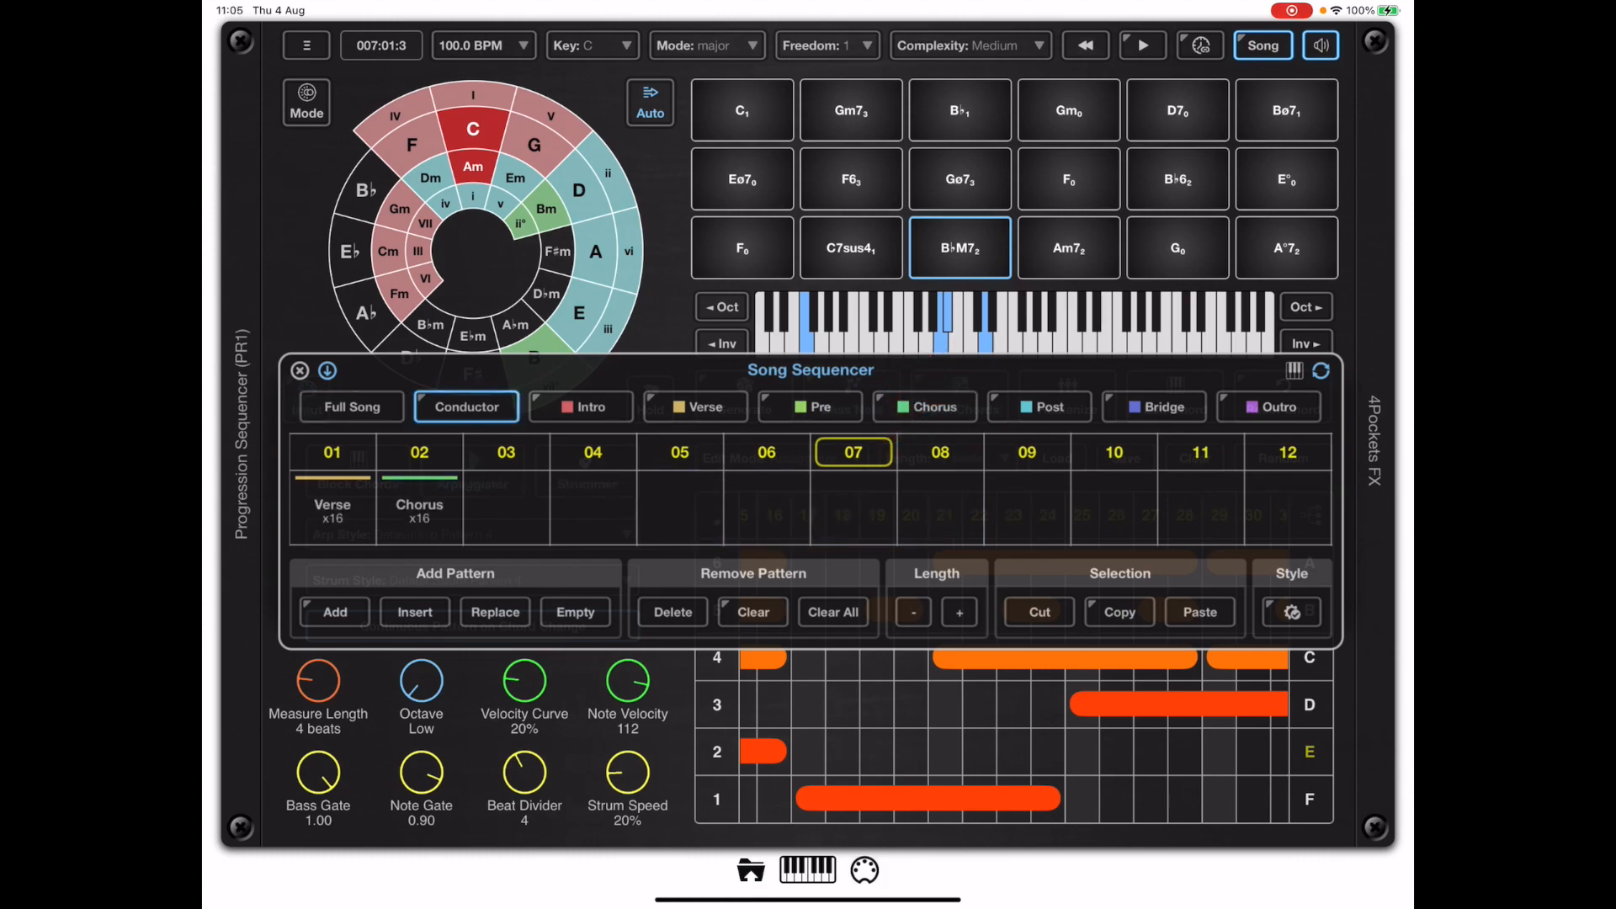
# - Check the Verse pattern's C, G, B♭M7, C7sus4 chords and close the Song Sequencer
pyautogui.click(694, 406)
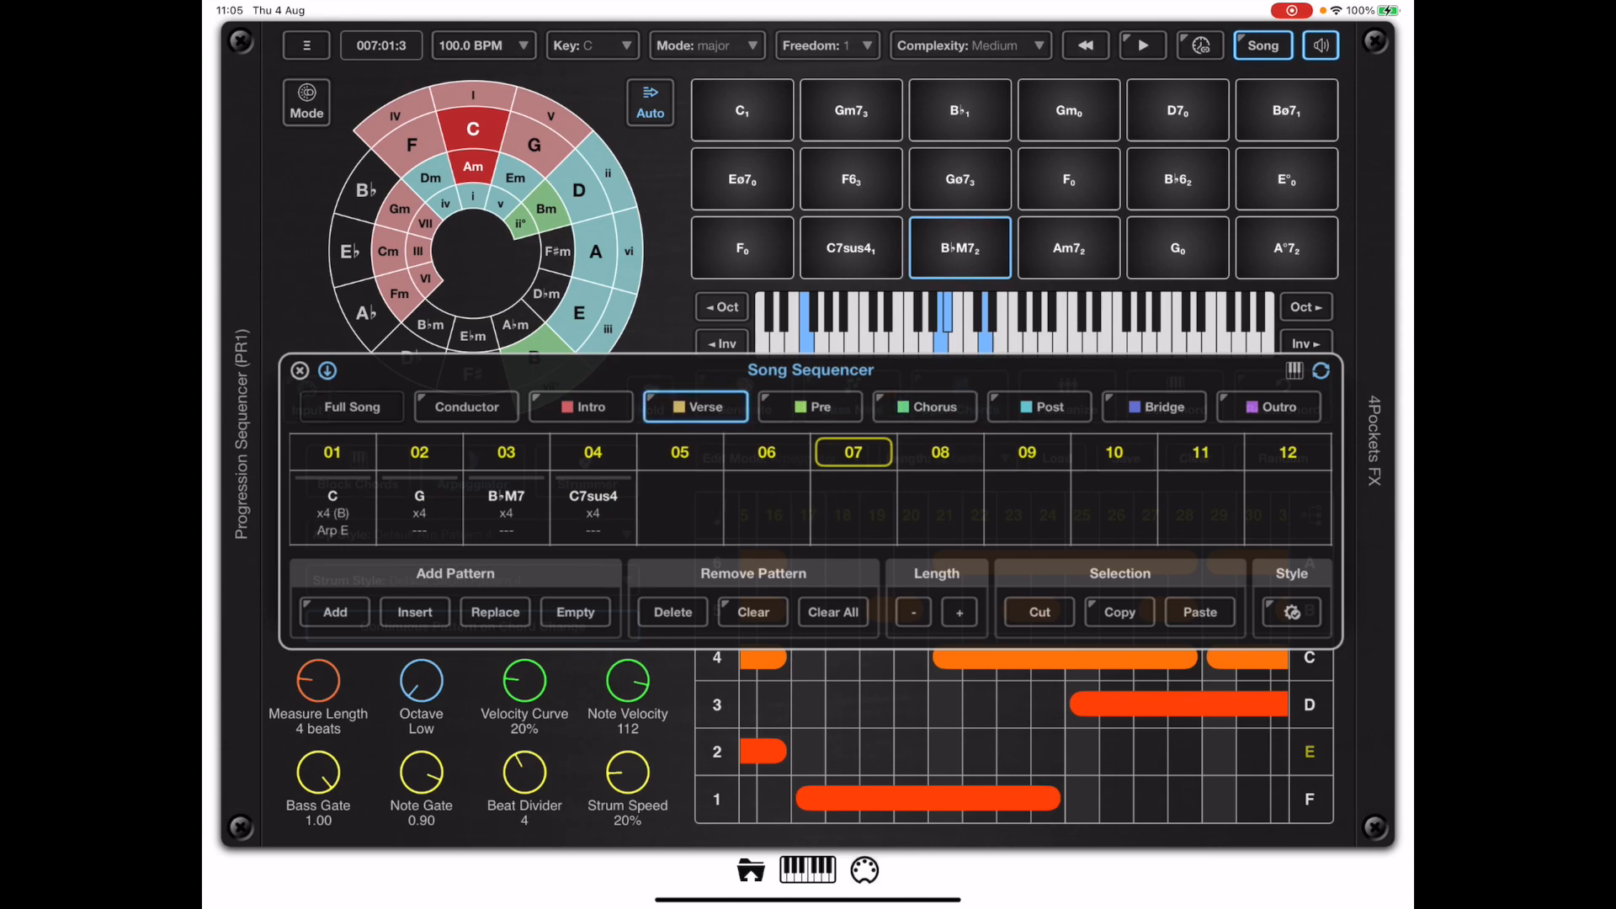
pyautogui.click(350, 406)
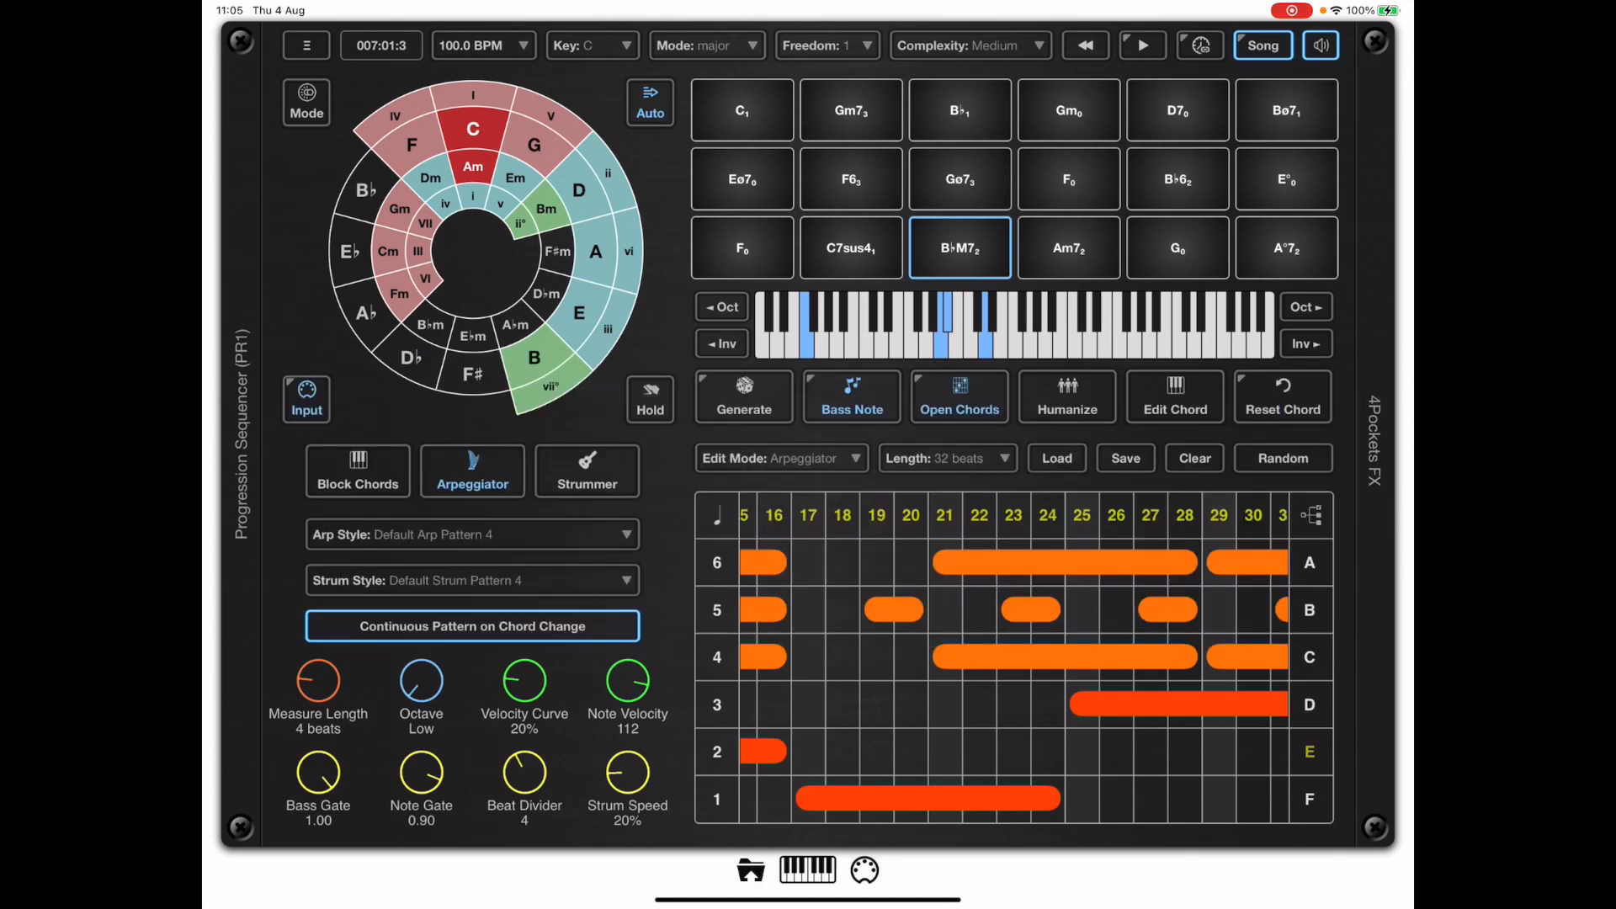
# - In Instrument Settings load the instruments soundfont and choose Xylophone as the instrument
pyautogui.click(305, 43)
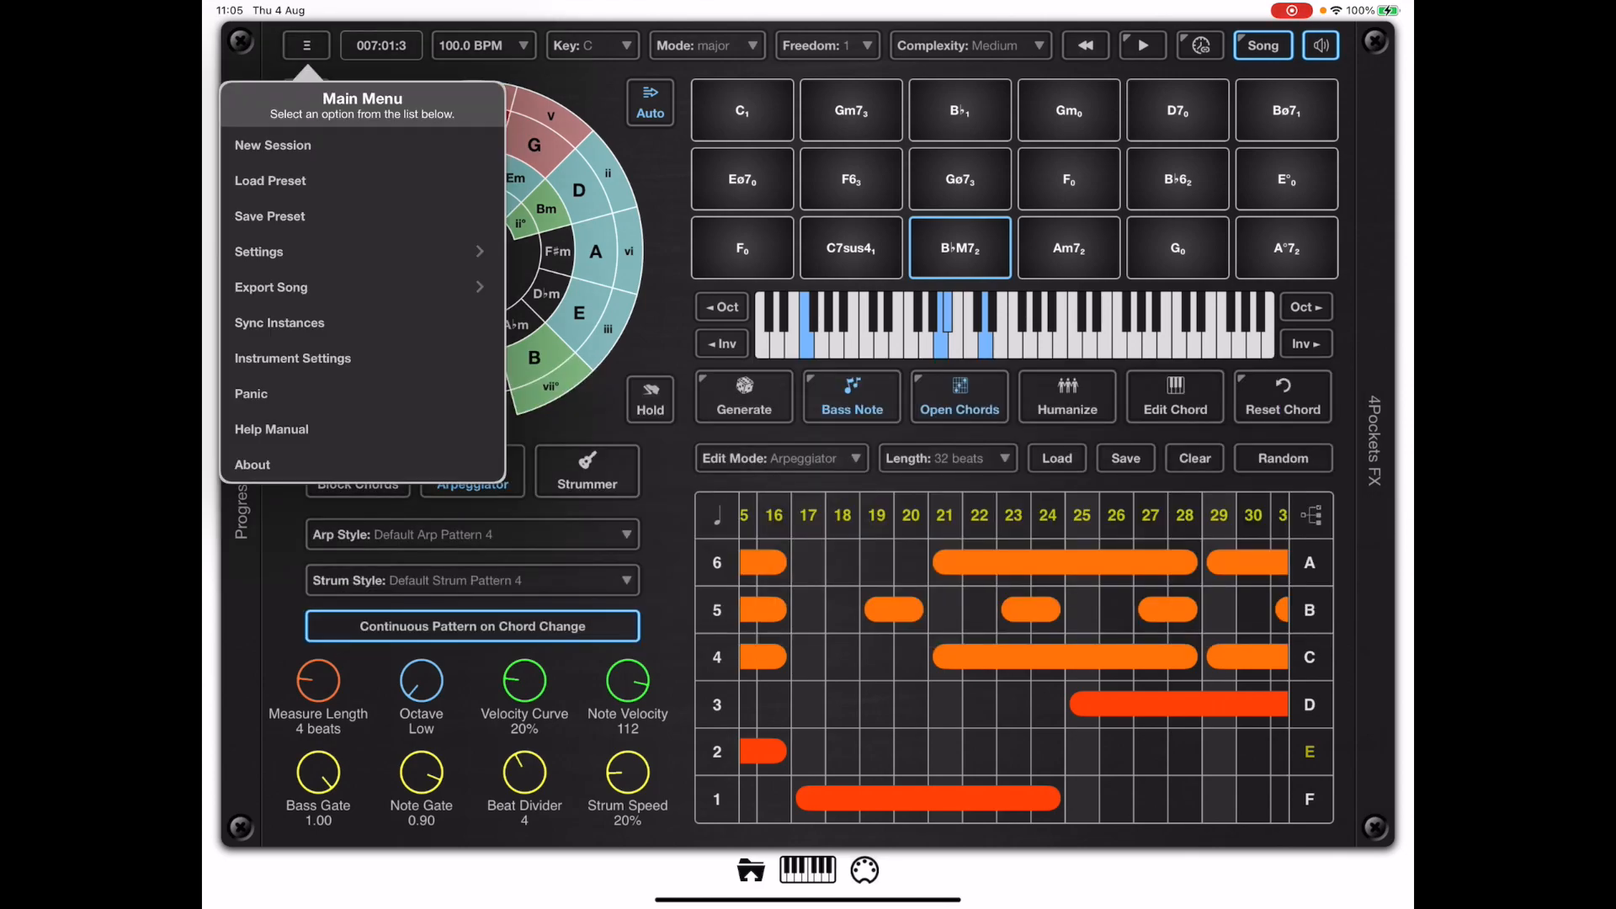
pyautogui.click(293, 357)
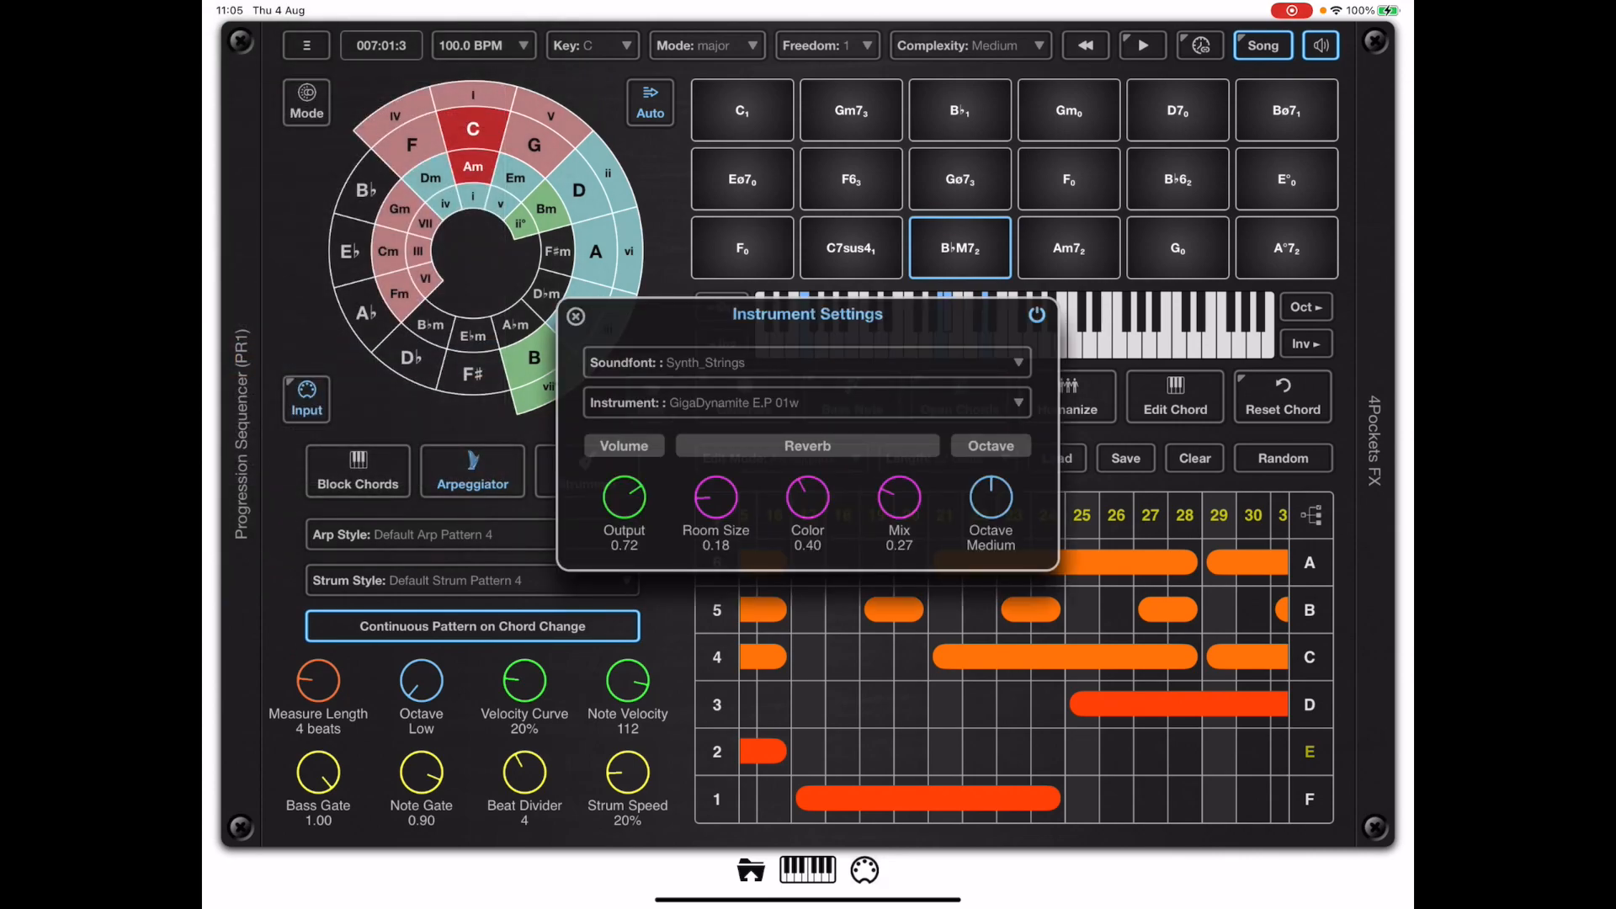
pyautogui.click(807, 362)
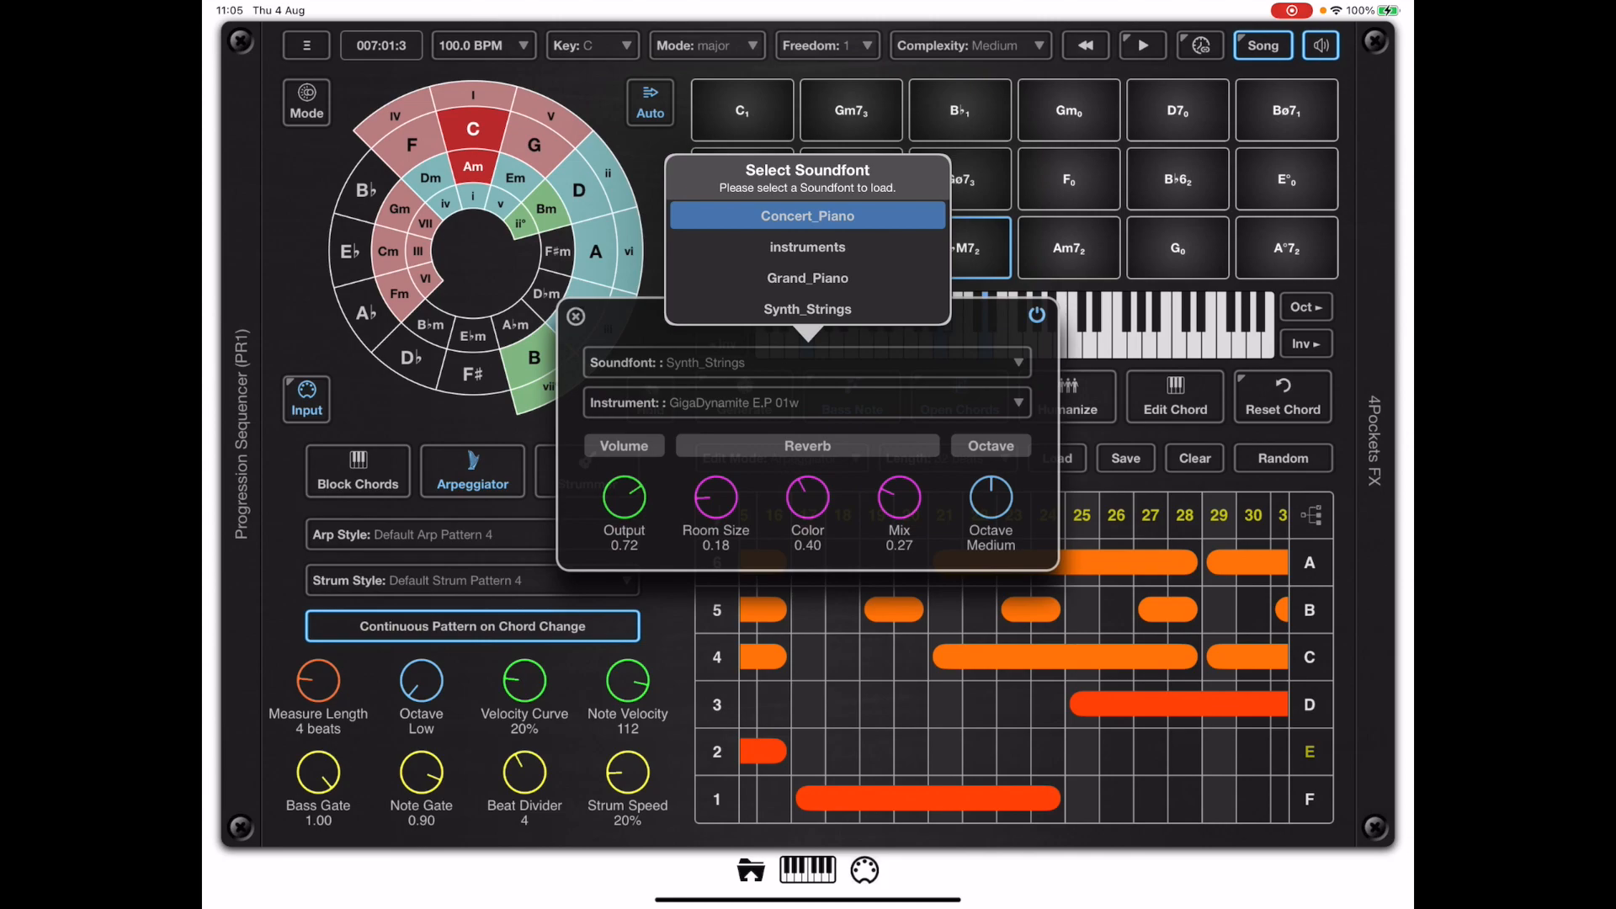
pyautogui.click(806, 246)
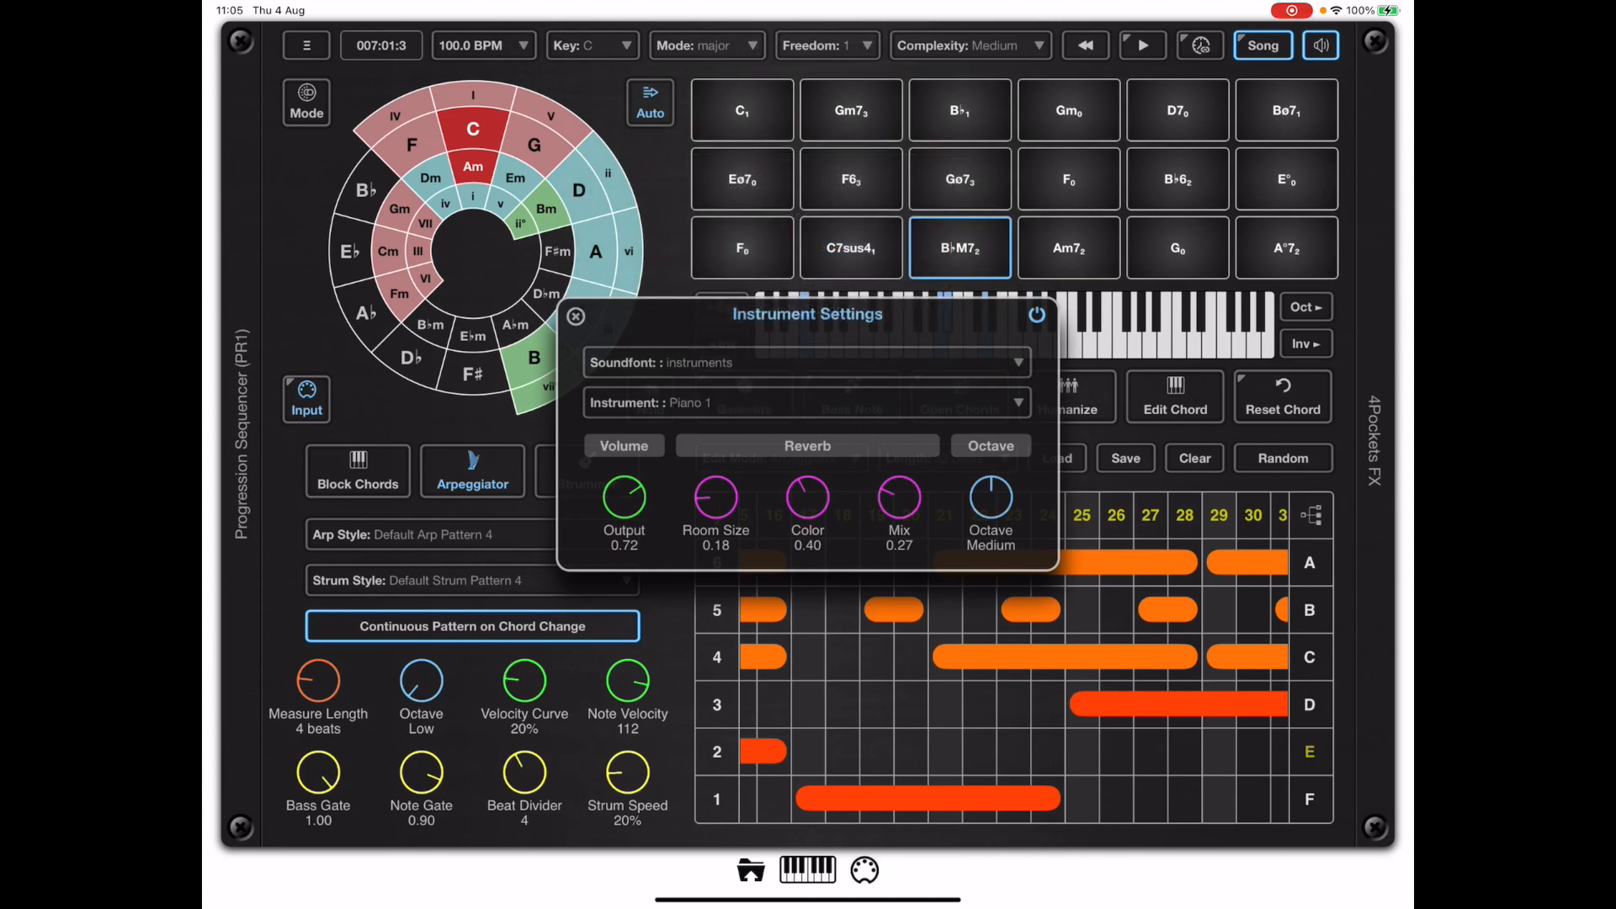
pyautogui.click(807, 402)
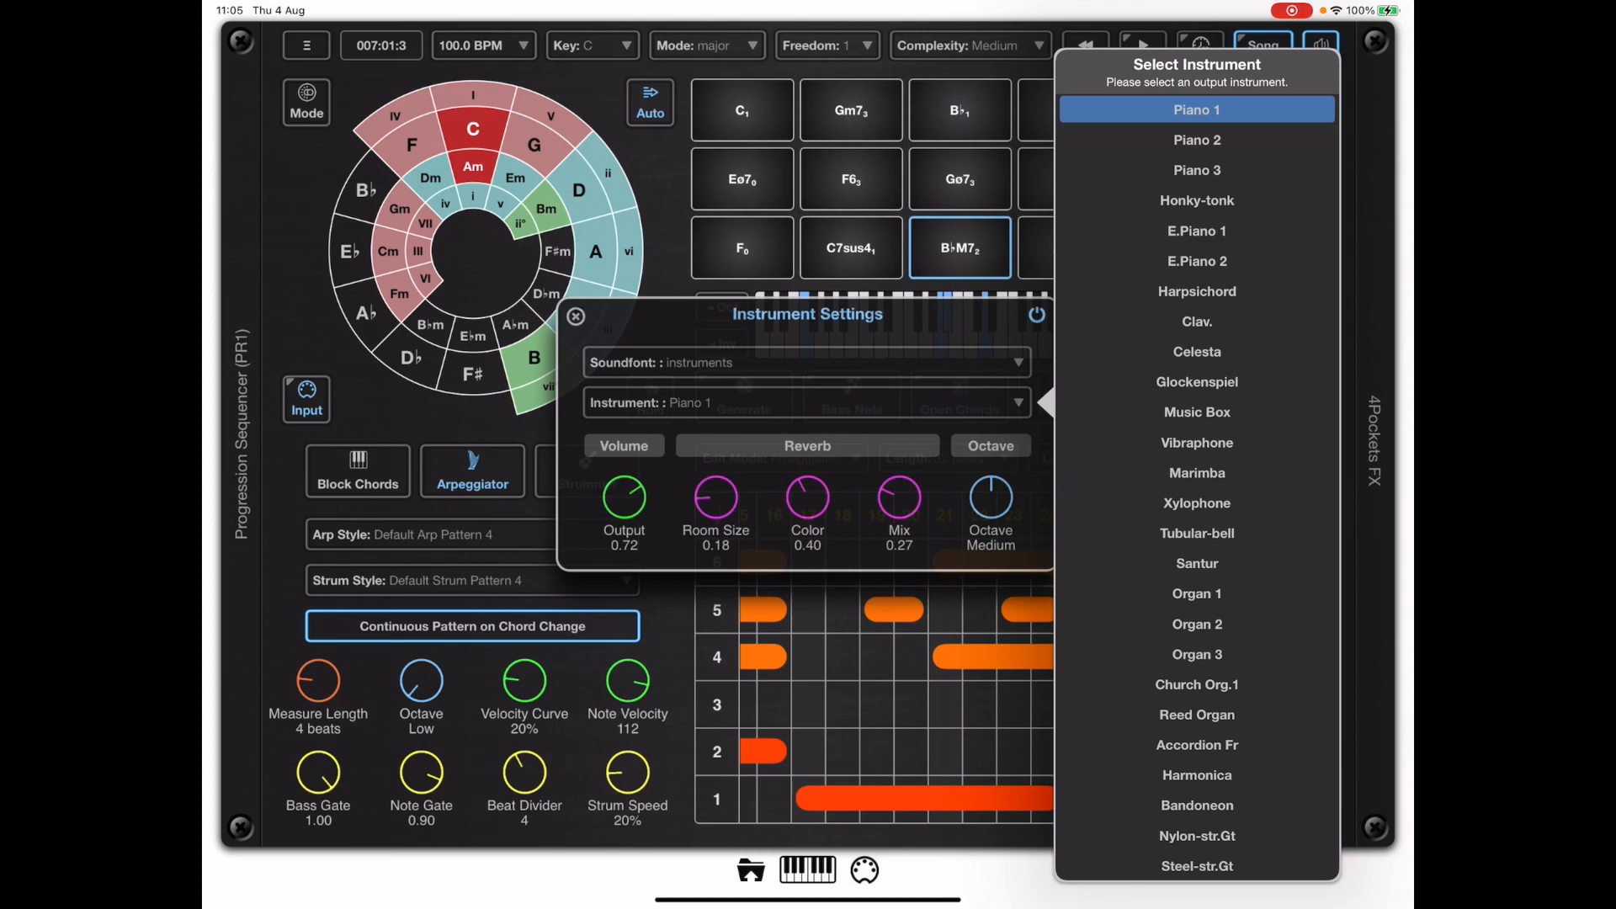
pyautogui.click(1195, 503)
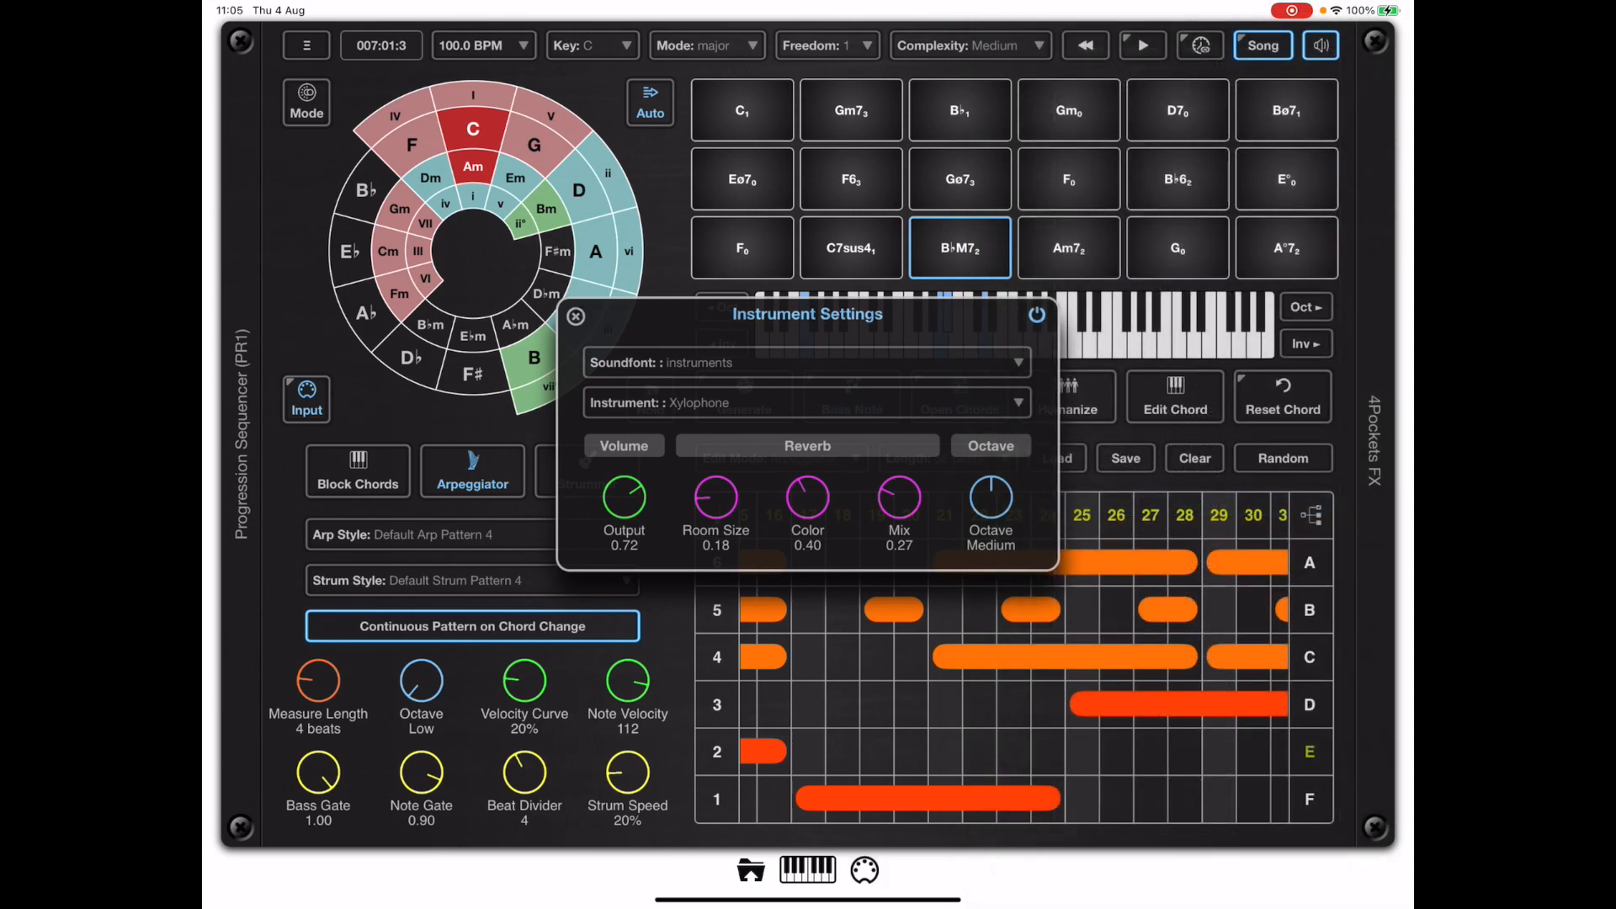
# - Audition the Xylophone on the C and Gm7 chords
pyautogui.click(740, 111)
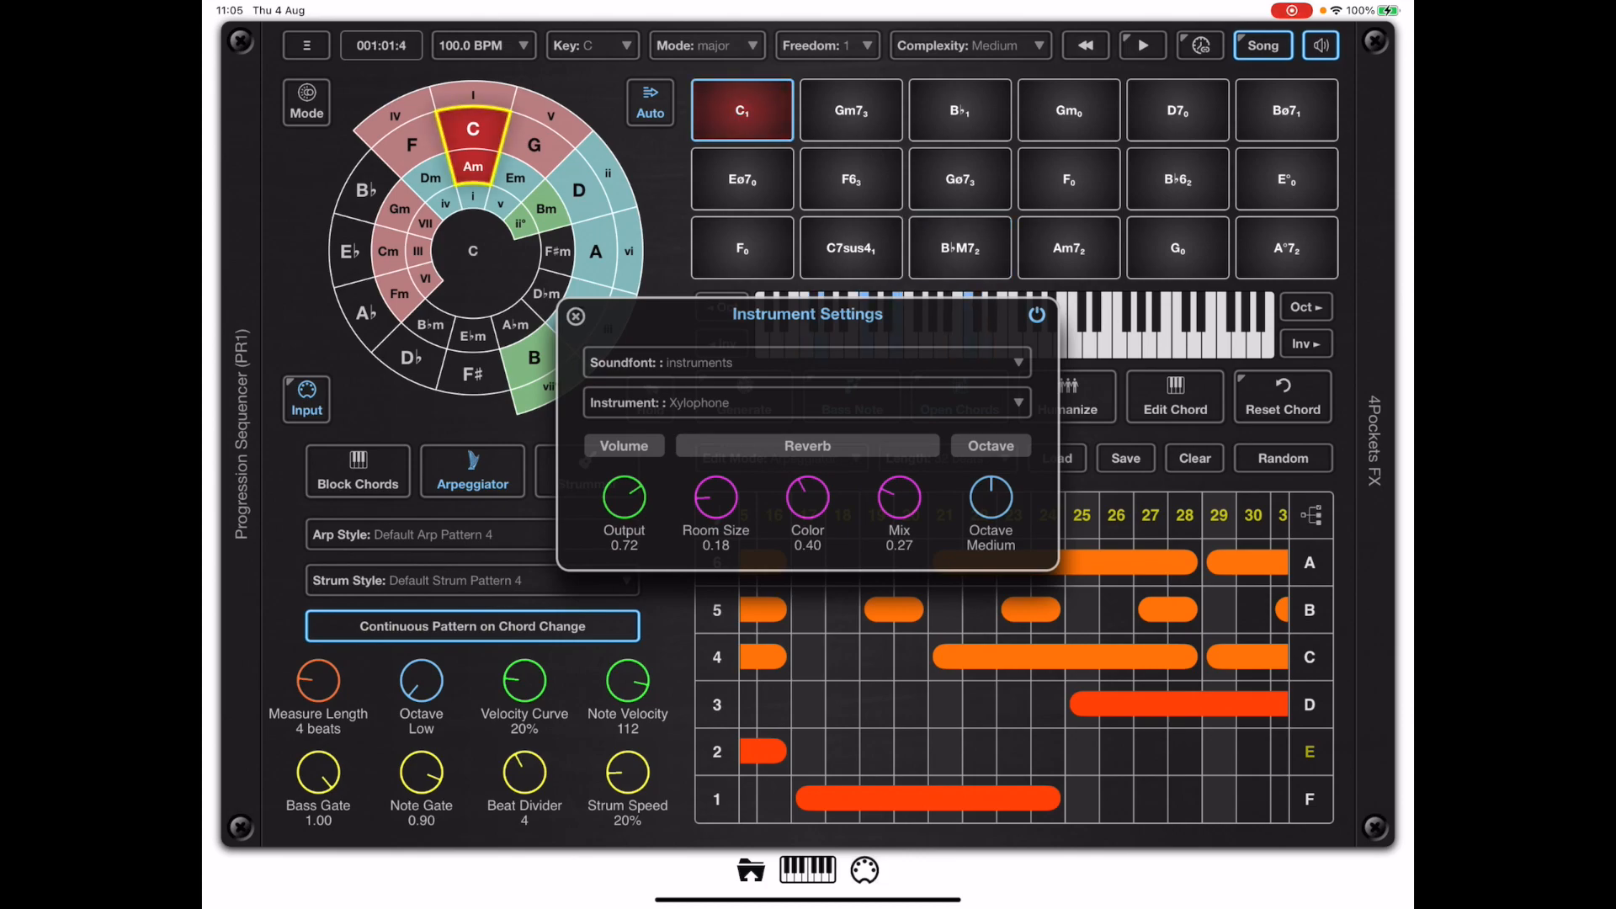
pyautogui.click(848, 109)
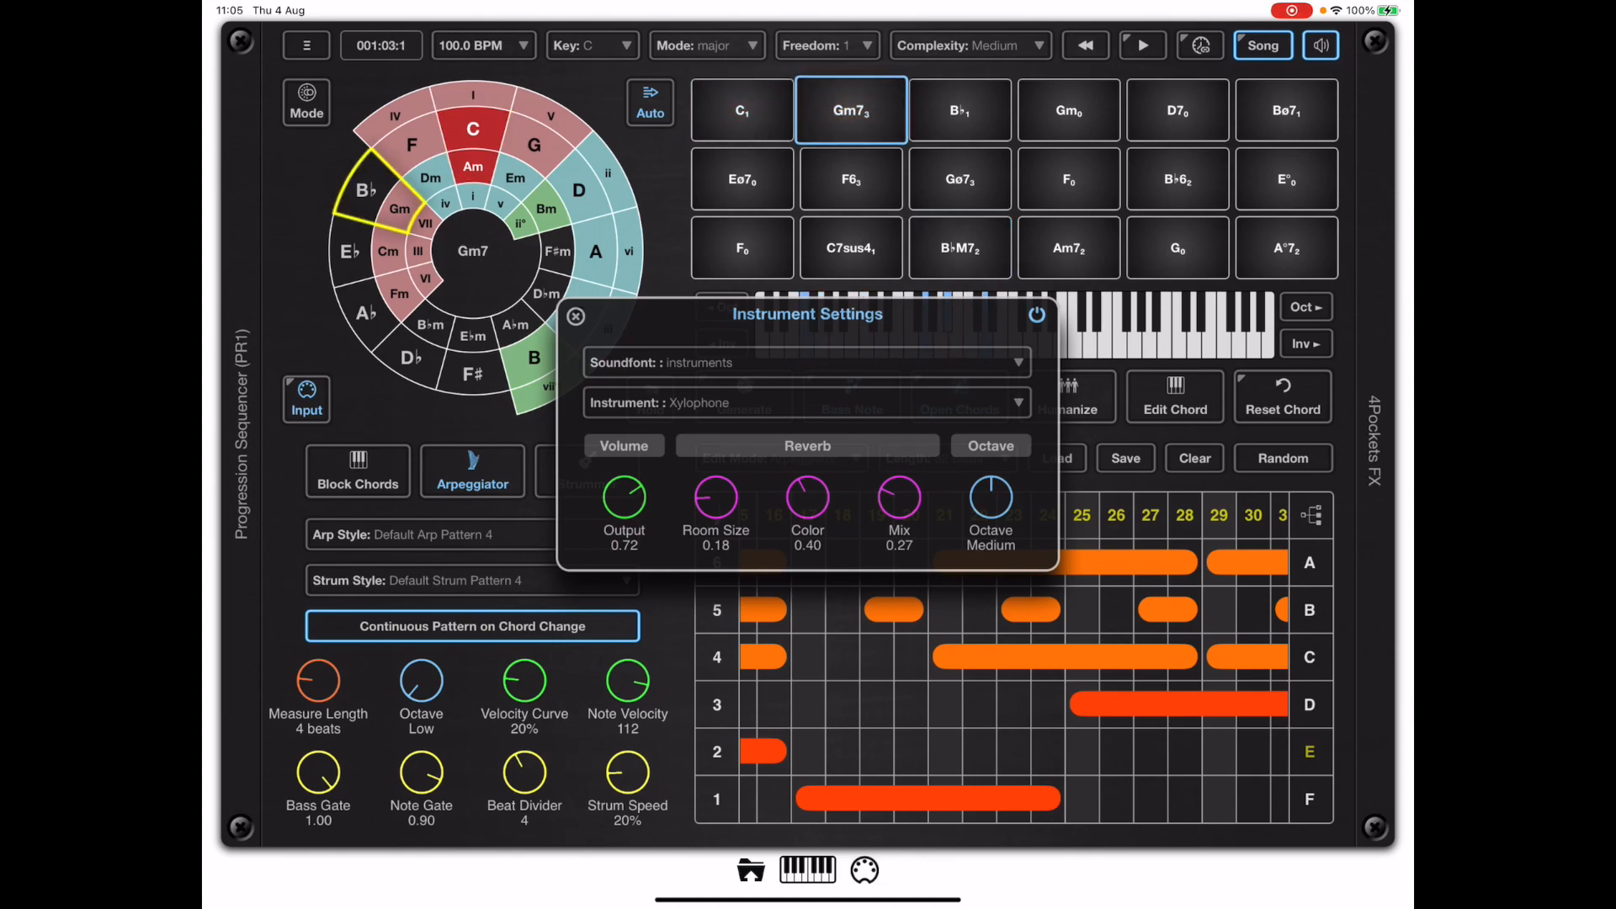
pyautogui.click(848, 176)
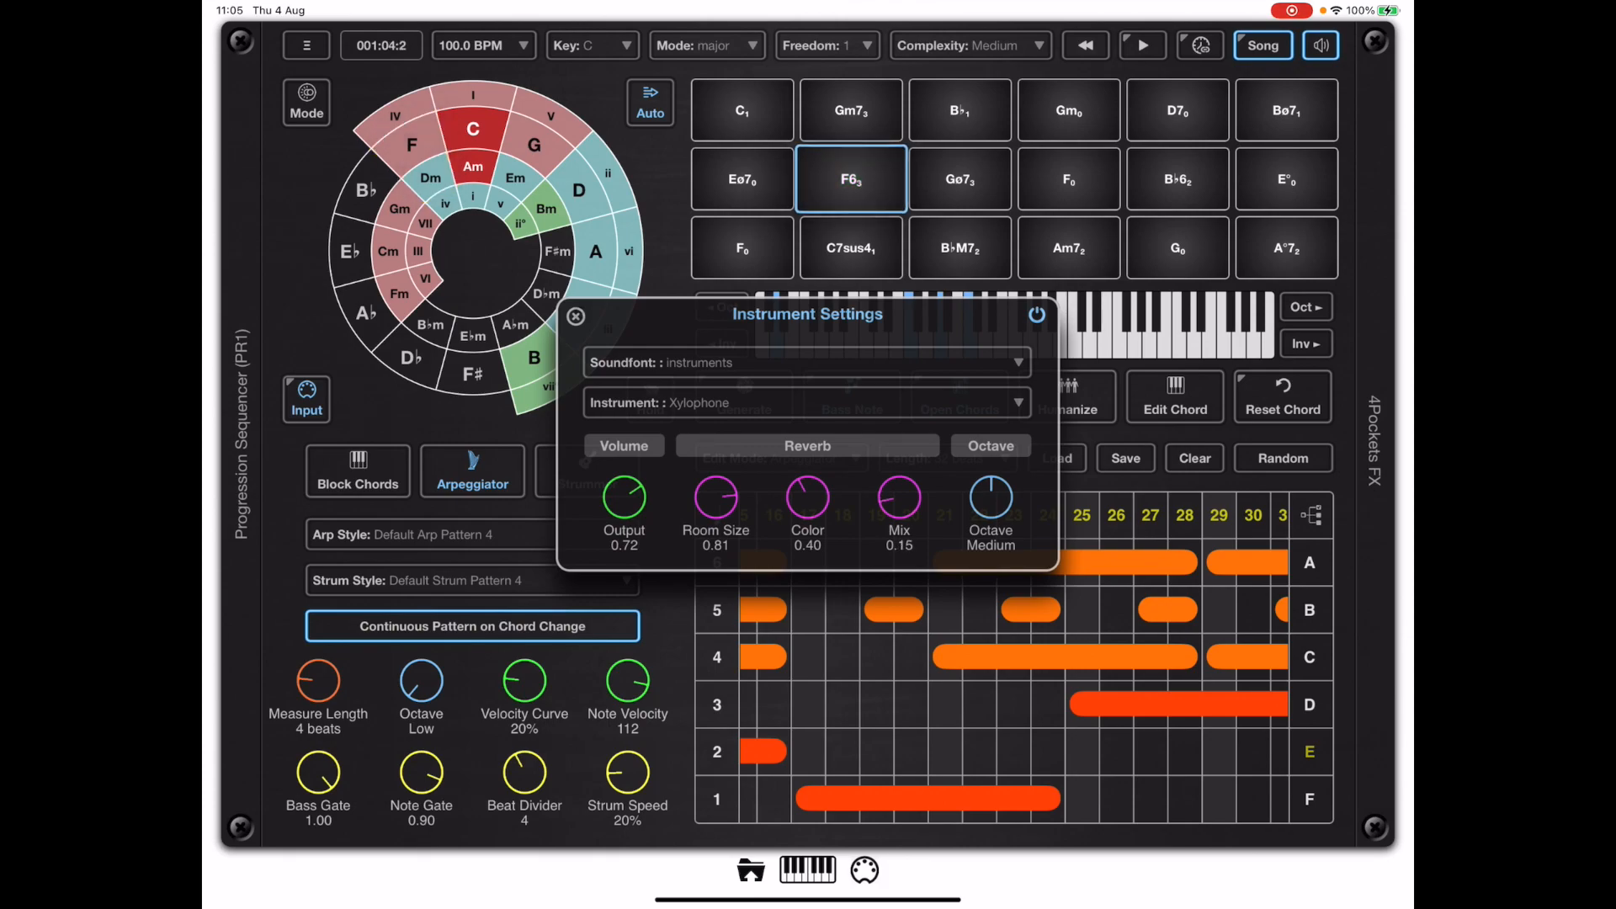
pyautogui.click(741, 110)
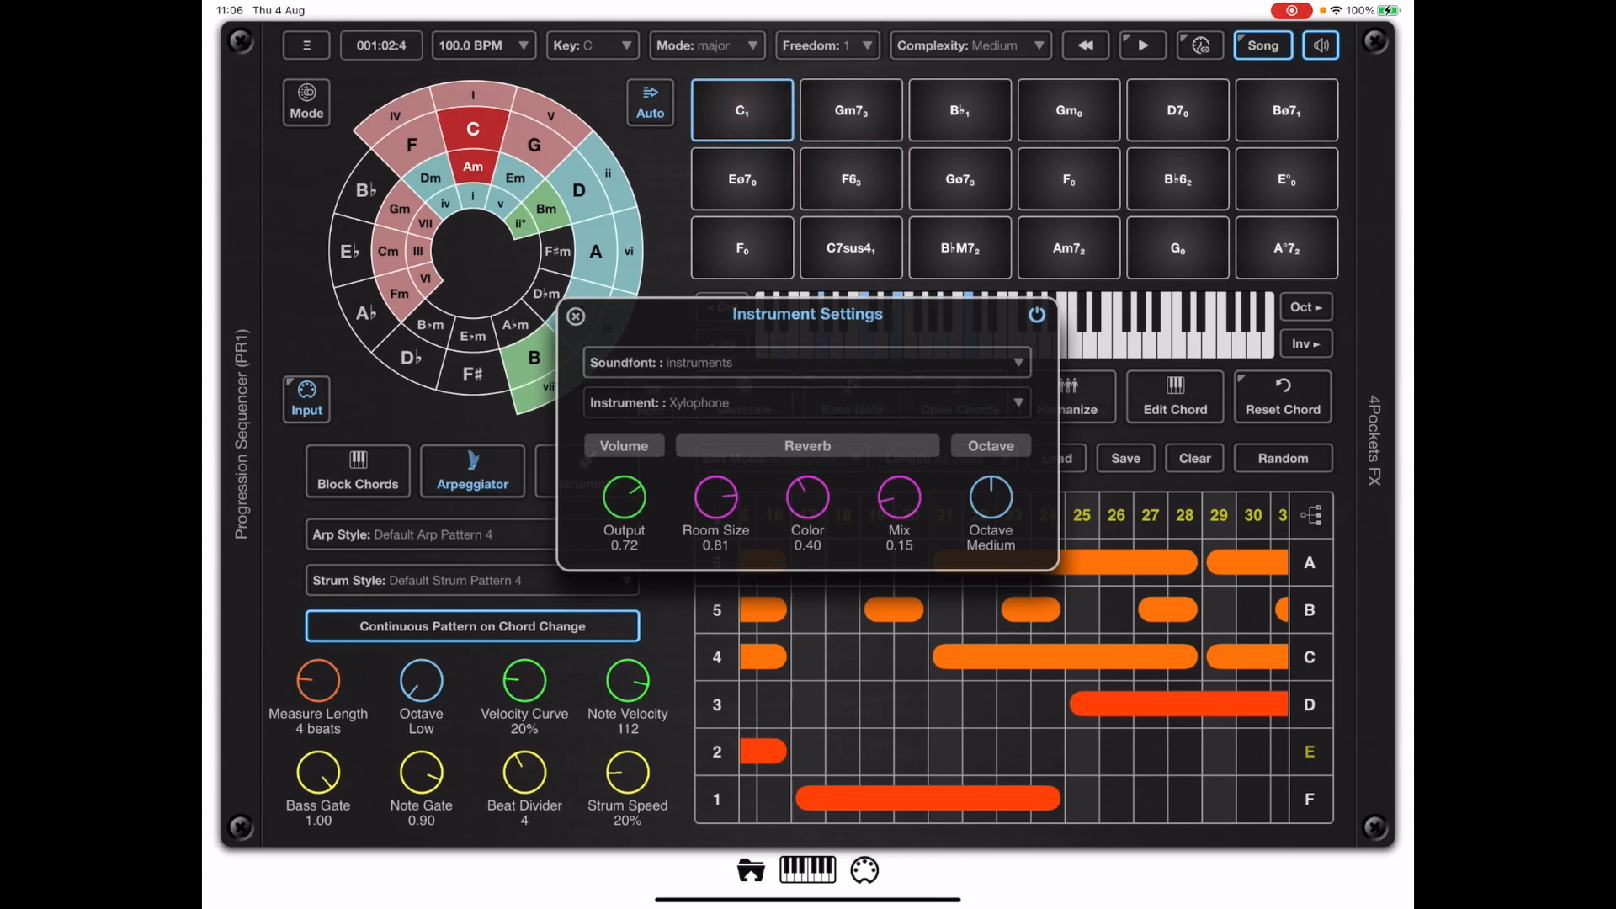
# - Switch the instrument to Church Organ with bigger reverb, audition it, and bring up Web Transfer
pyautogui.click(806, 402)
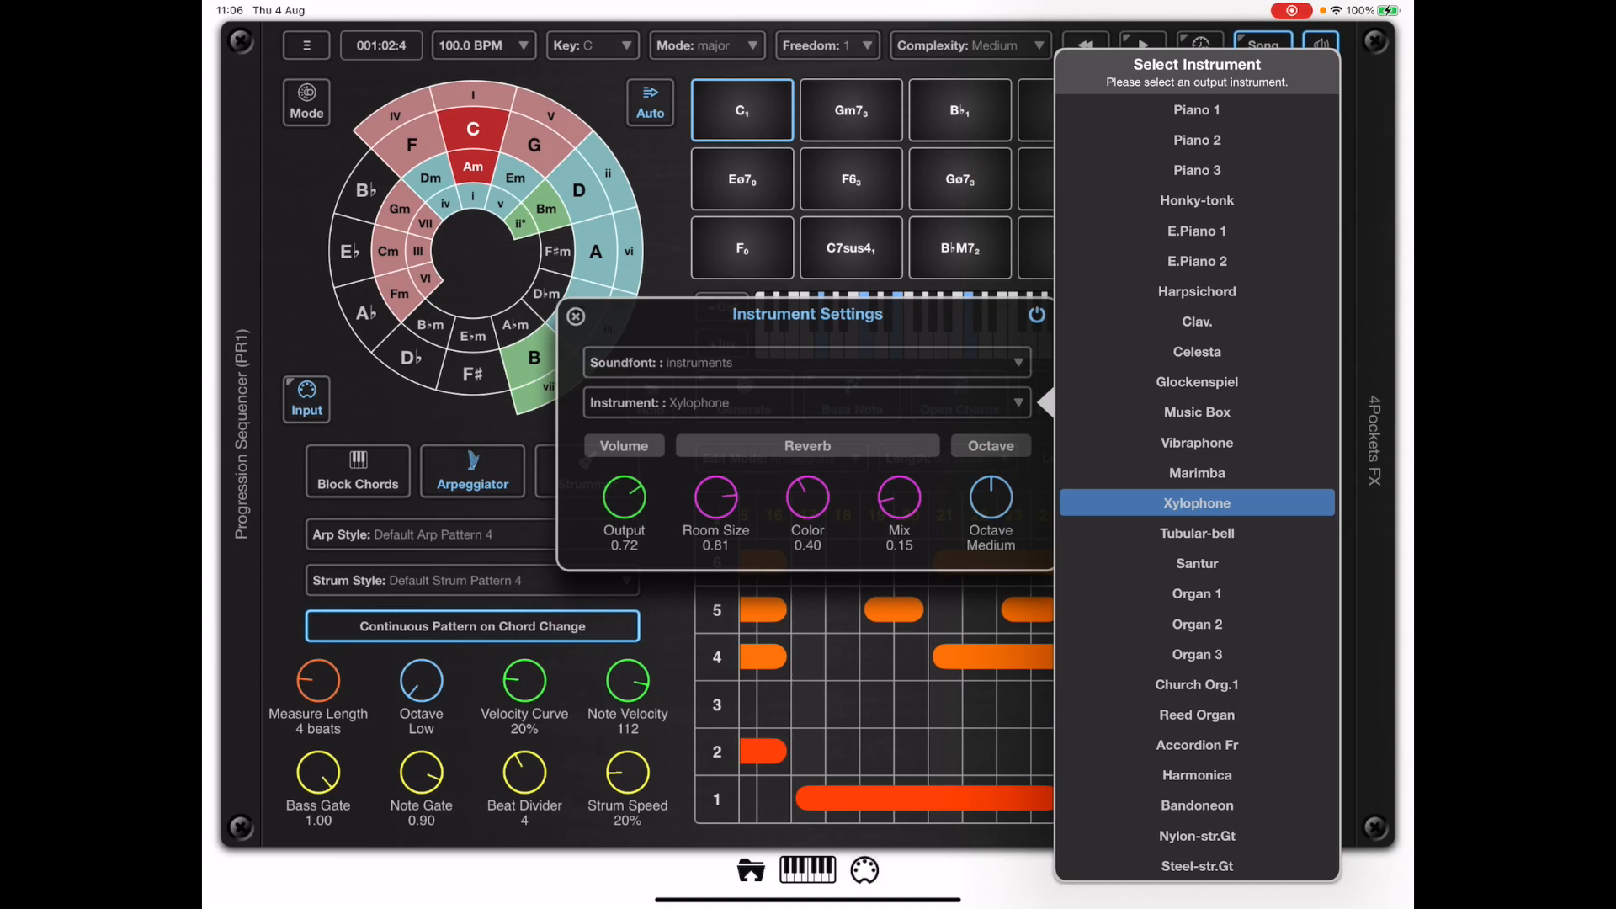
pyautogui.click(1197, 685)
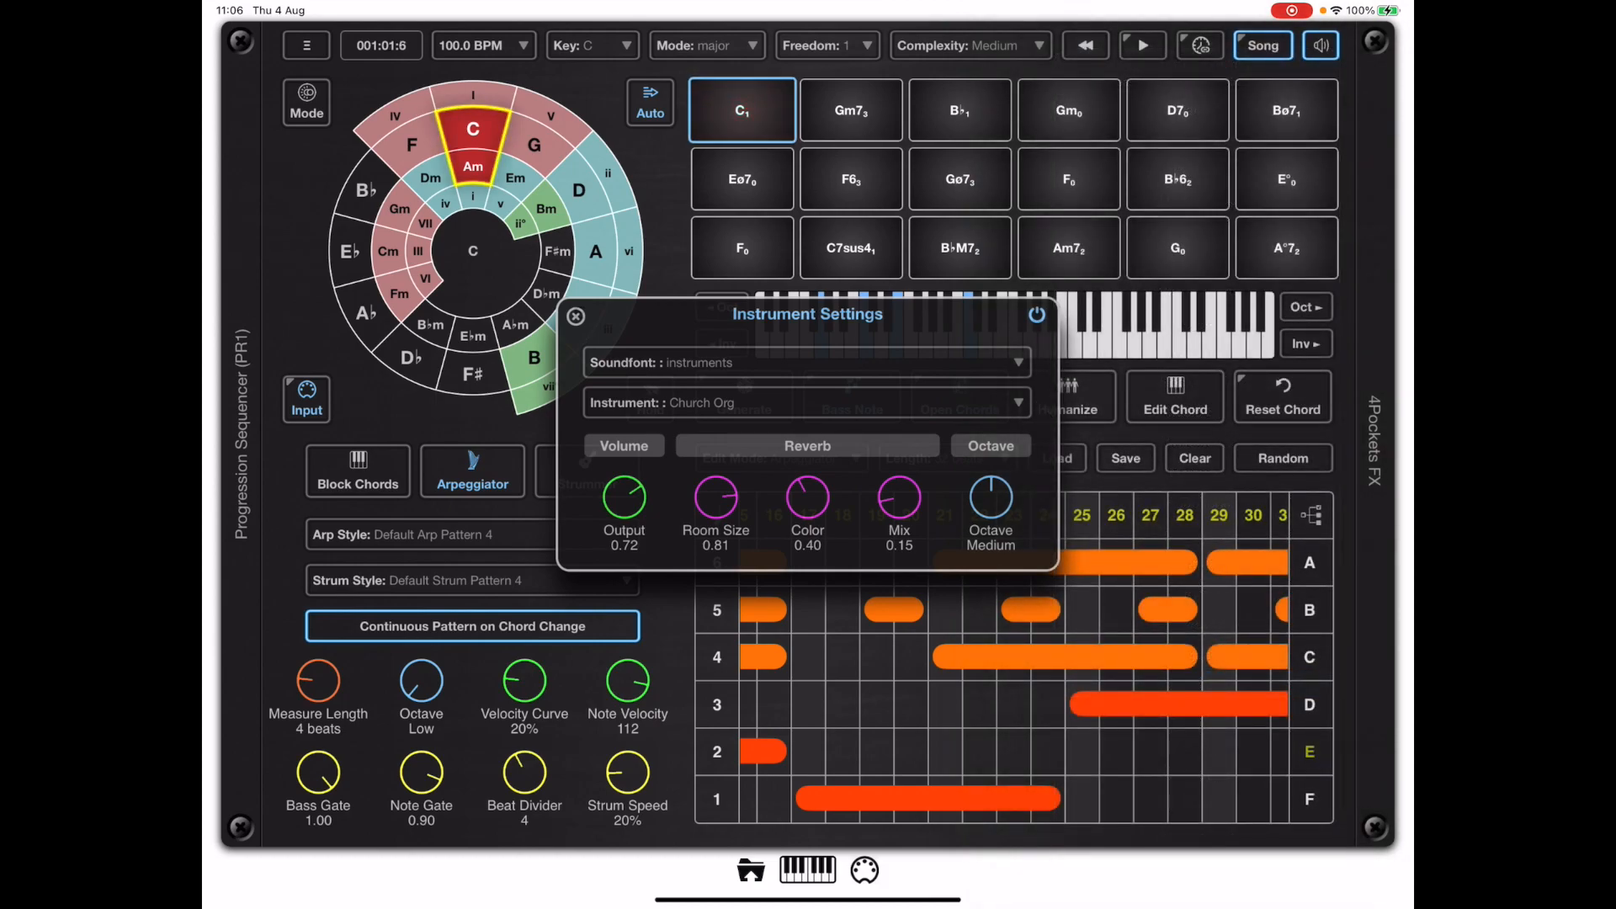
pyautogui.click(741, 178)
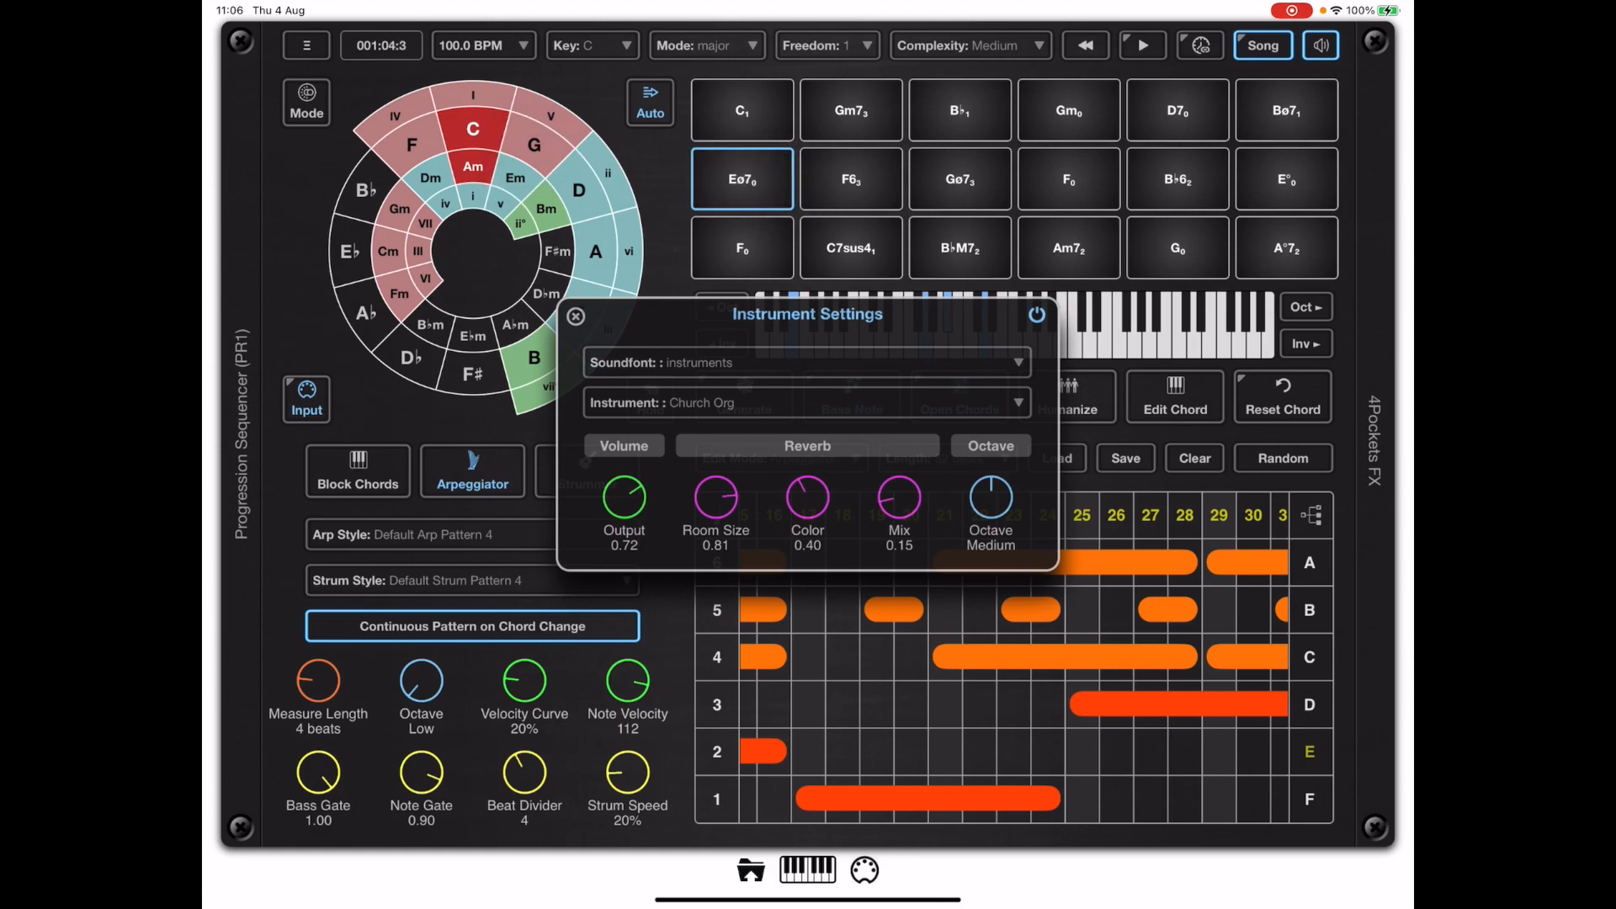
pyautogui.click(576, 316)
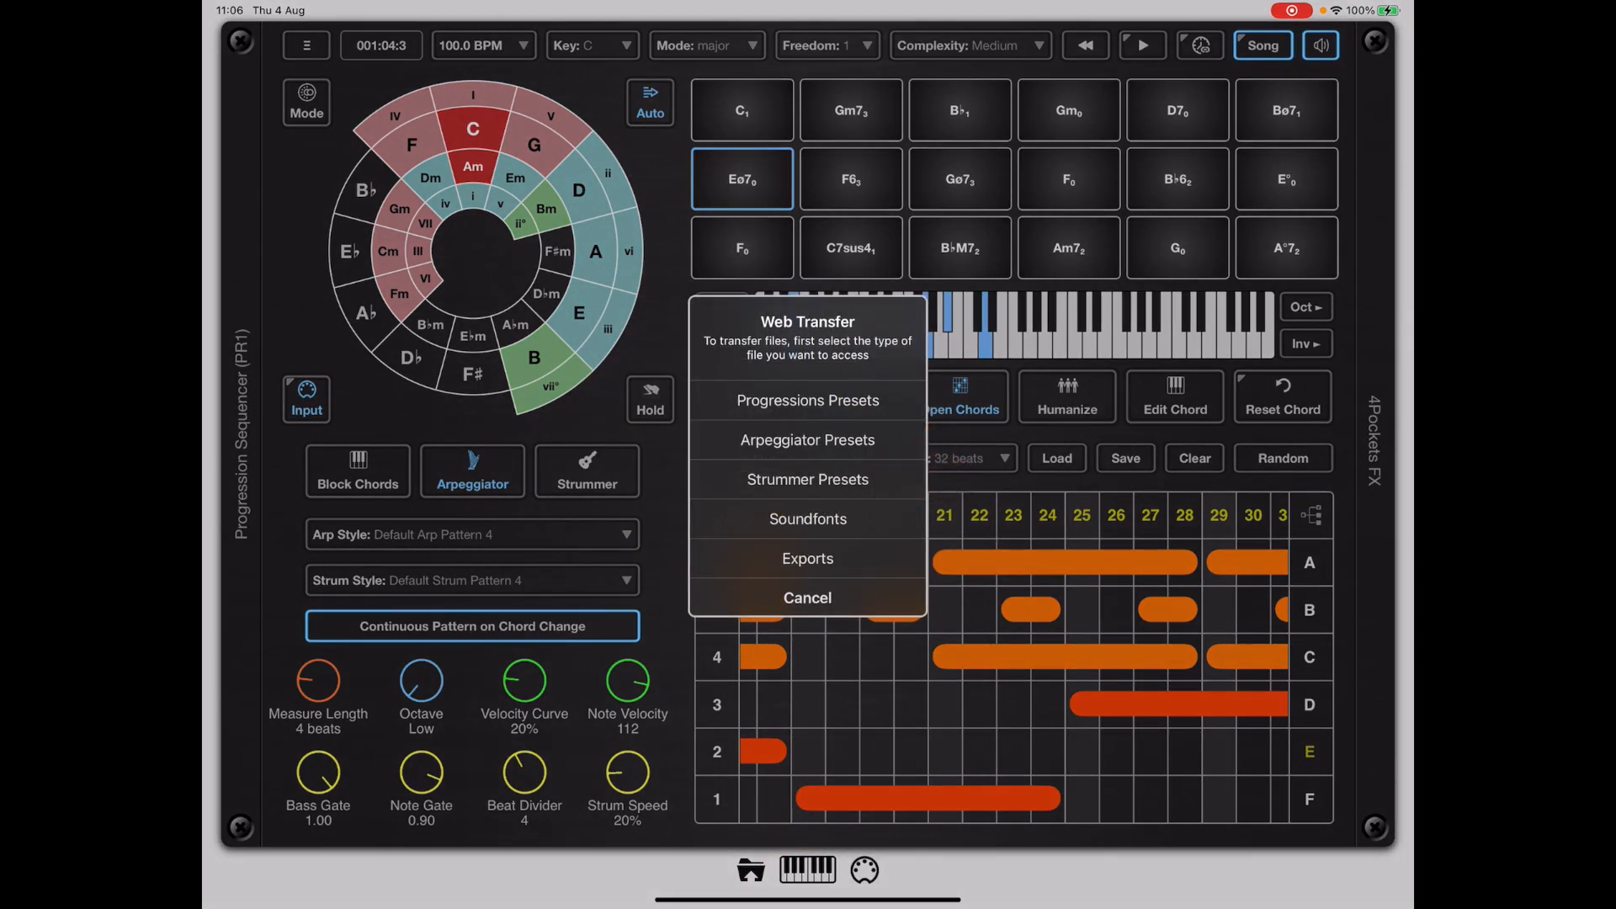
# - Start a web transfer for a file type, note the browser URL, and dismiss the transfer message
pyautogui.click(806, 401)
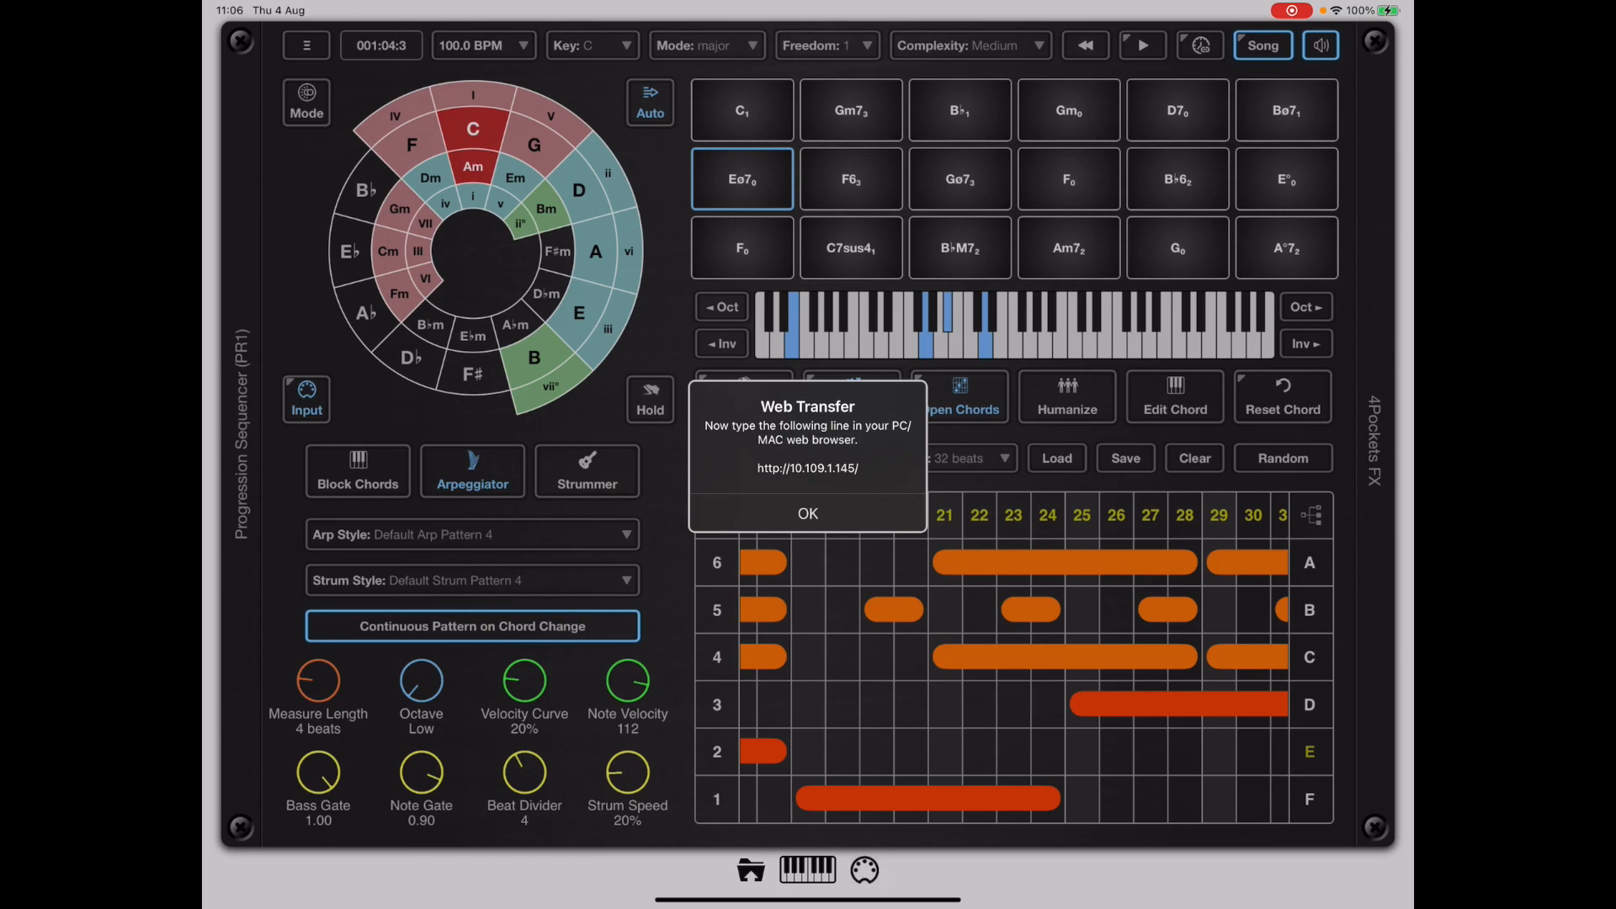
pyautogui.click(806, 513)
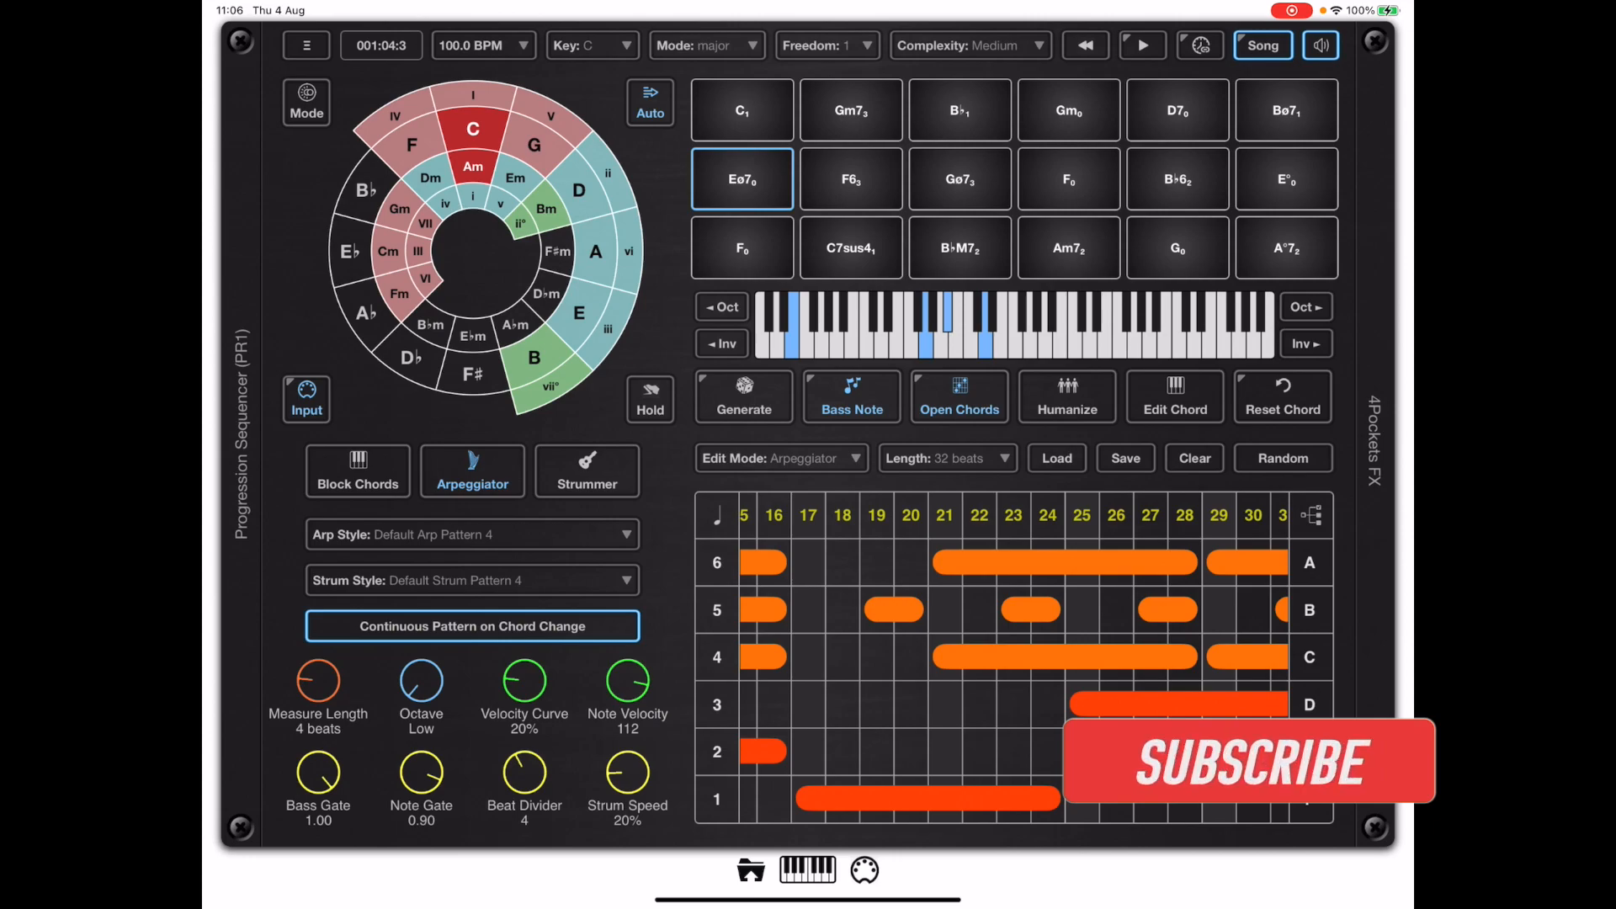
pyautogui.click(1247, 761)
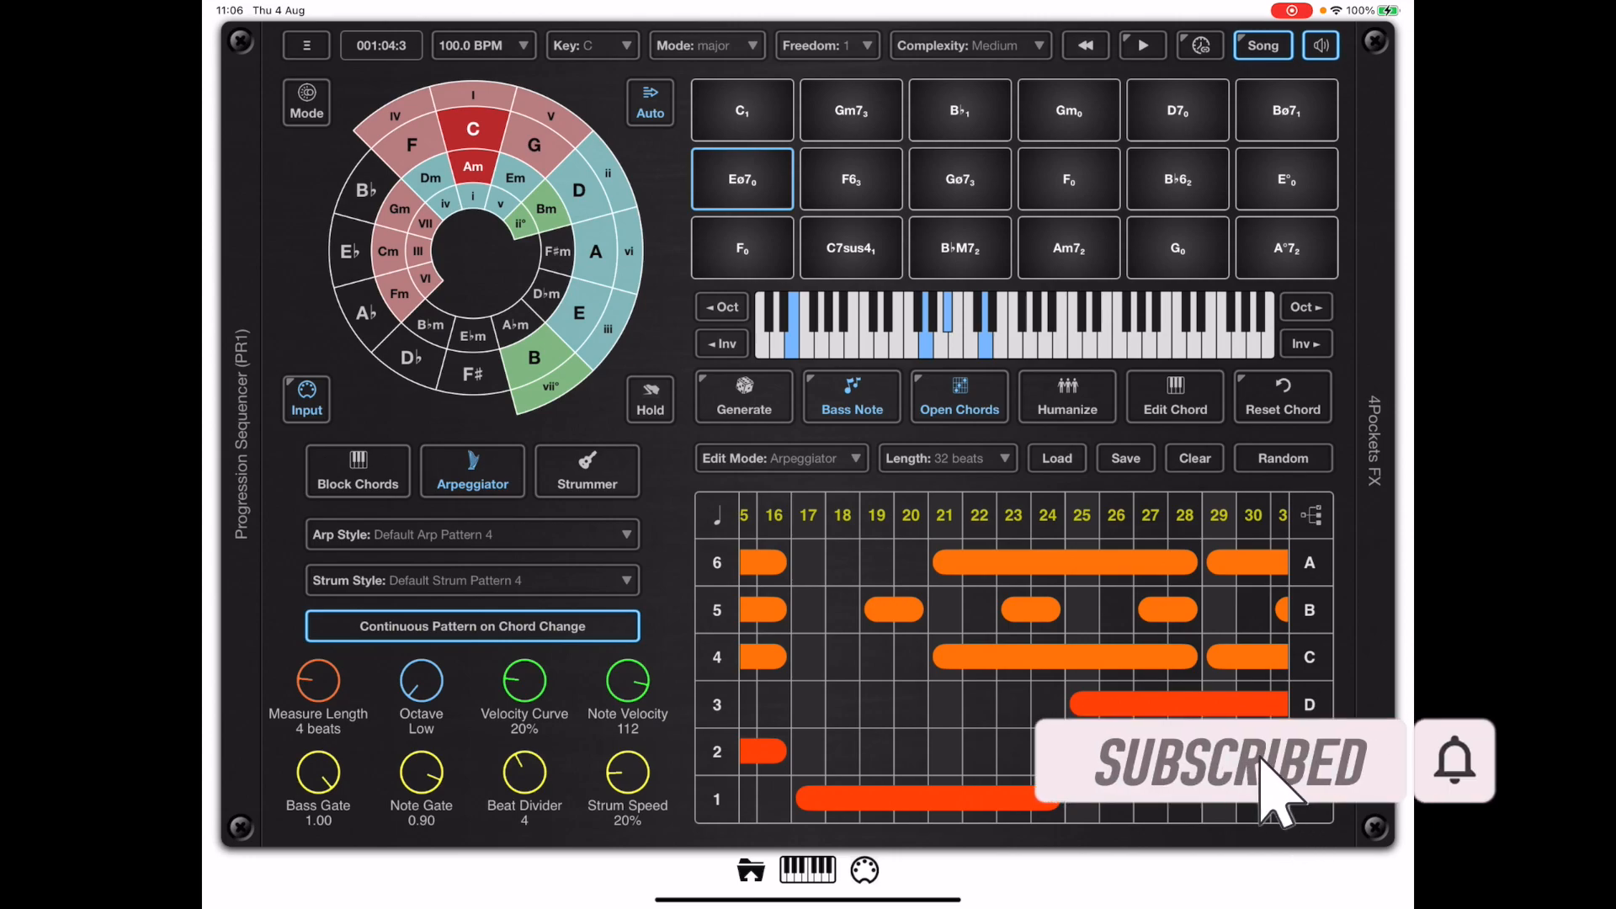